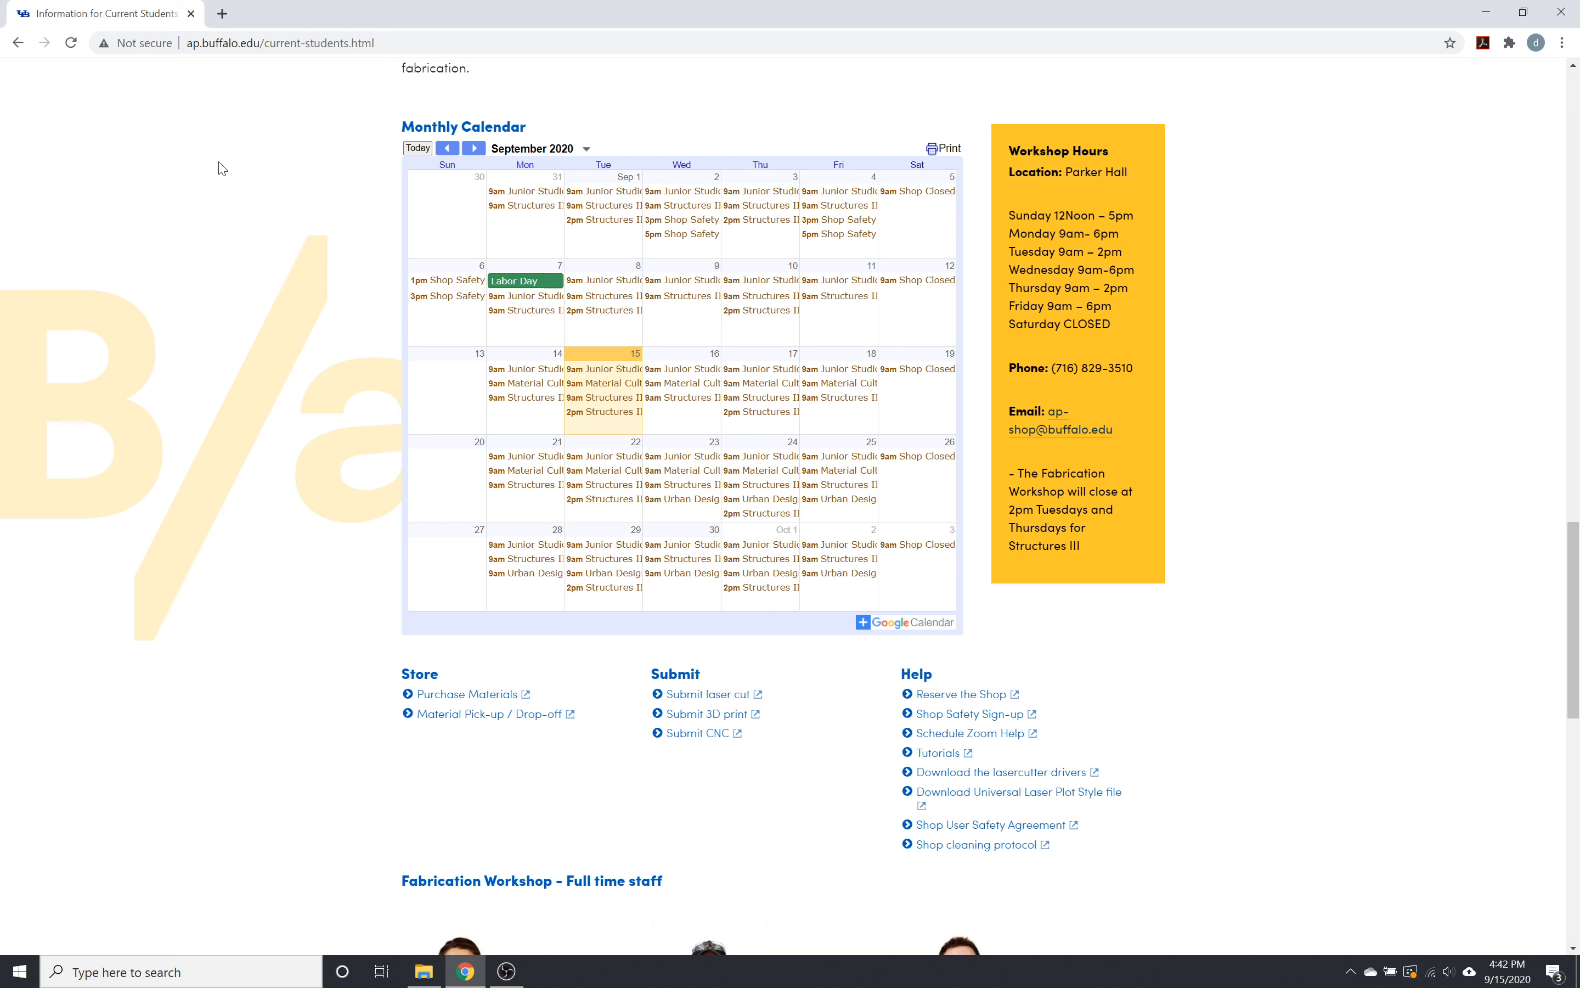
{"action": "mouse_move", "coordinate": [511, 400]}
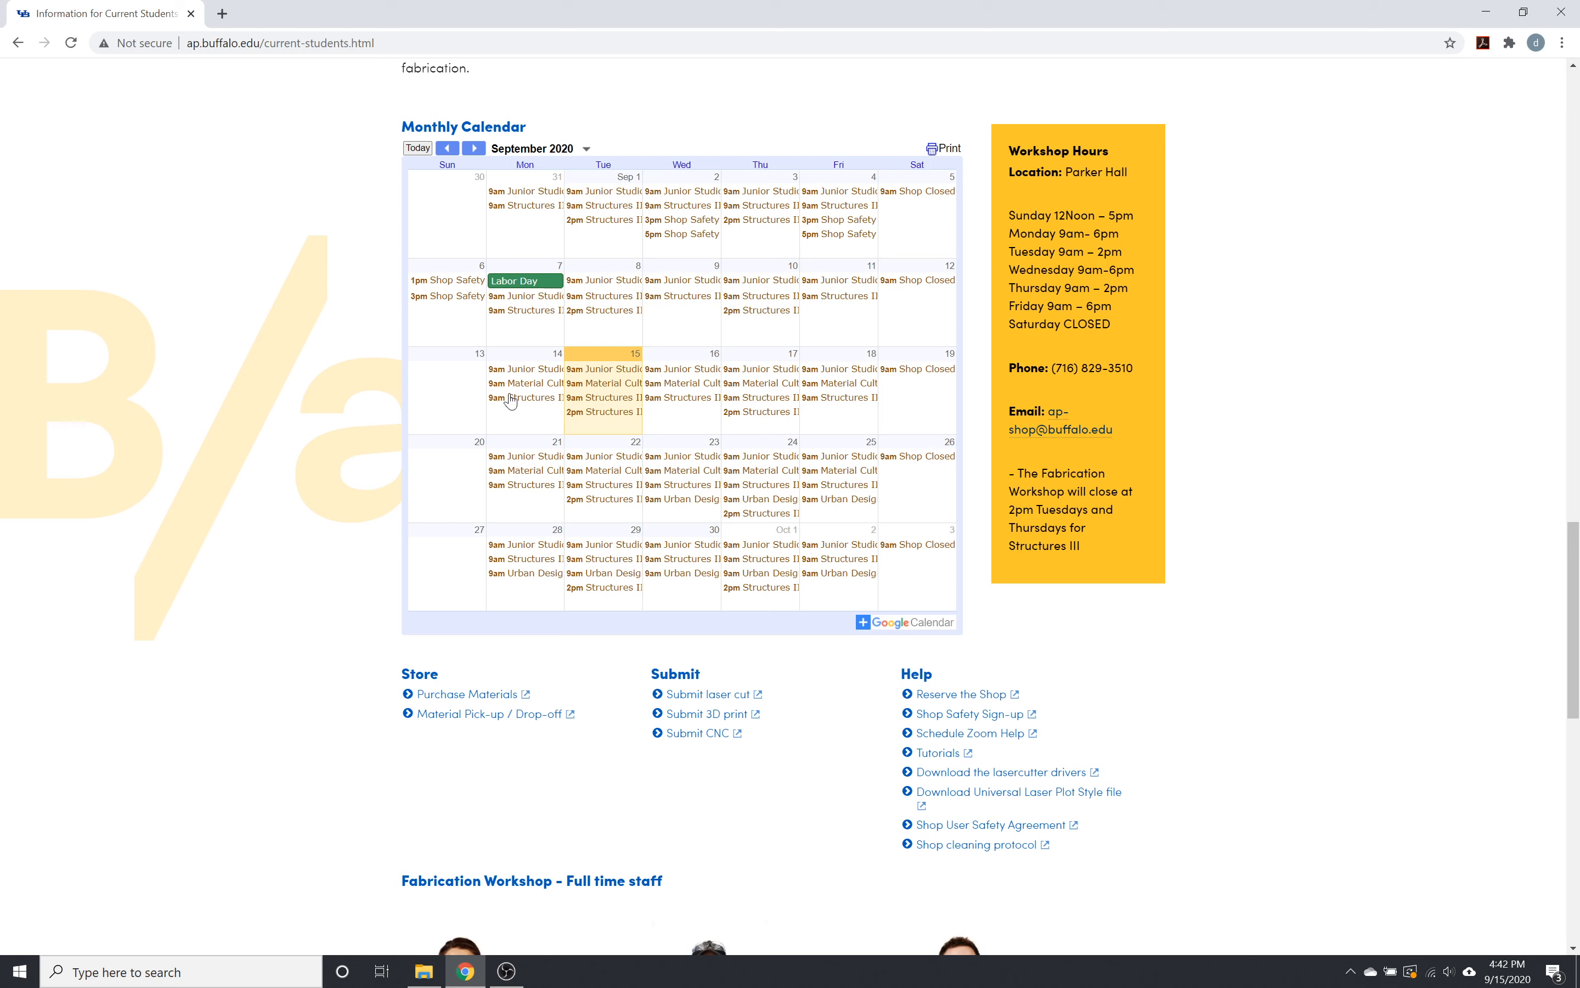
{"action": "mouse_move", "coordinate": [359, 332]}
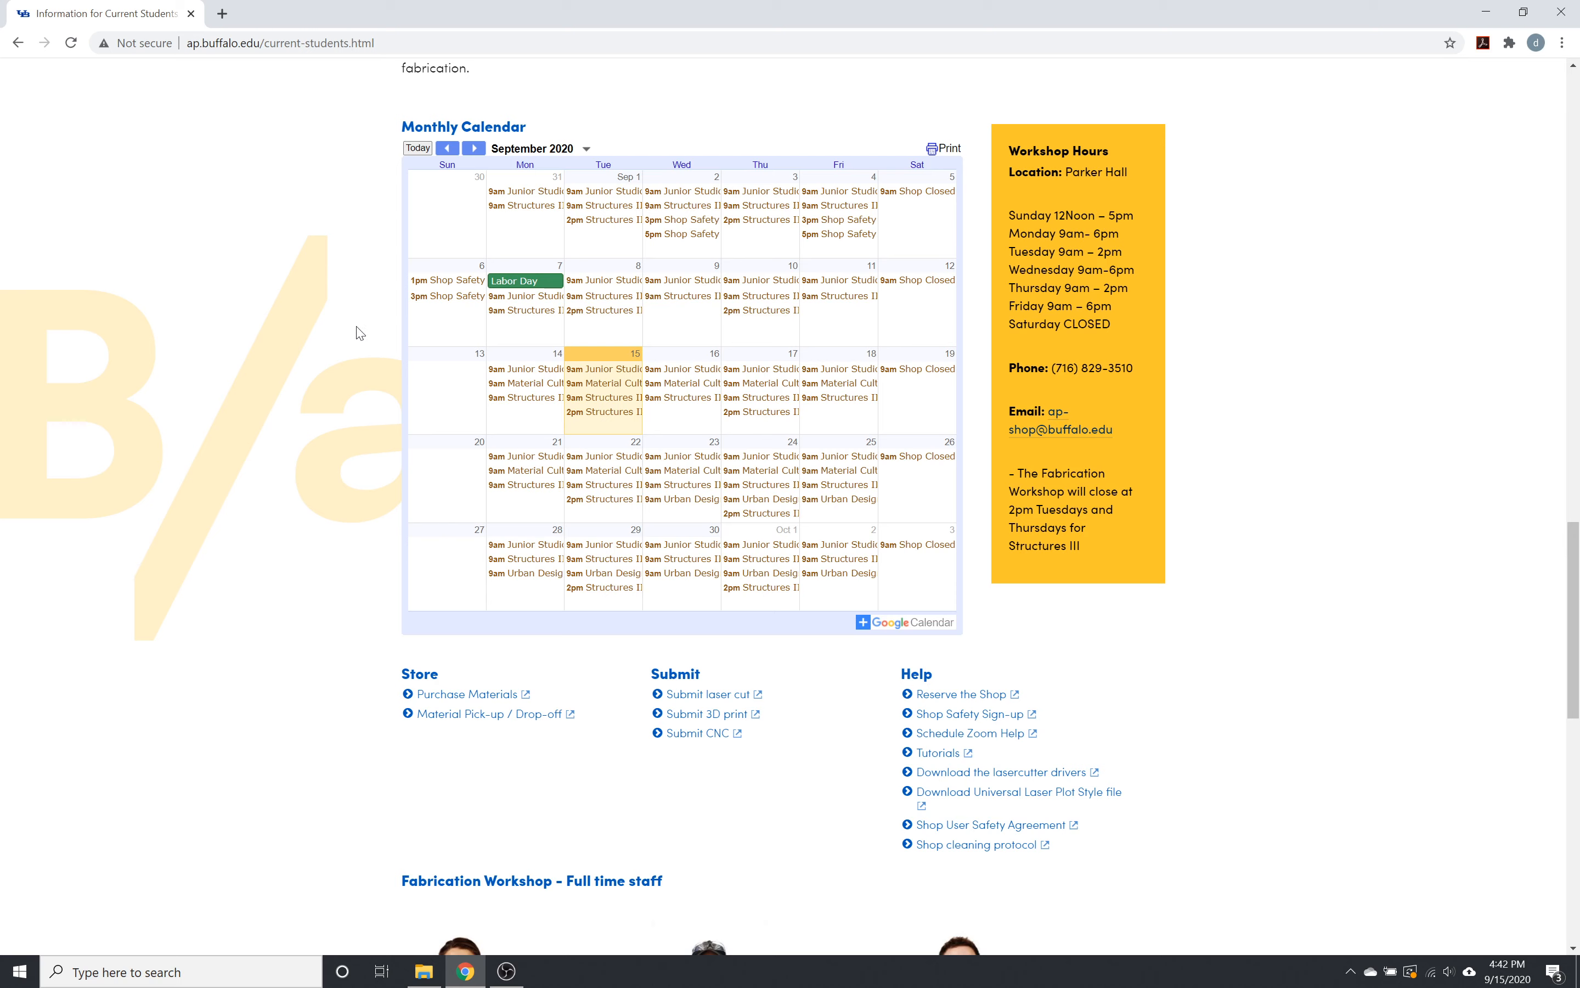
{"action": "mouse_move", "coordinate": [1105, 747]}
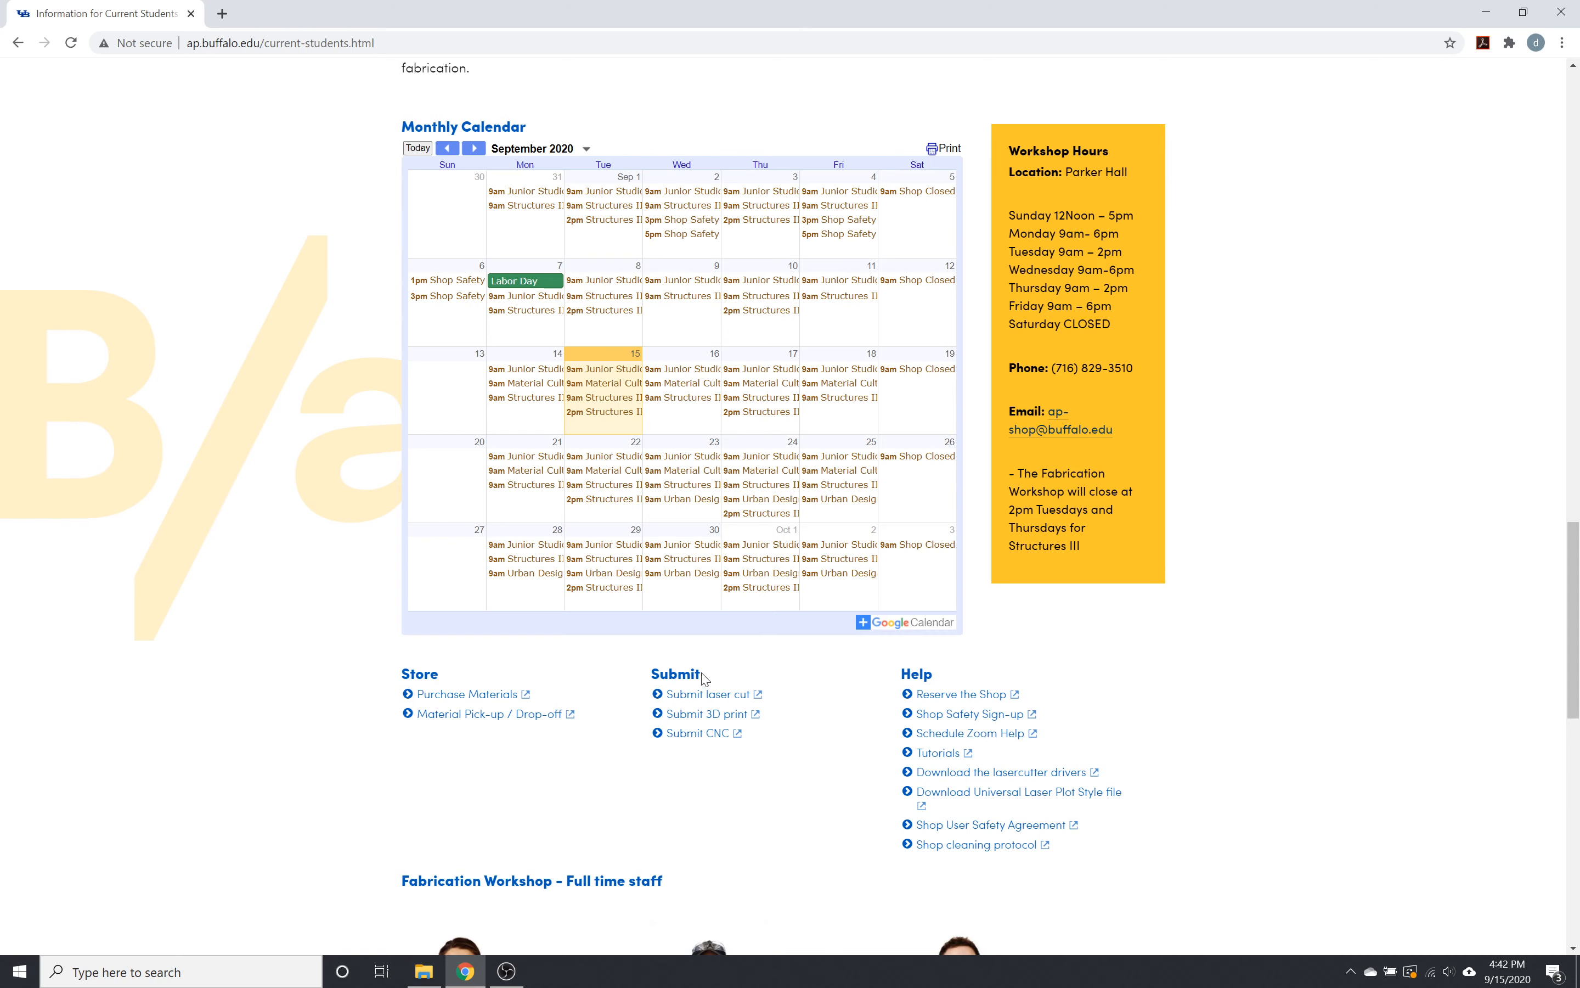
Open the 'Submit laser cut' form in a new tab from the workshop page
{"action": "left_click", "coordinate": [708, 694]}
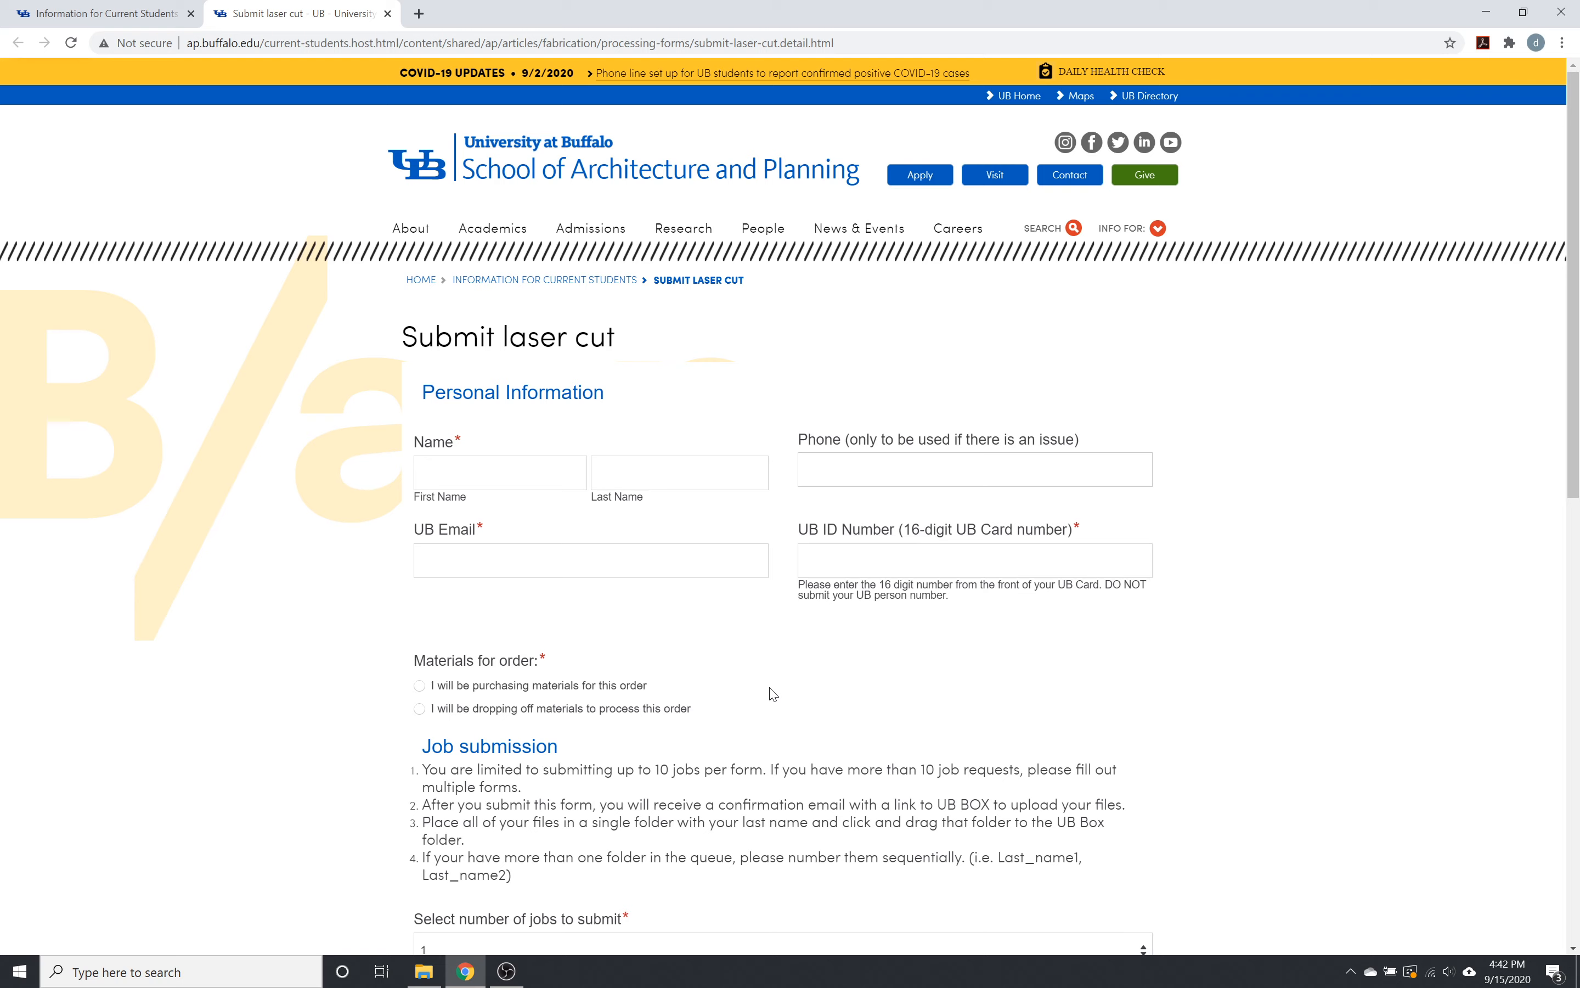
{"action": "mouse_move", "coordinate": [628, 663]}
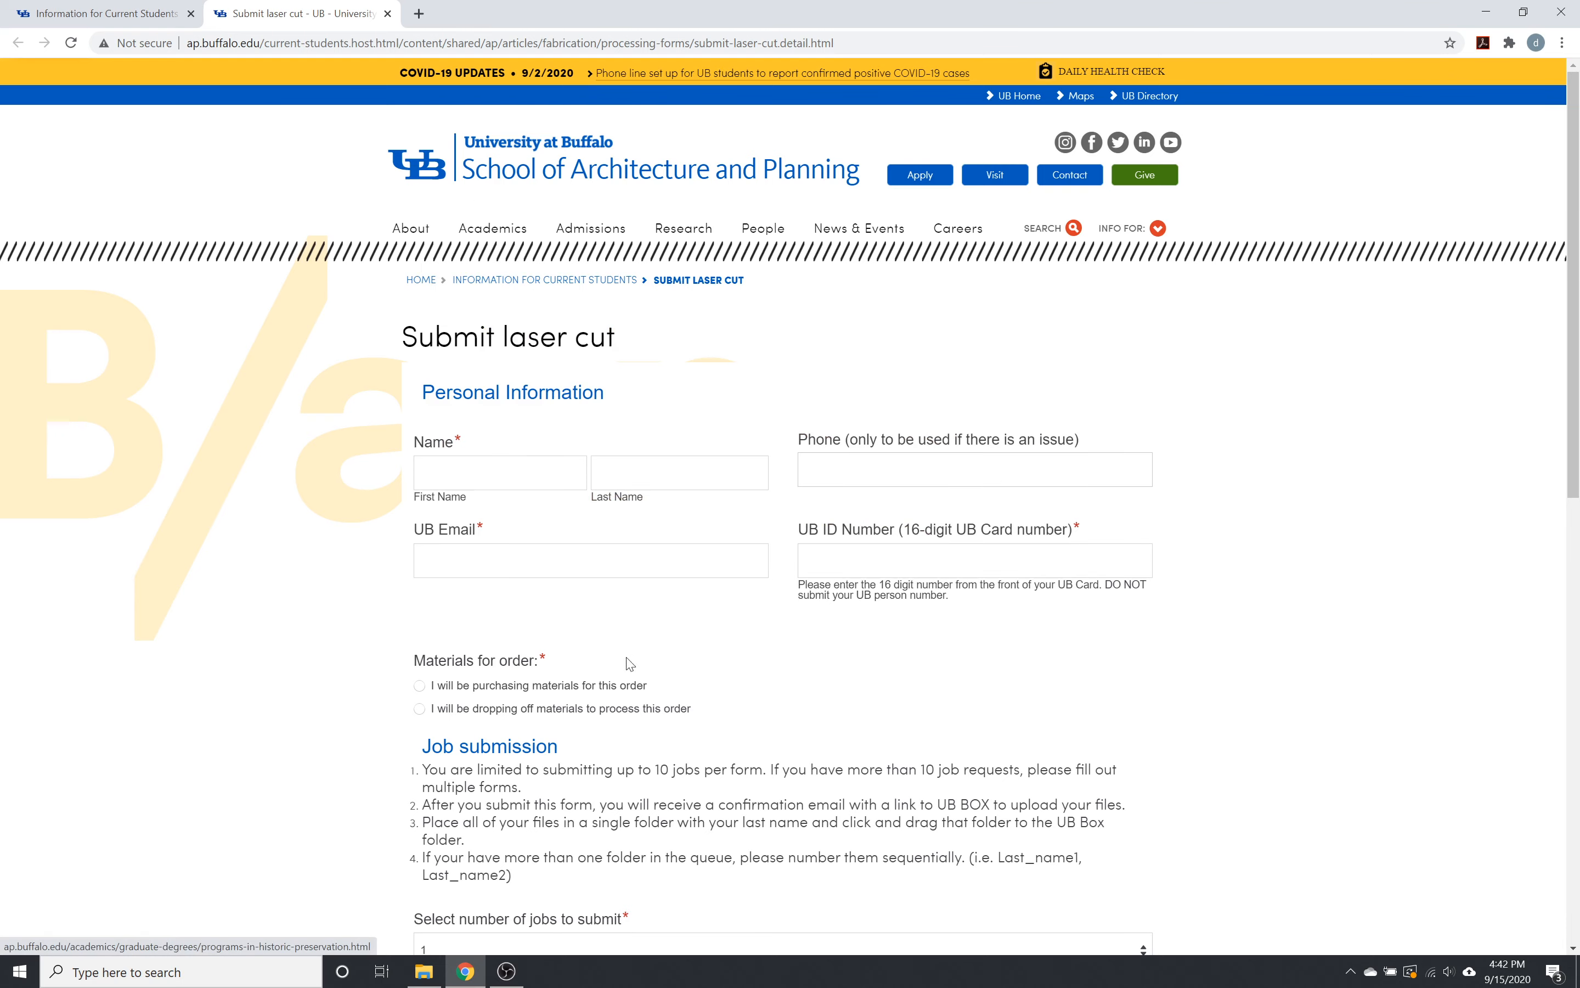
{"action": "mouse_move", "coordinate": [784, 743]}
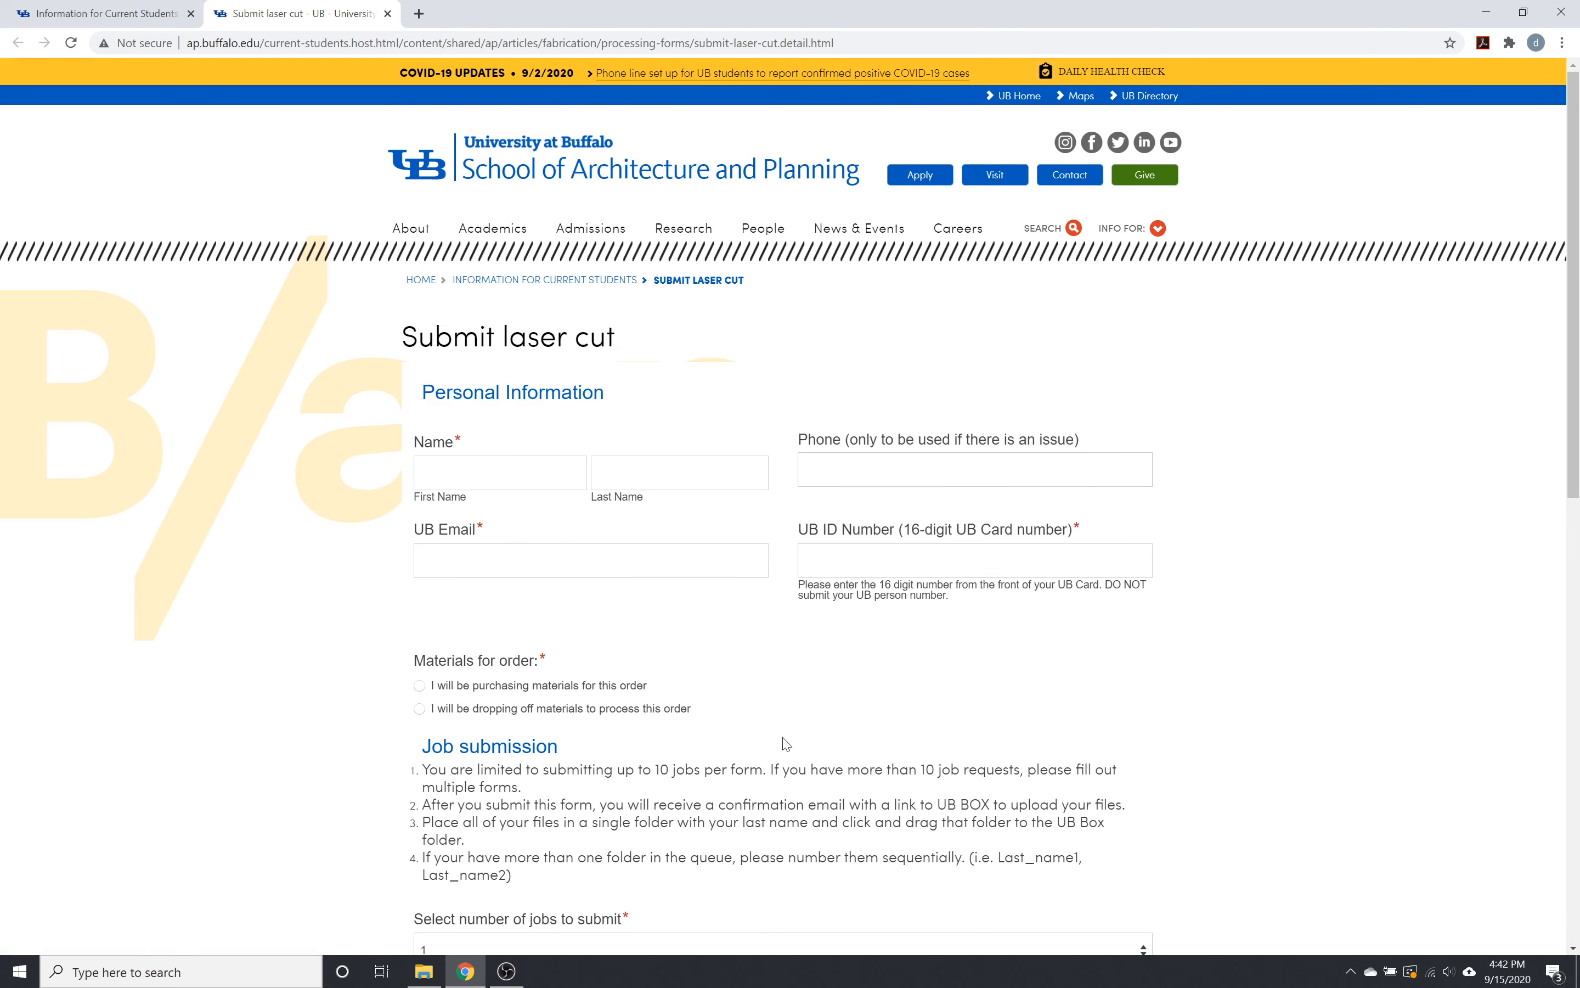
{"action": "mouse_move", "coordinate": [776, 717]}
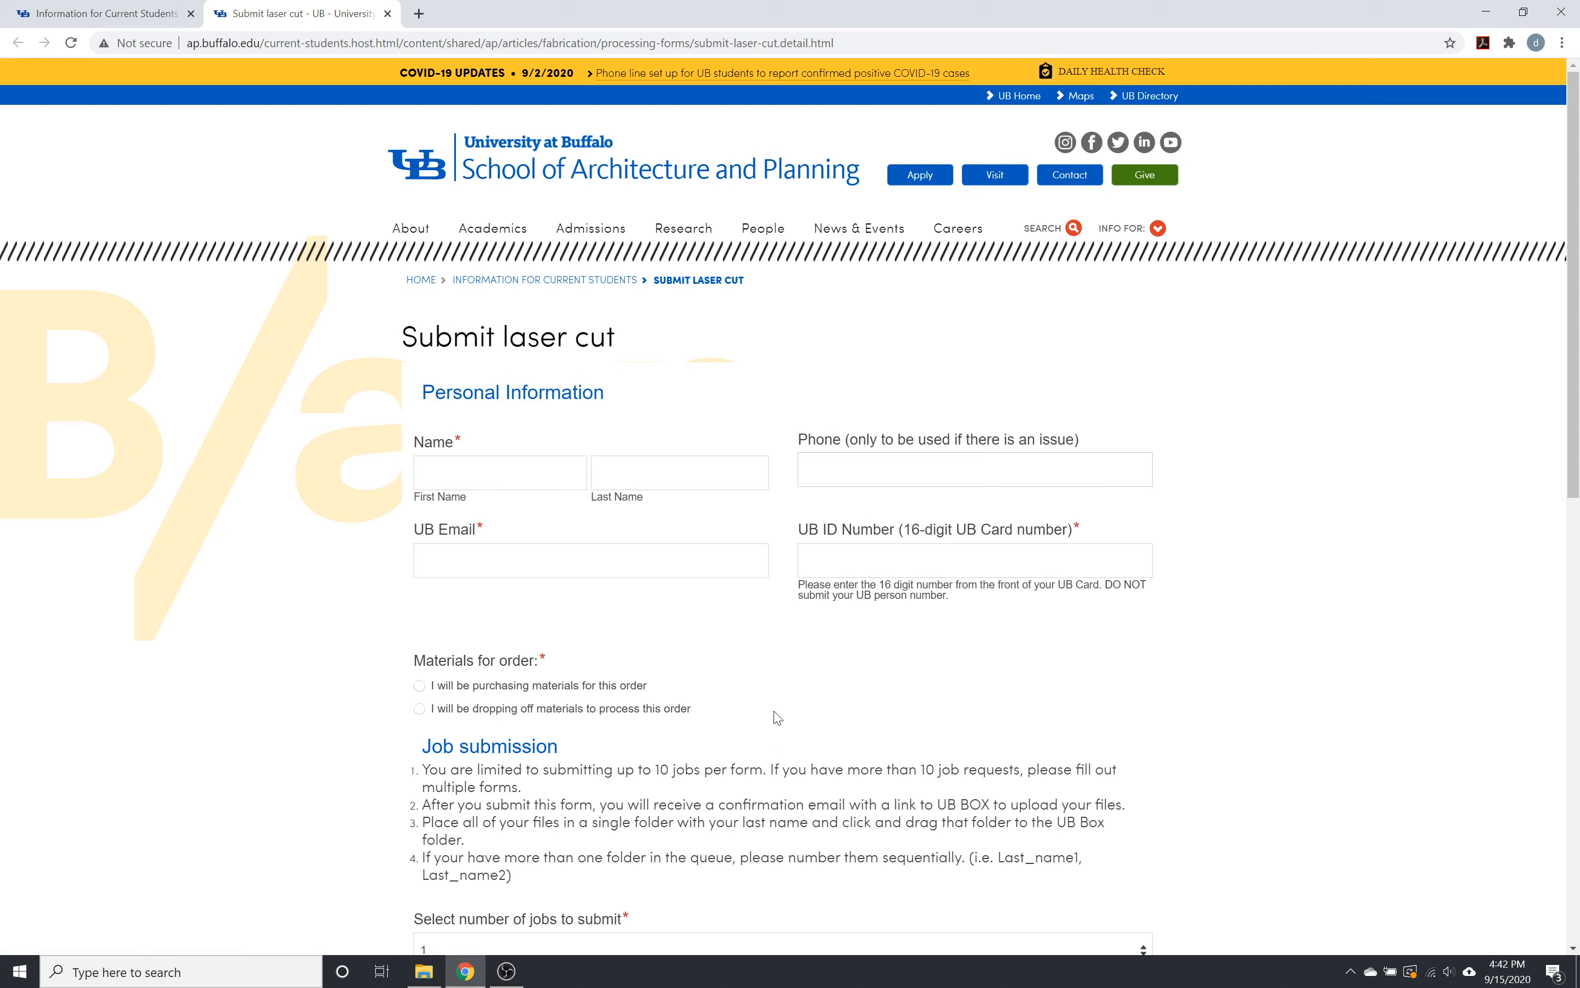
{"action": "mouse_move", "coordinate": [768, 699]}
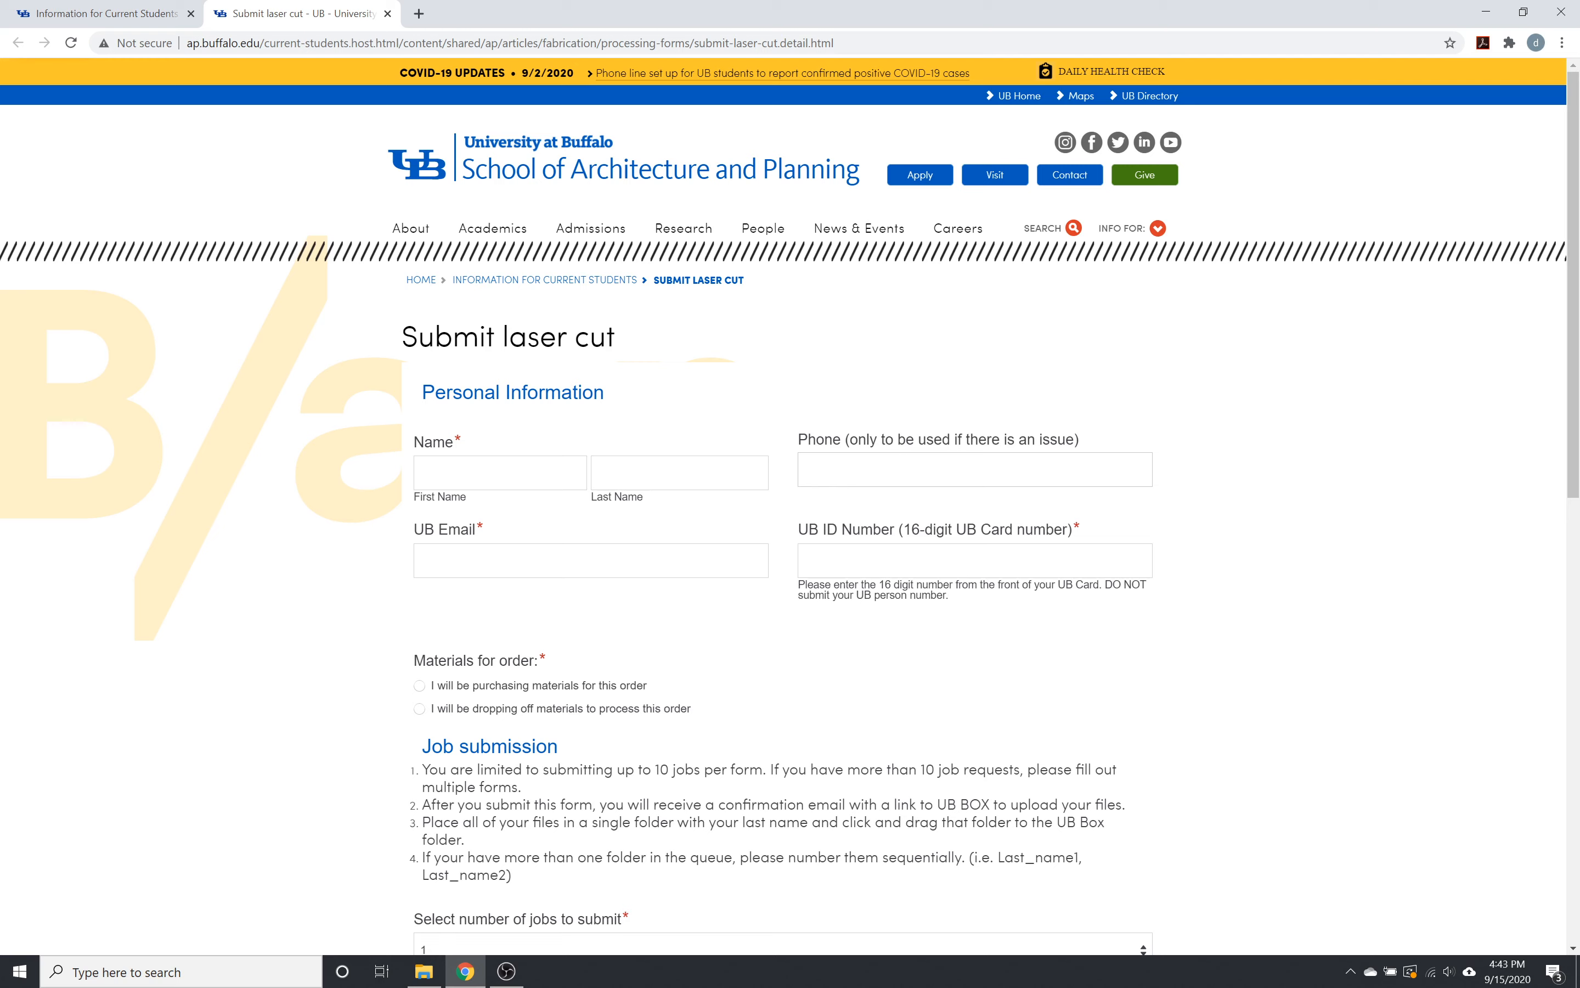
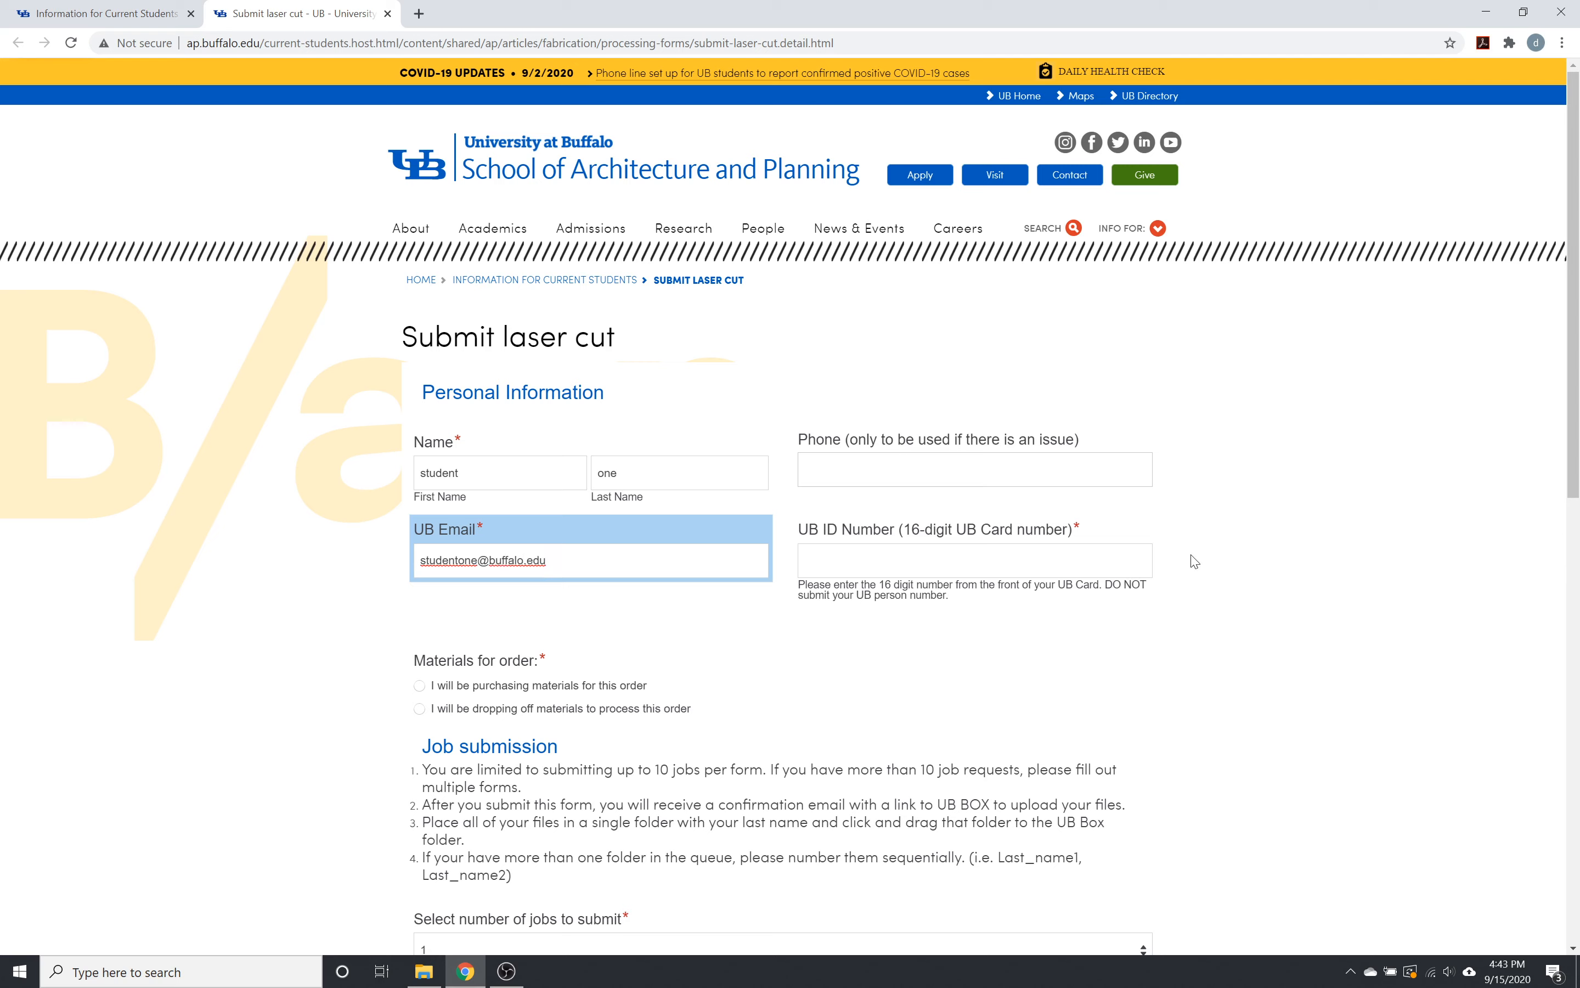
{"action": "mouse_move", "coordinate": [1172, 585]}
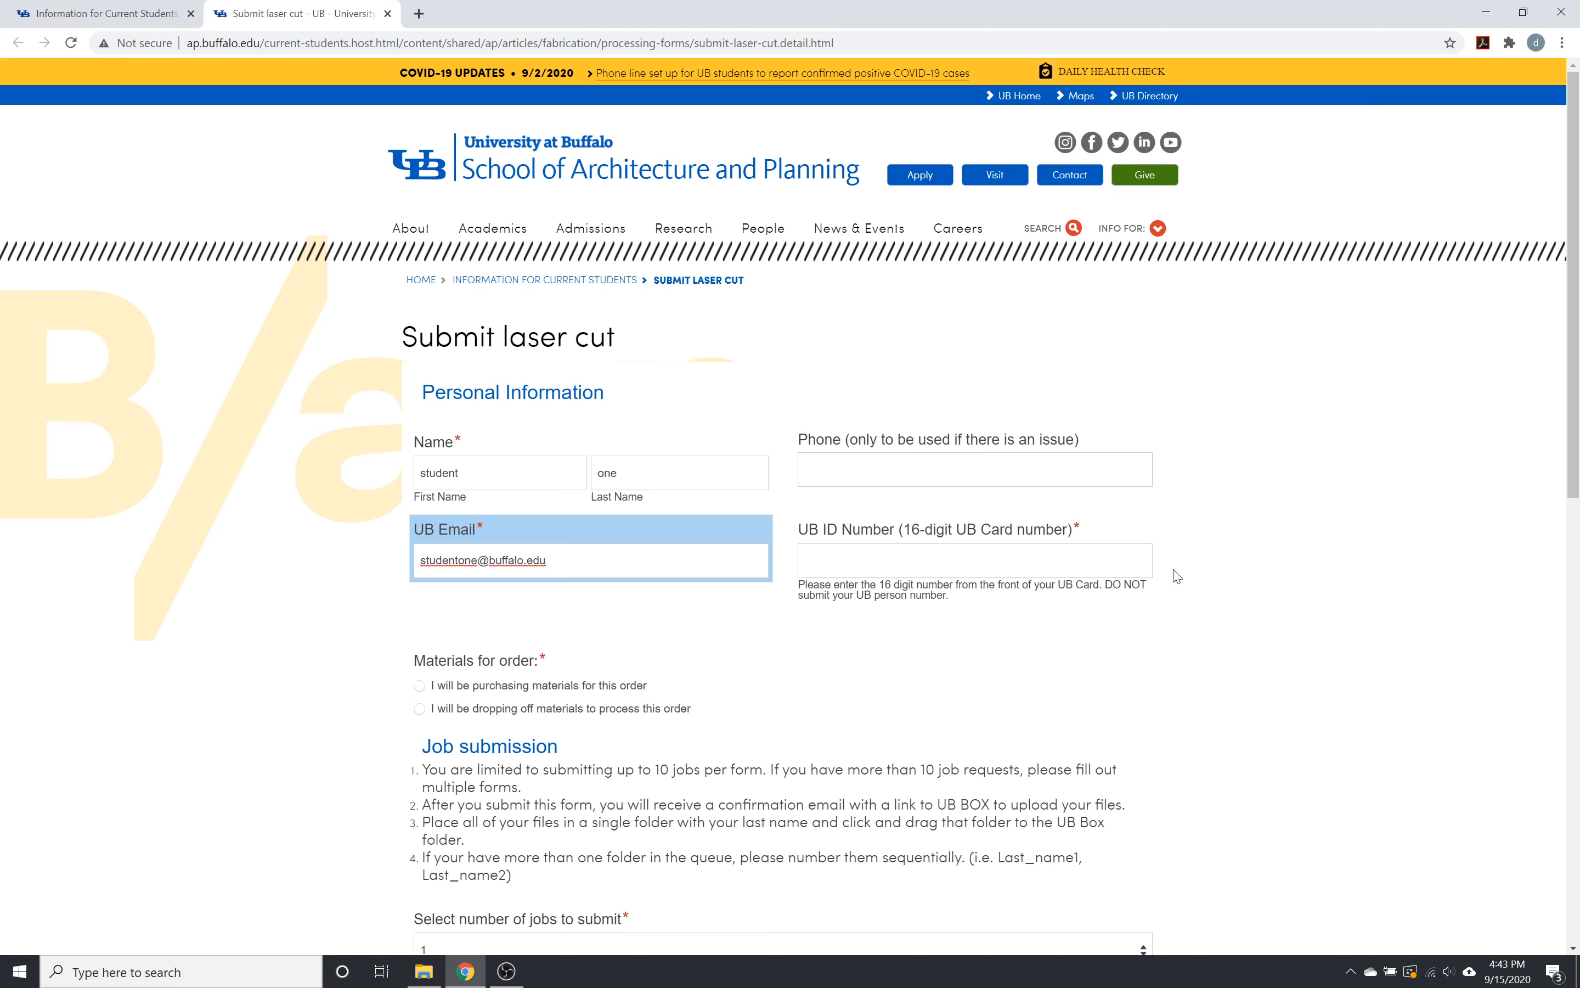
{"action": "left_click", "coordinate": [545, 561]}
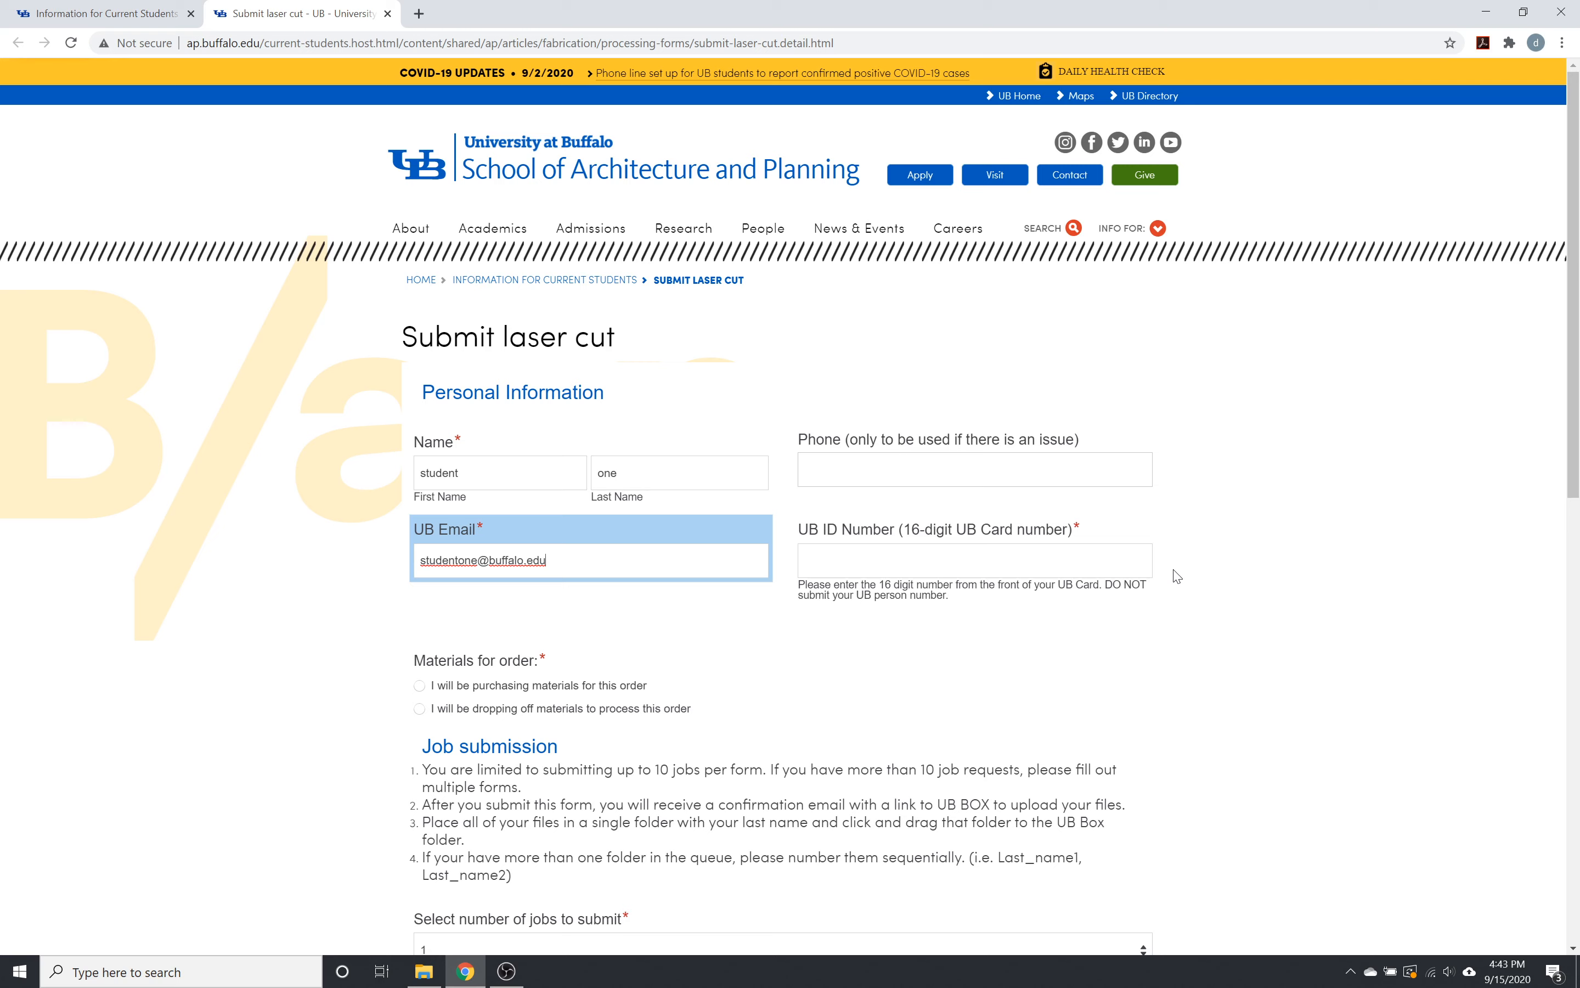
{"action": "mouse_move", "coordinate": [1166, 540]}
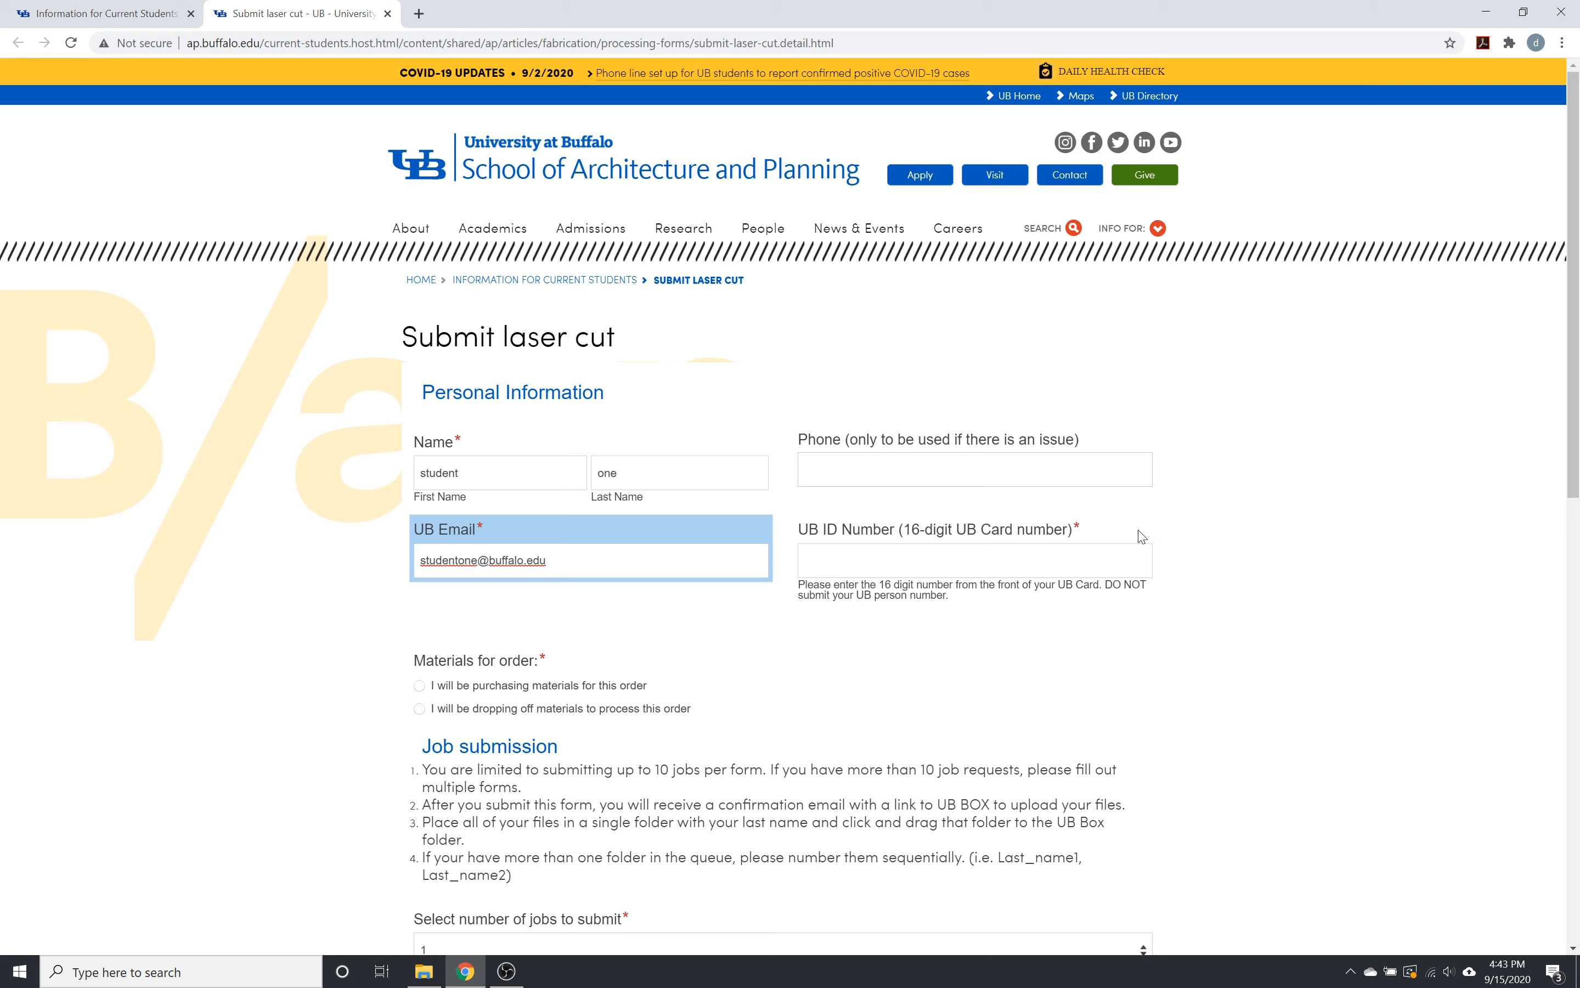
Enter the 16-digit UB card number in the UB ID Number field
{"action": "left_click", "coordinate": [973, 559]}
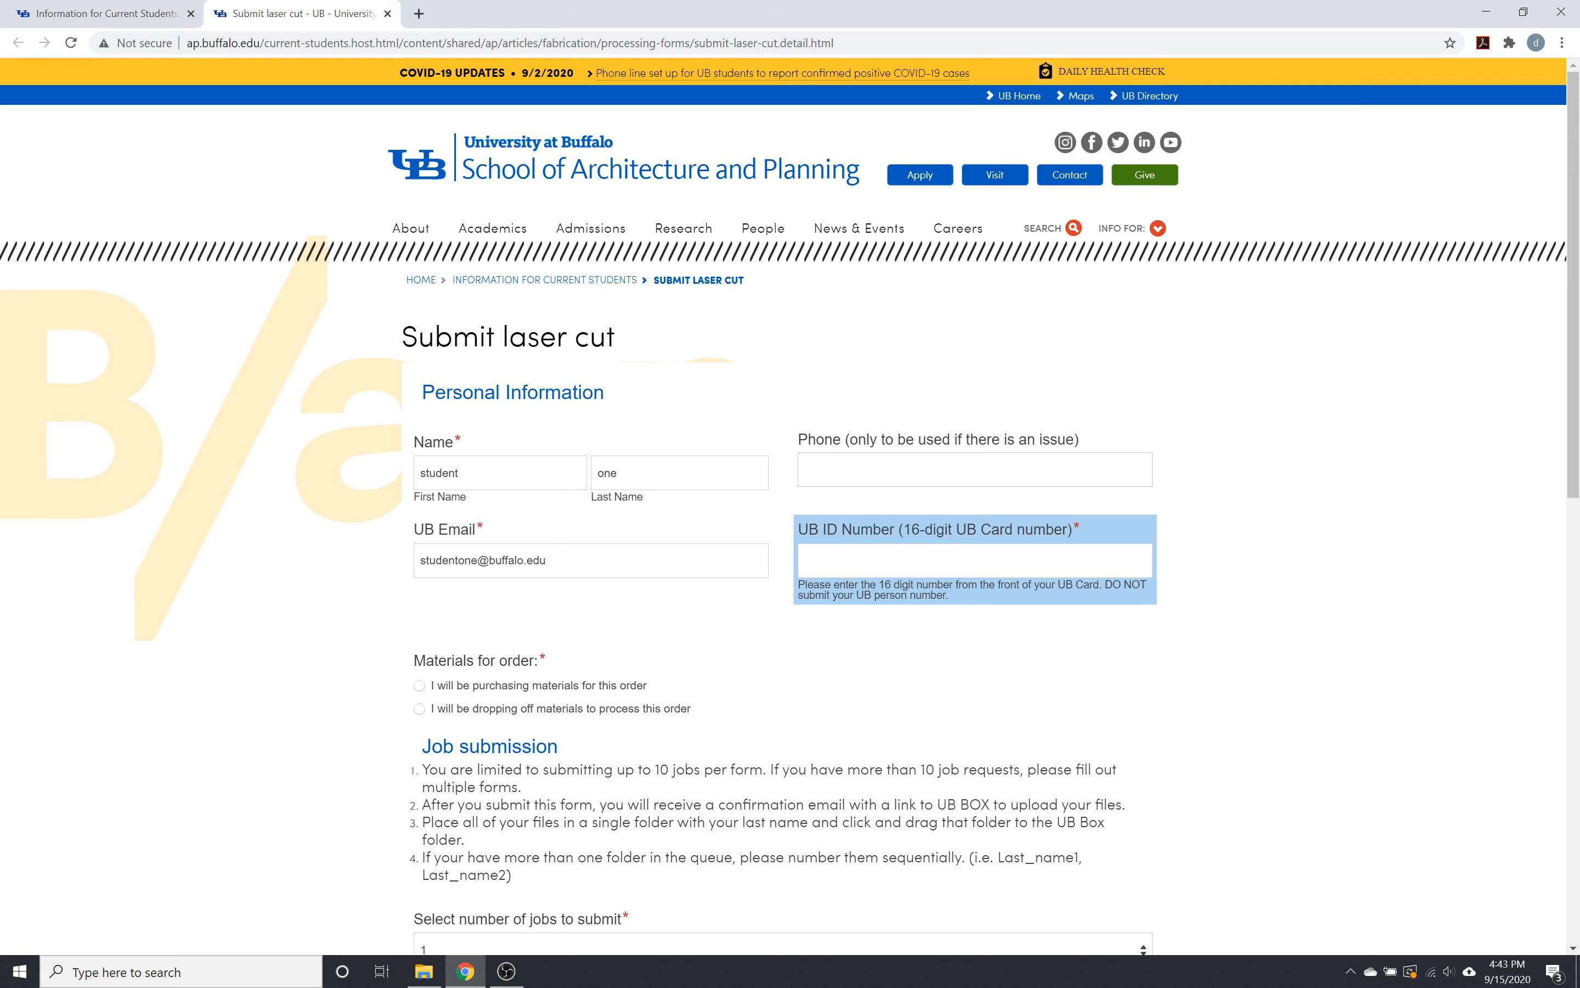
{"action": "type", "text": "1234123412341234"}
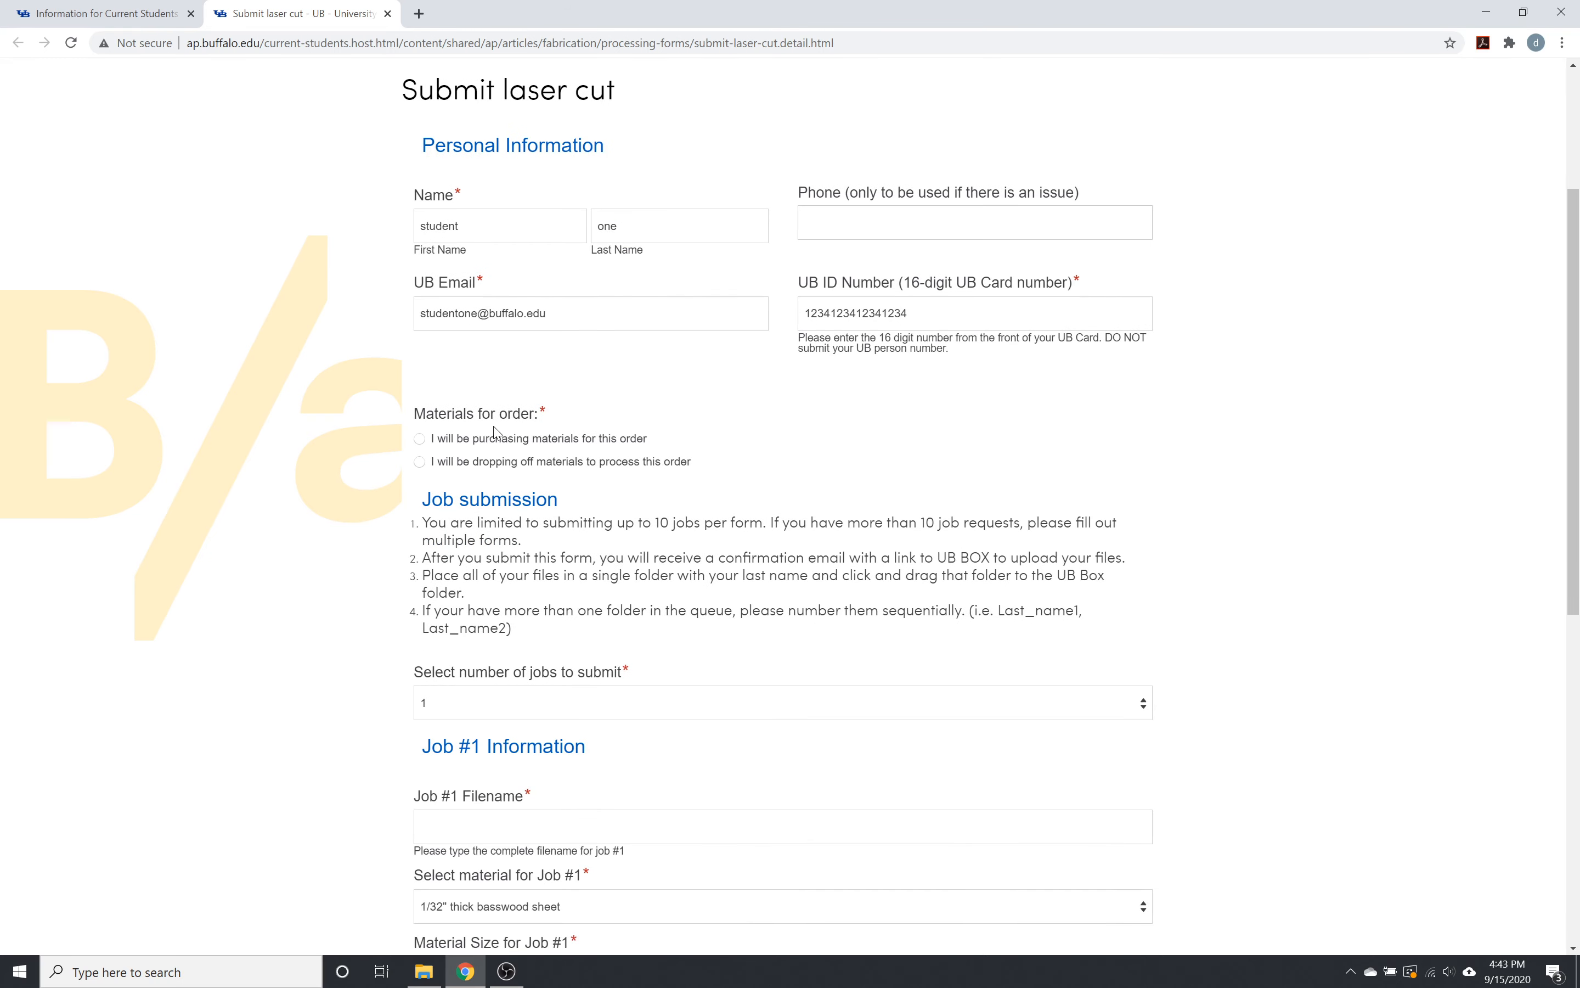
{"action": "mouse_move", "coordinate": [516, 411]}
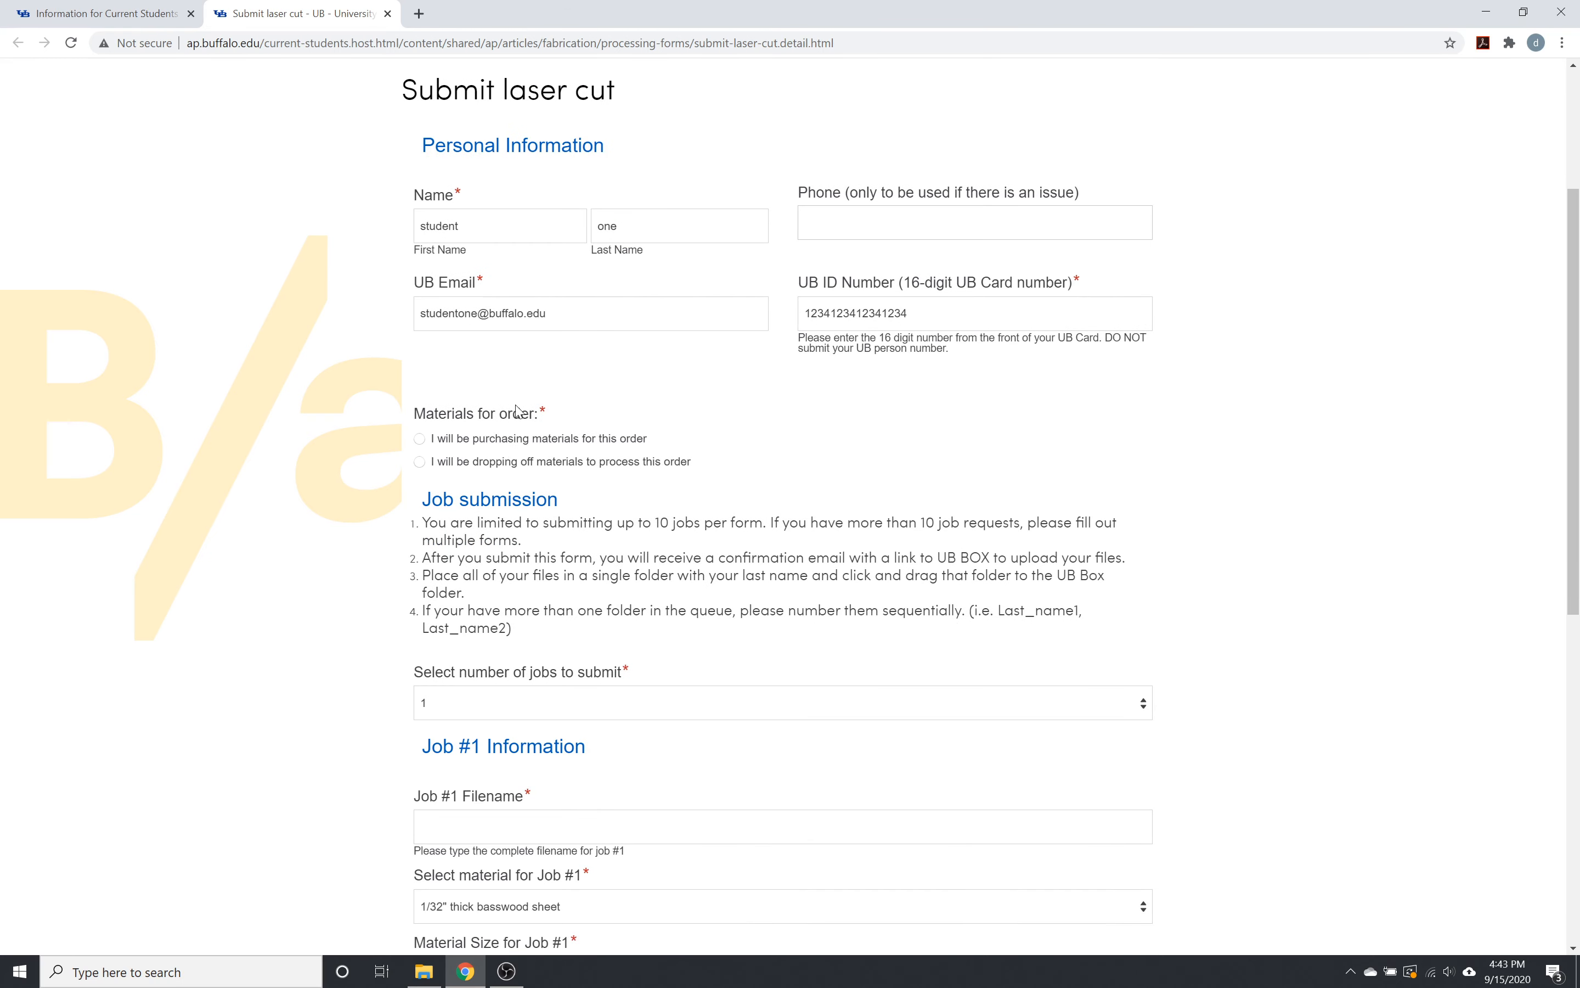
{"action": "mouse_move", "coordinate": [579, 448]}
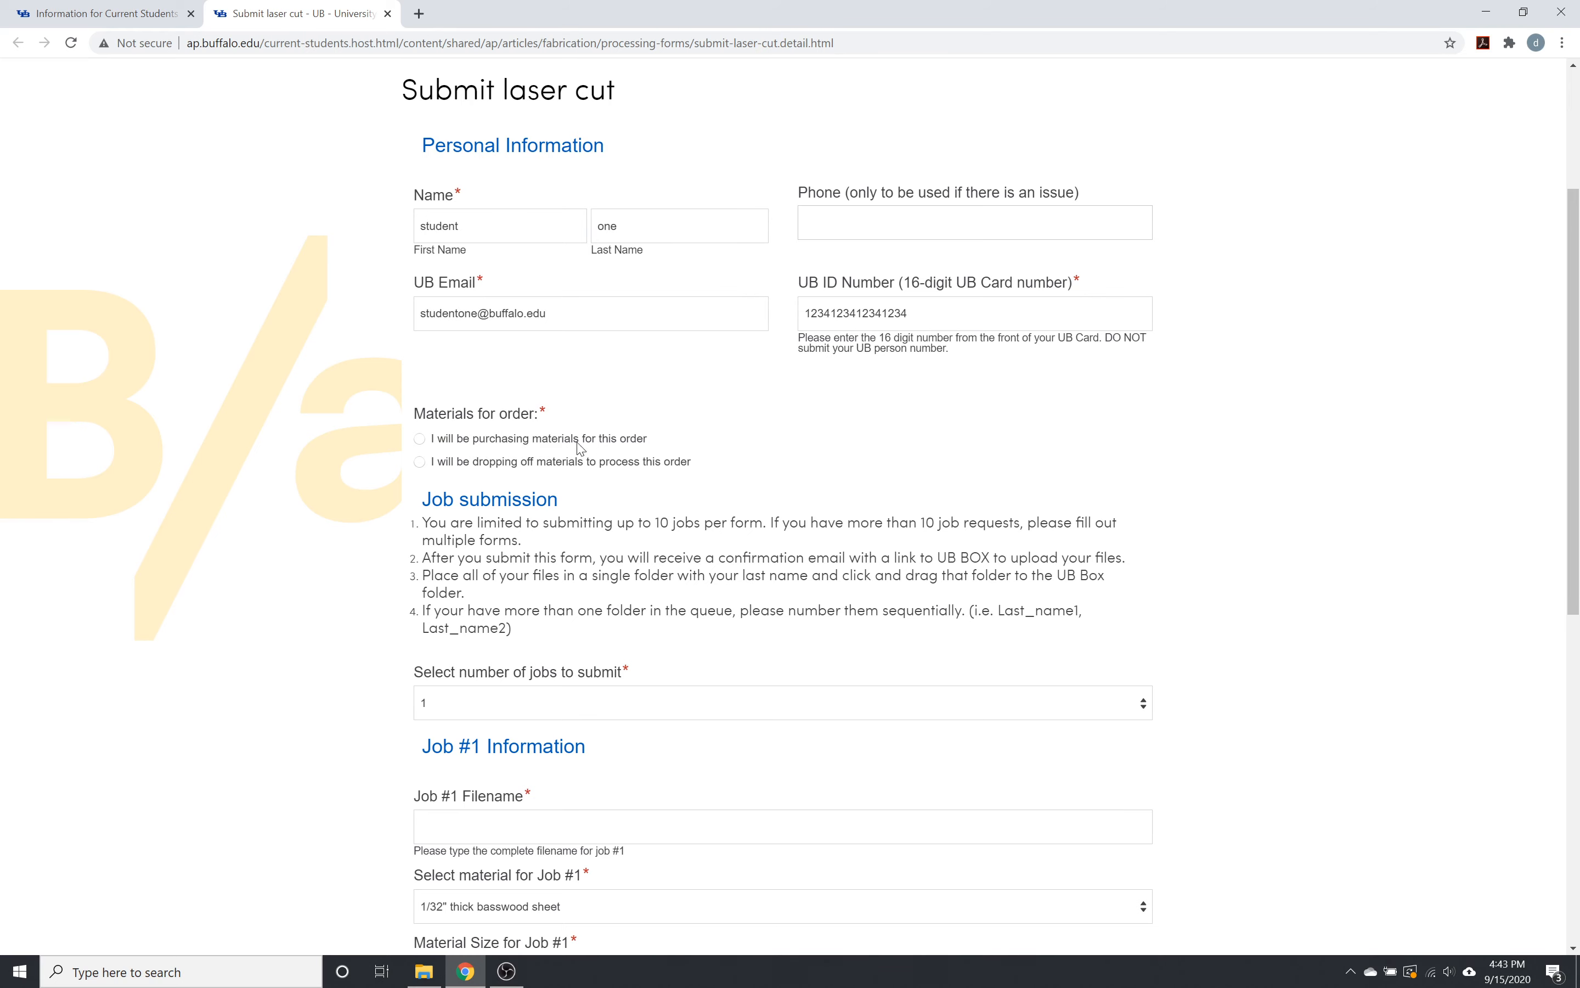
{"action": "mouse_move", "coordinate": [432, 487]}
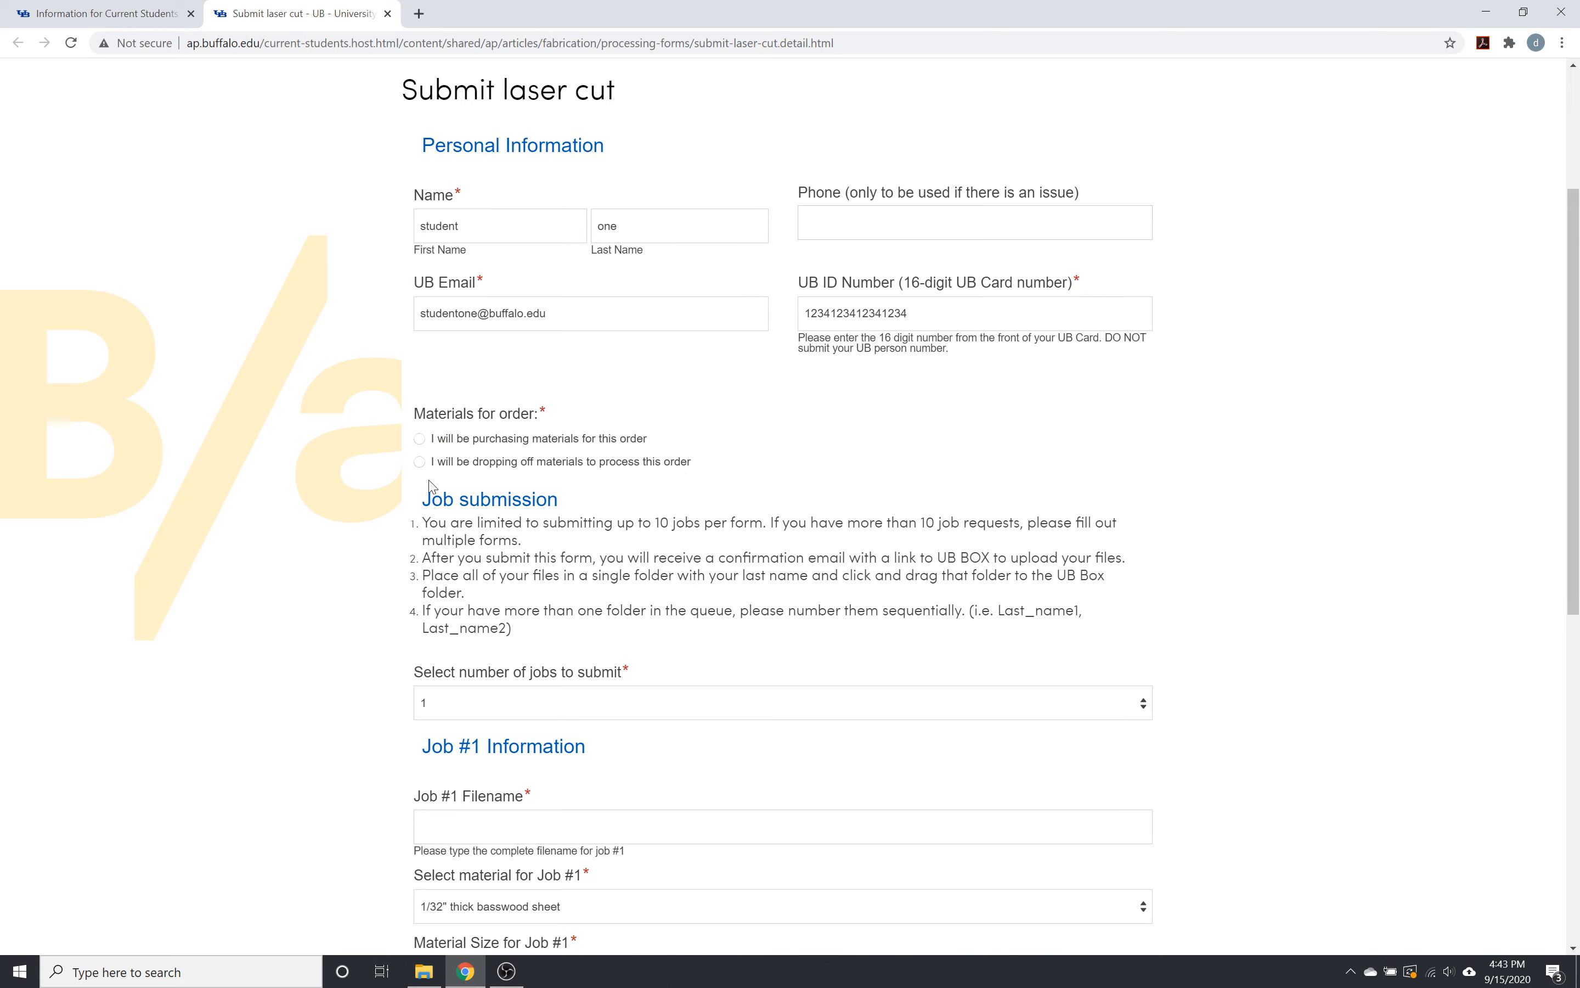
Choose 'I will be dropping off materials to process this order'
{"action": "left_click", "coordinate": [418, 462]}
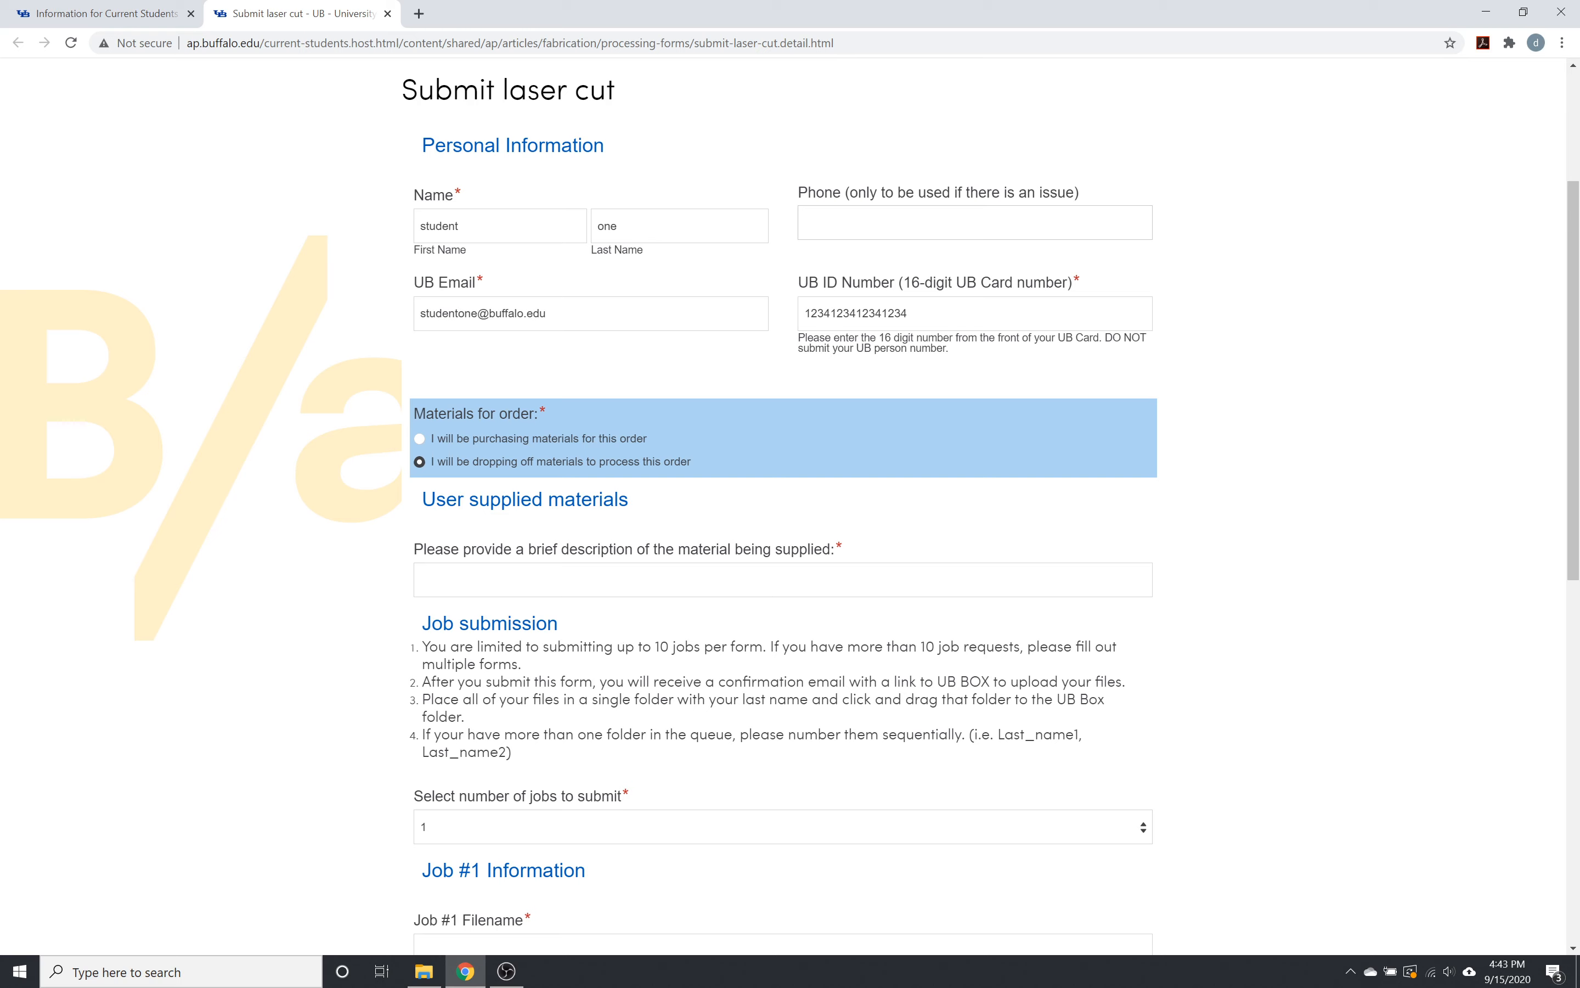
{"action": "mouse_move", "coordinate": [507, 532]}
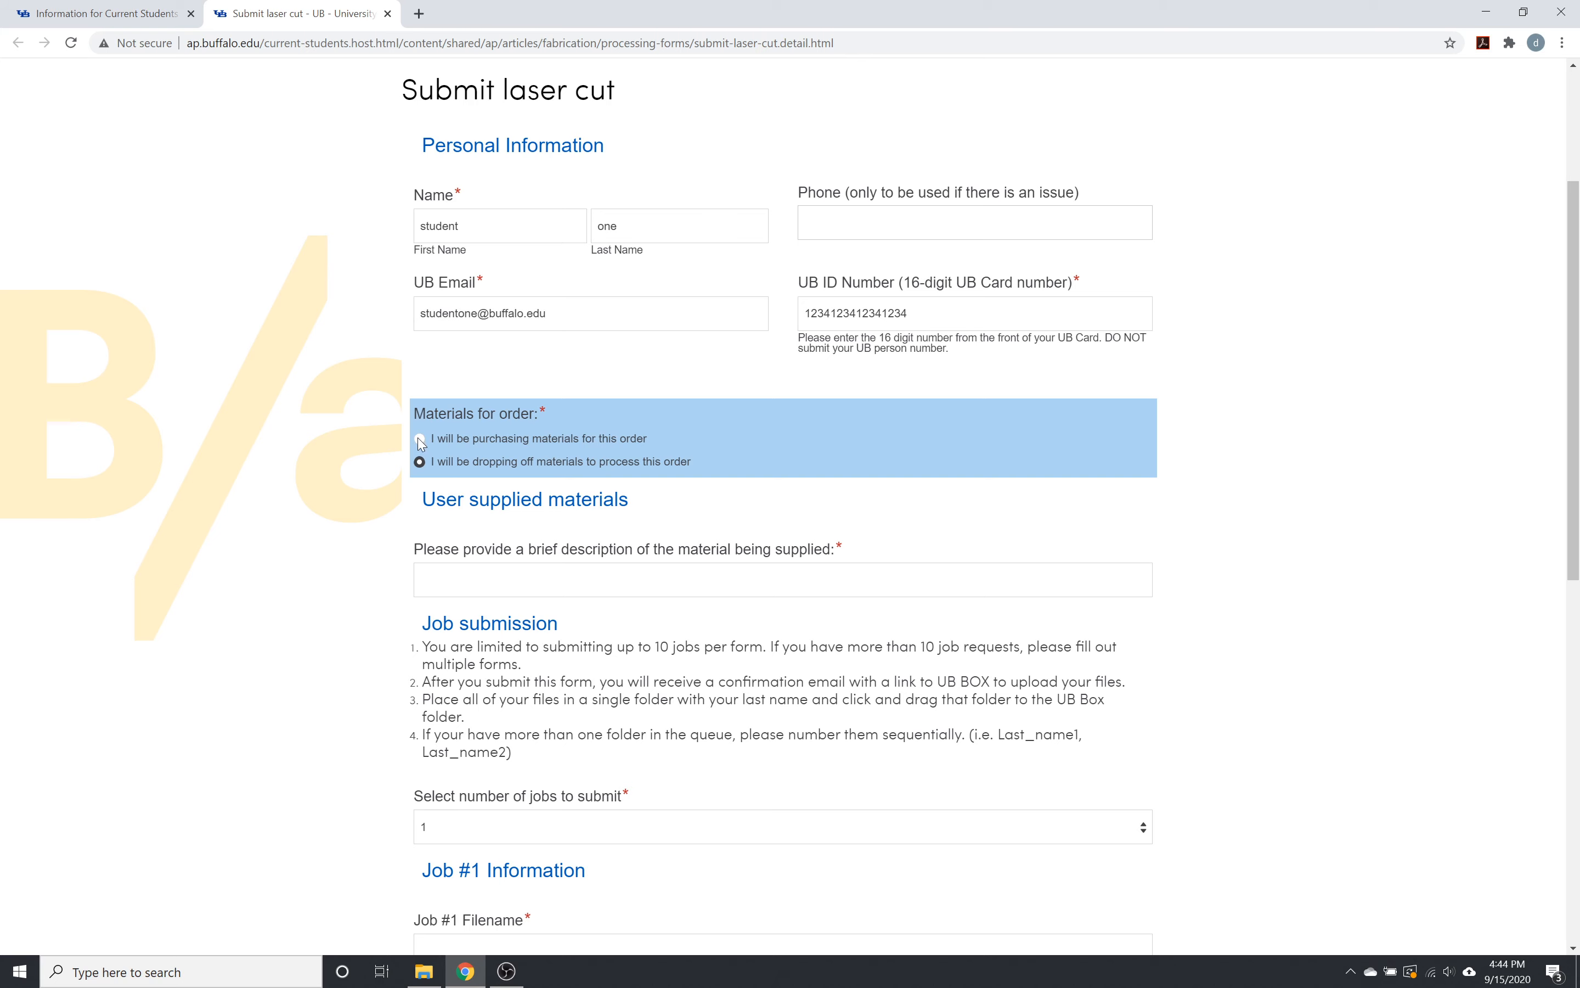
Switch to purchasing materials and order 2 sheets of 1/8" plywood for a $10.00 total
{"action": "left_click", "coordinate": [419, 438]}
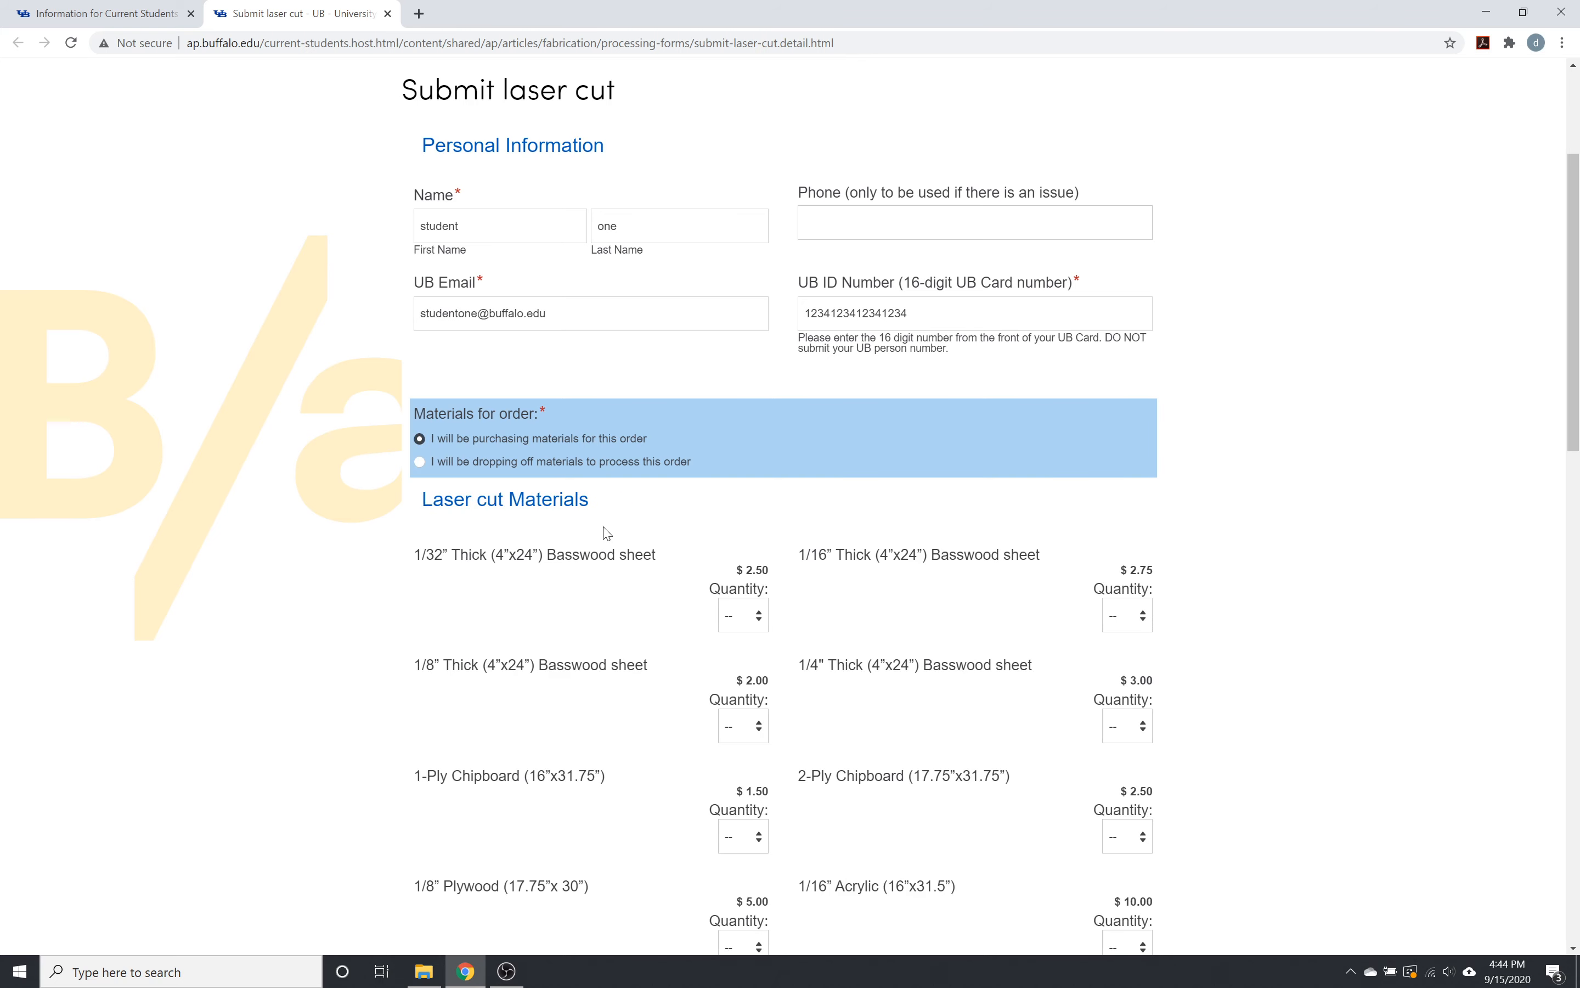
{"action": "scroll", "scroll_direction": "down", "scroll_amount": 3}
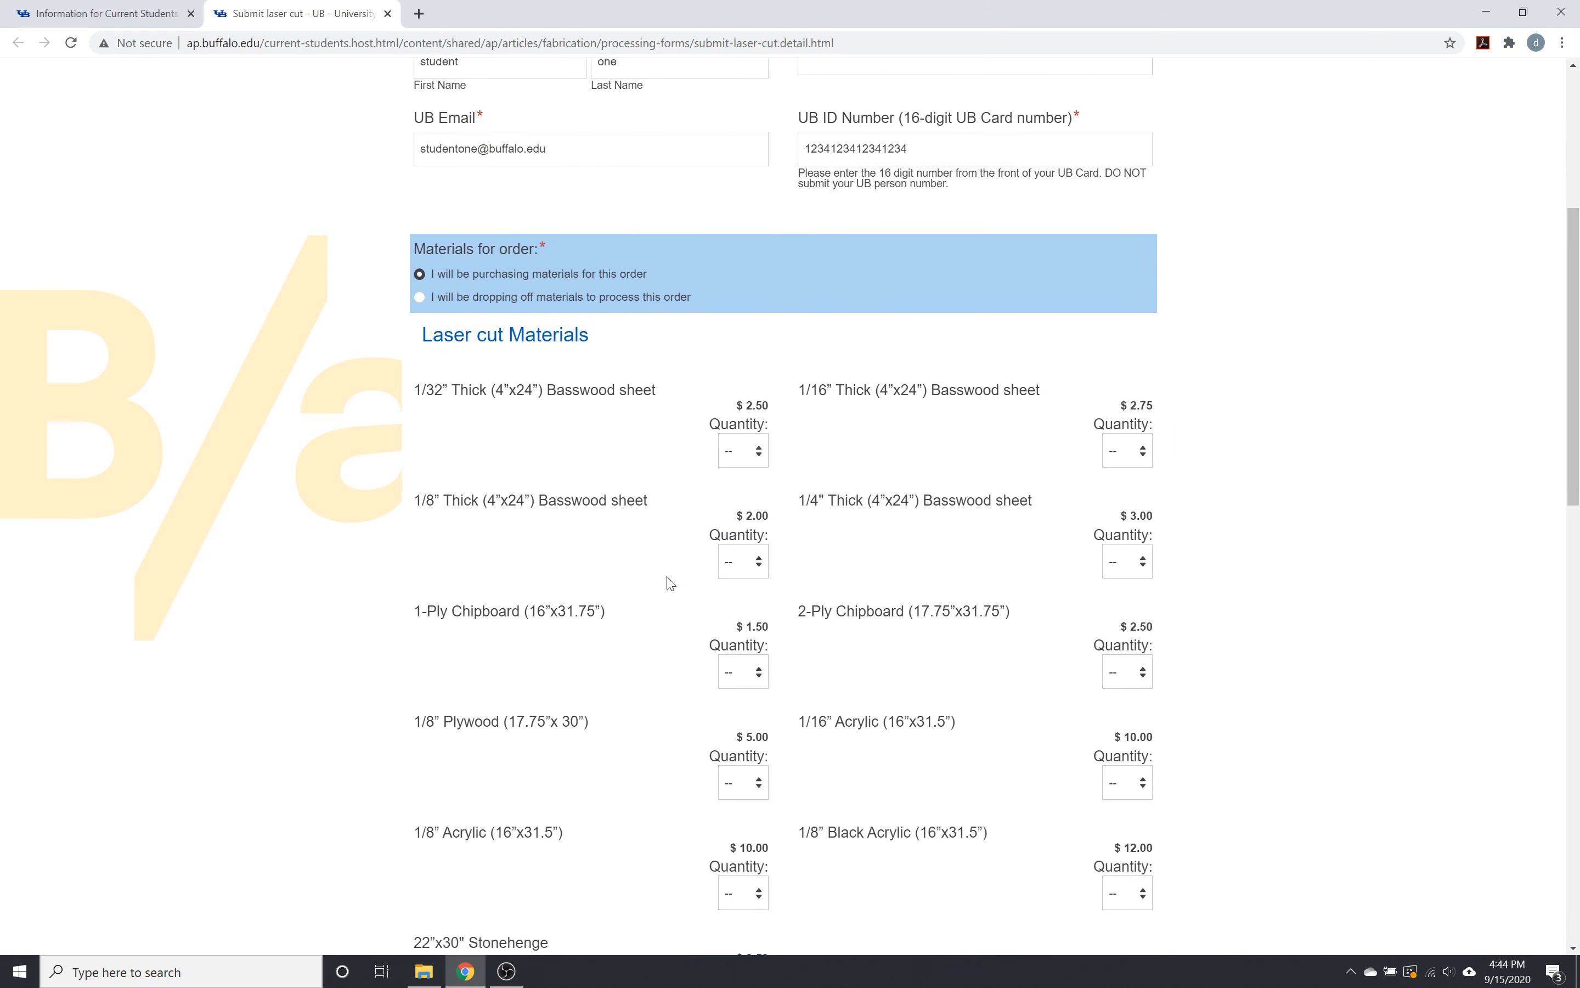
{"action": "scroll", "scroll_direction": "down", "scroll_amount": 3}
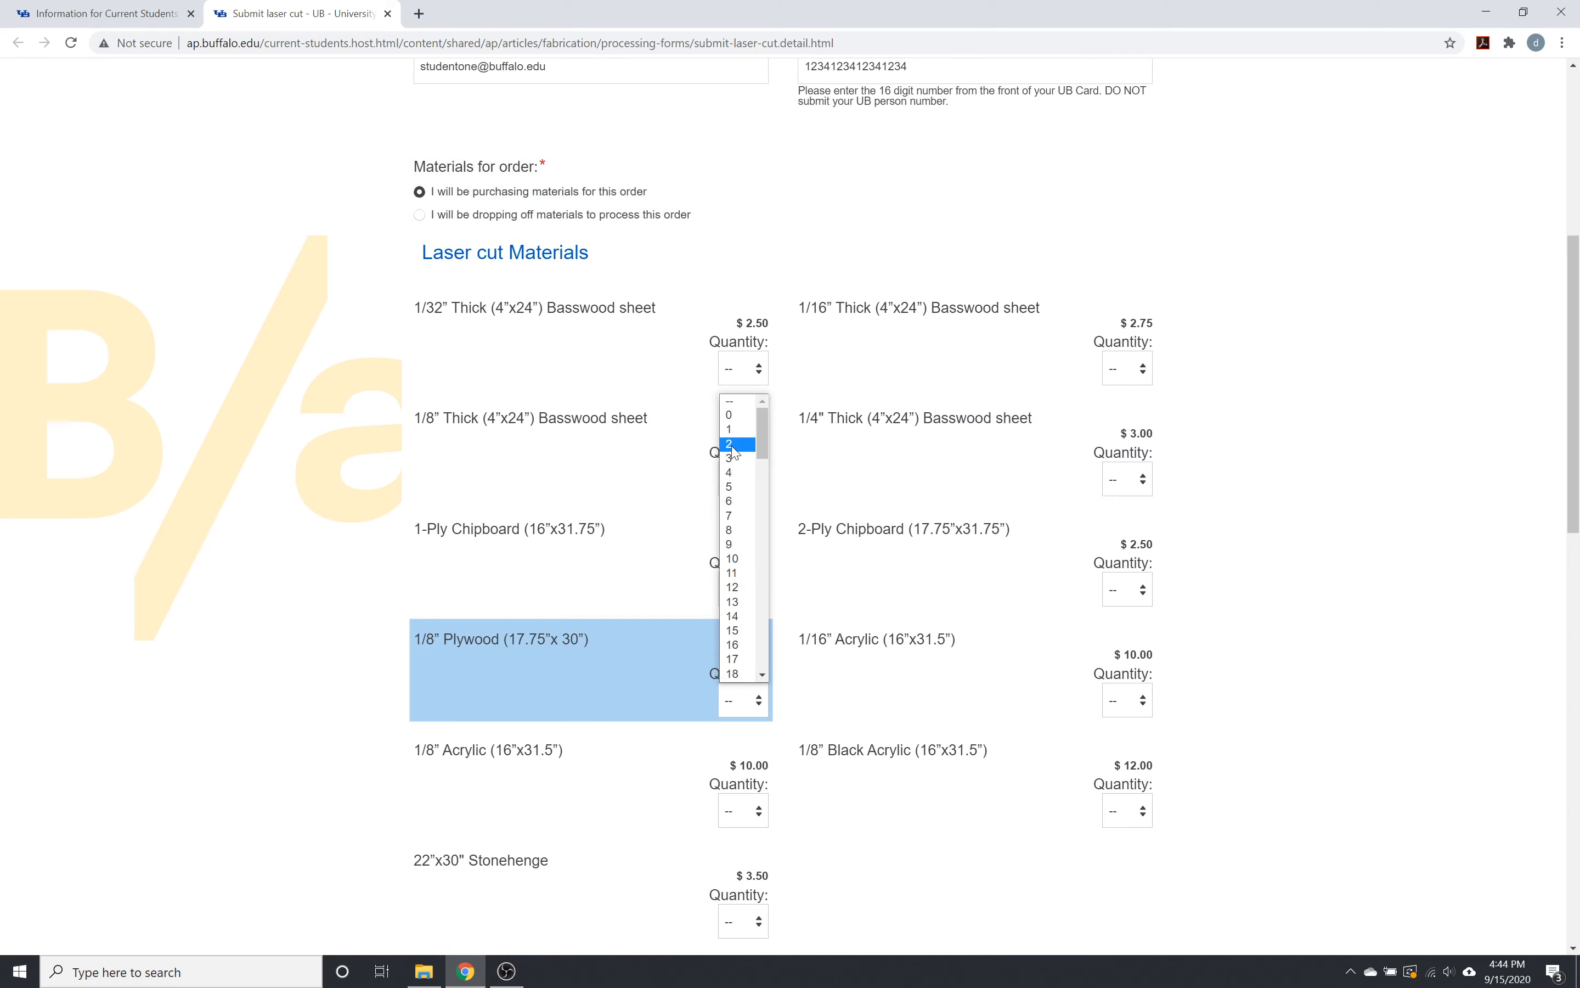
{"action": "left_click", "coordinate": [729, 443]}
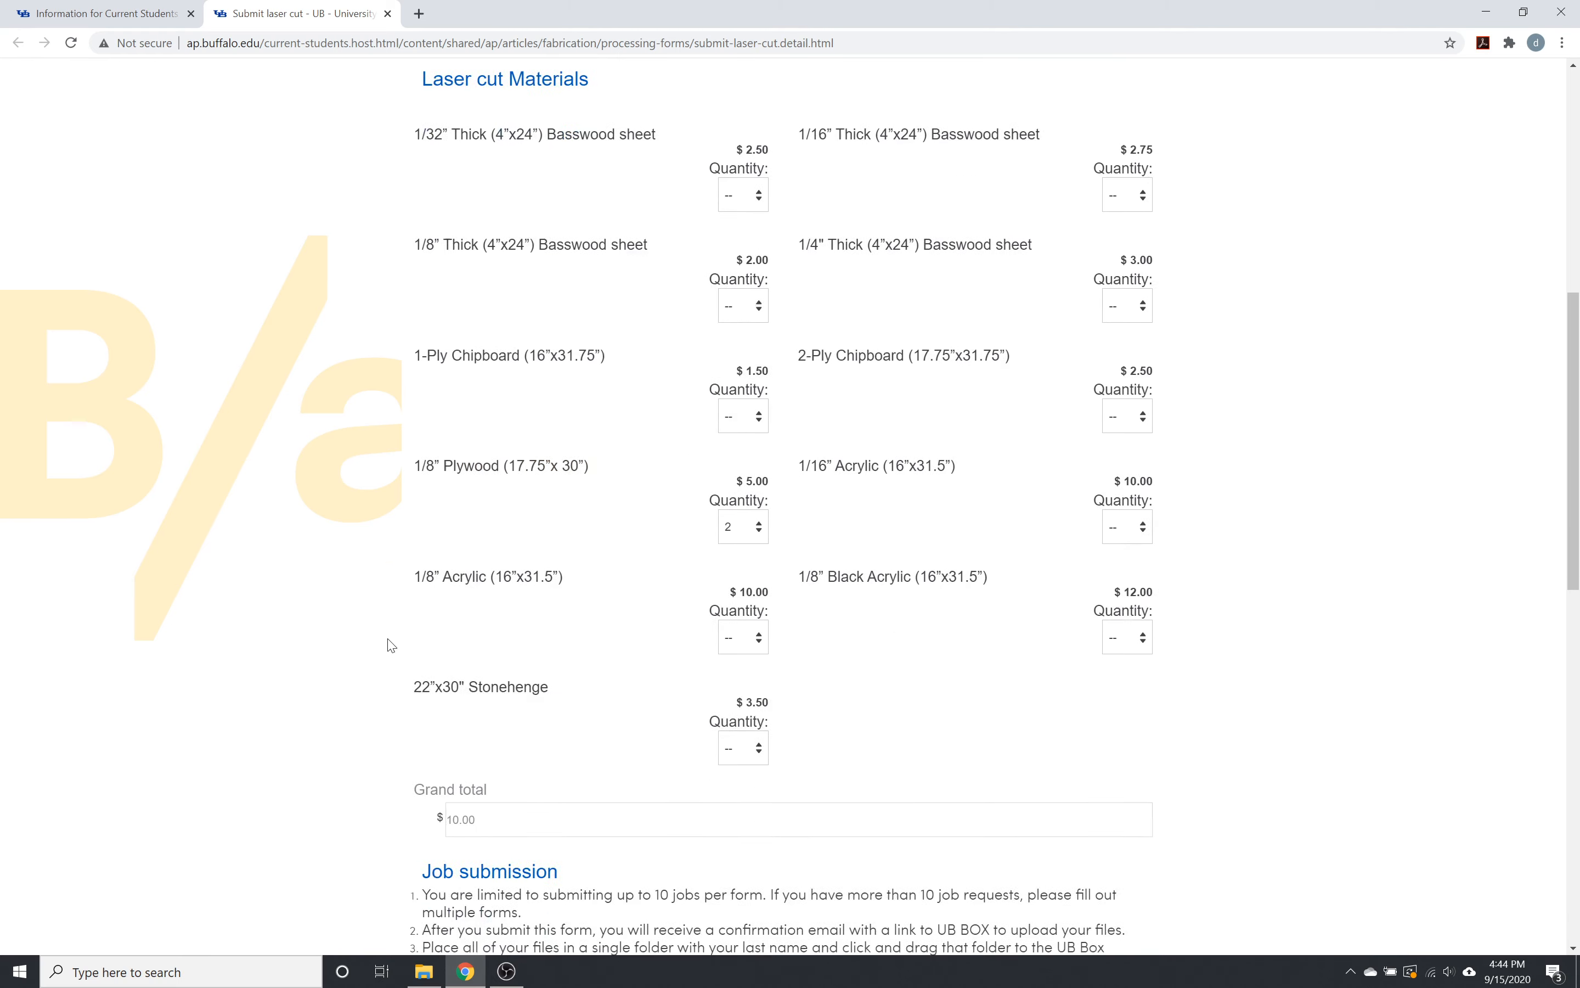
{"action": "scroll", "scroll_direction": "down", "scroll_amount": 3}
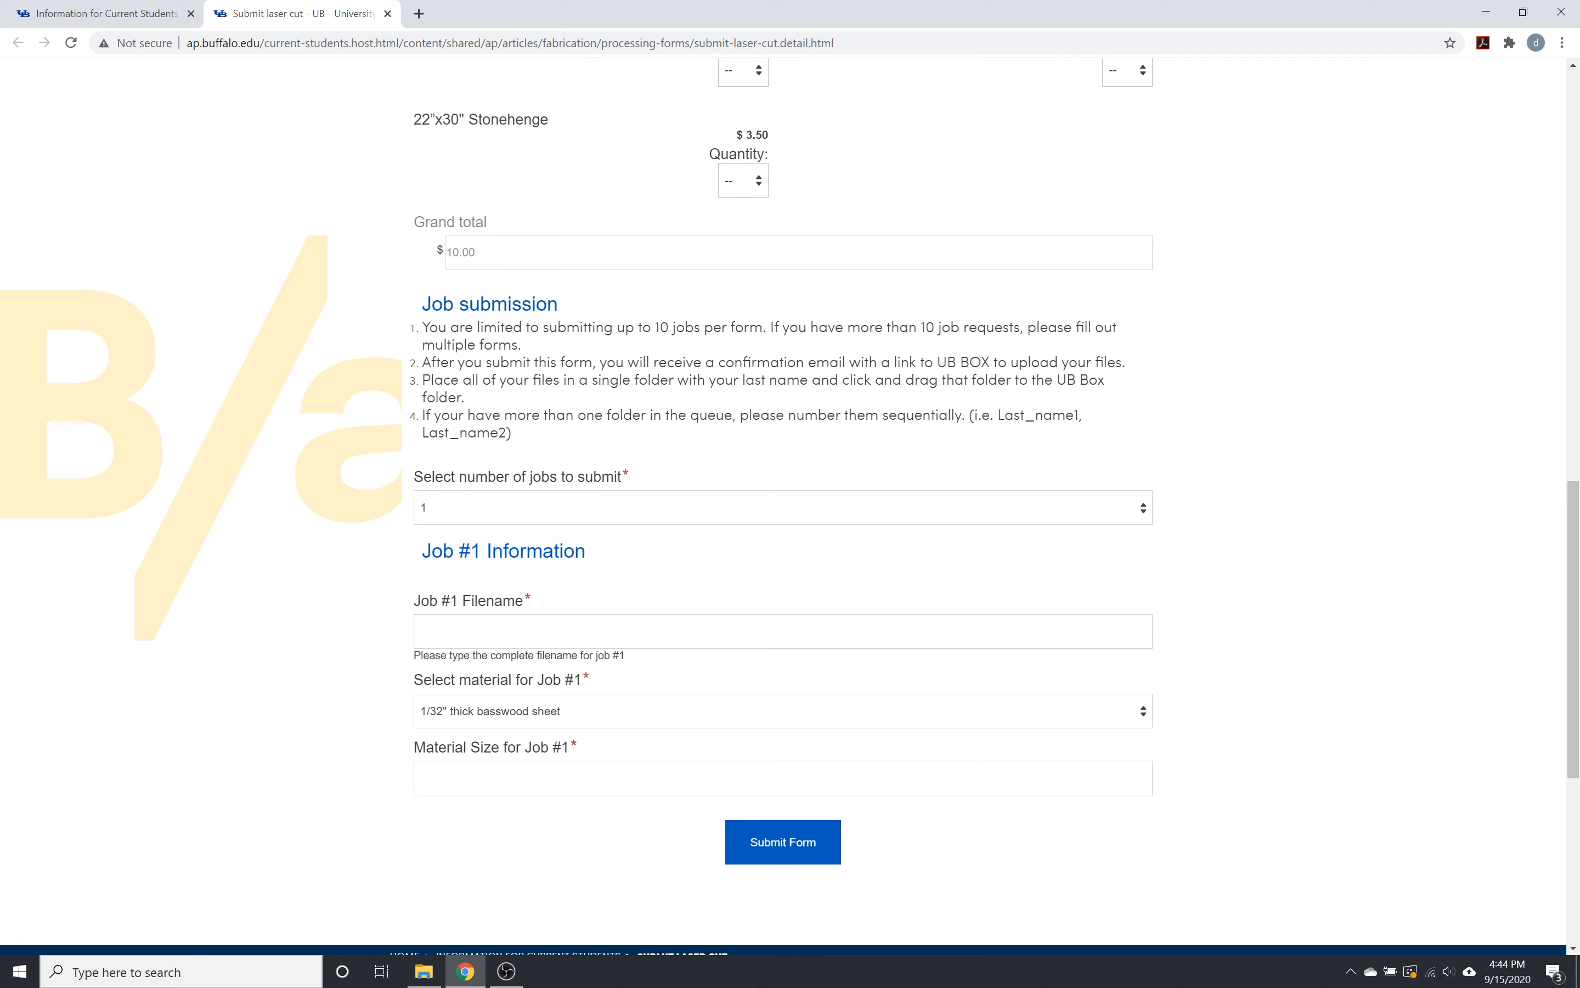
Set 2 jobs: test 1 and test 2, each on 1/8" plywood with material size 17.75 x 30
{"action": "left_click", "coordinate": [783, 506]}
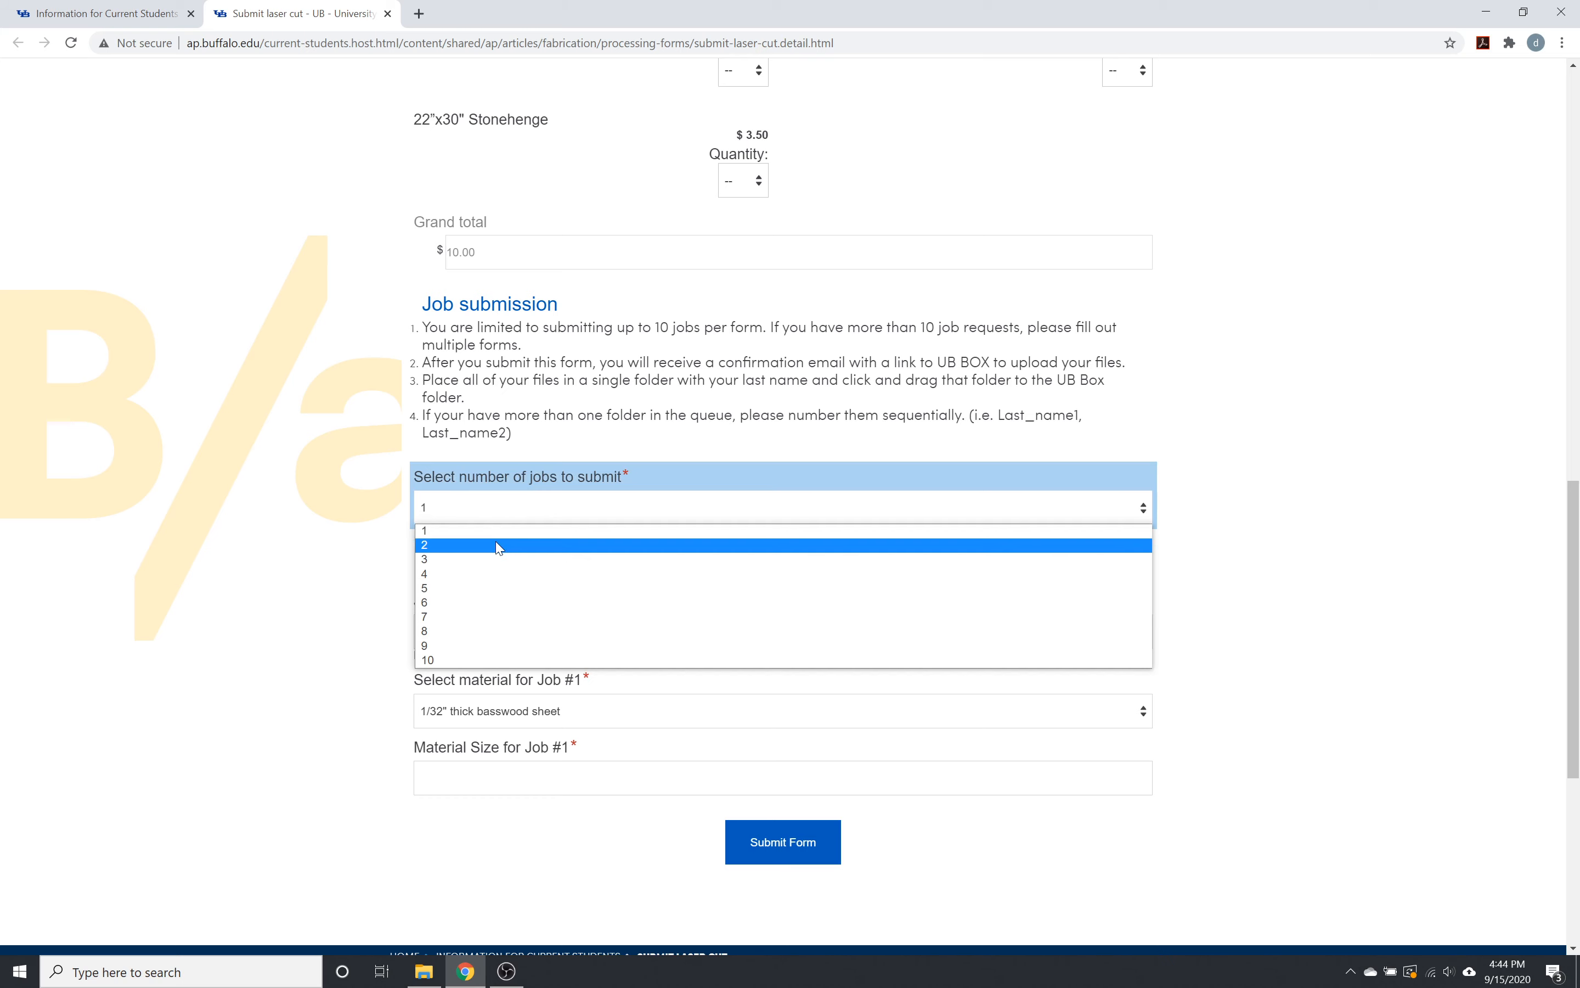
{"action": "left_click", "coordinate": [426, 544]}
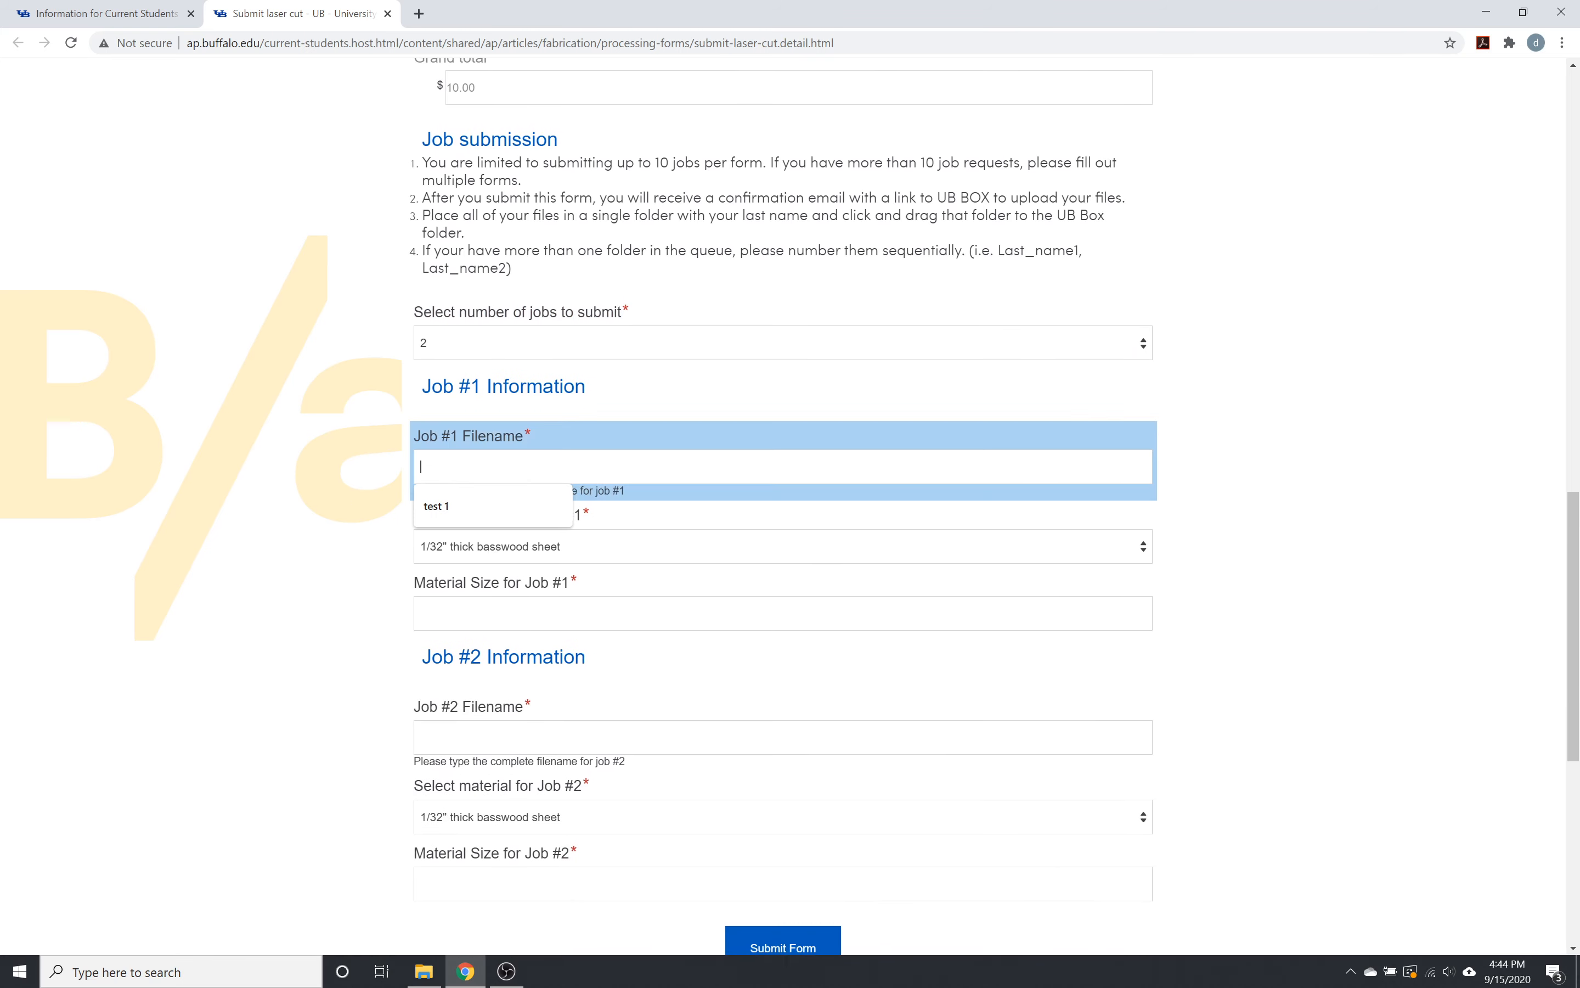
{"action": "left_click", "coordinate": [435, 506]}
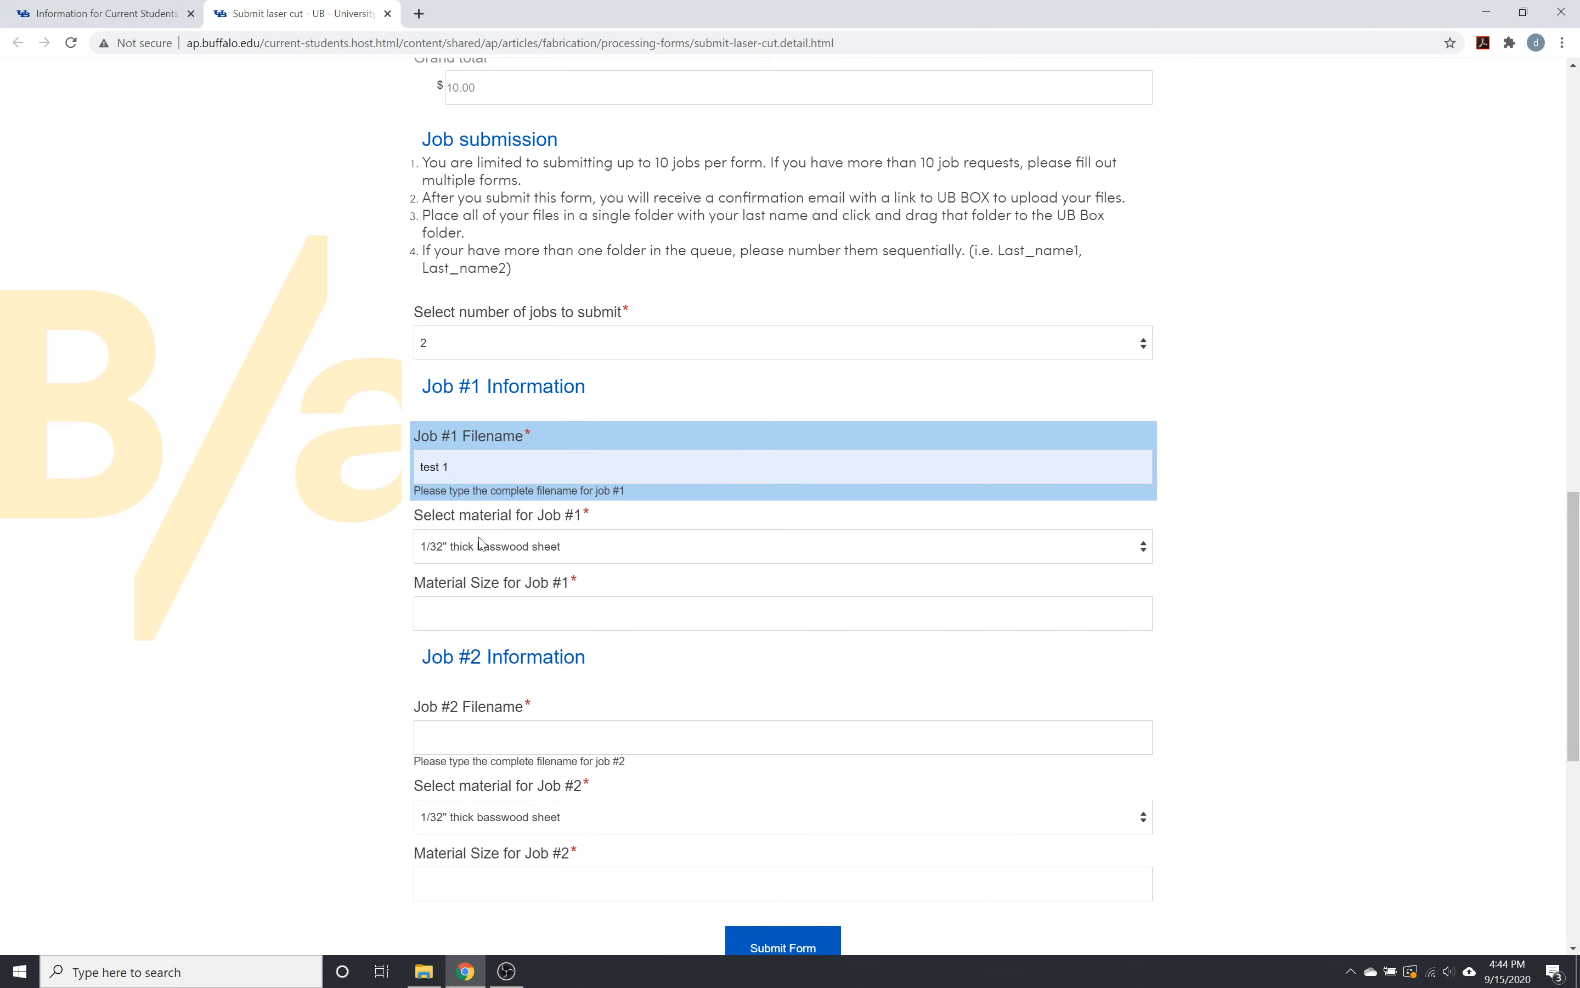
{"action": "left_click", "coordinate": [782, 547]}
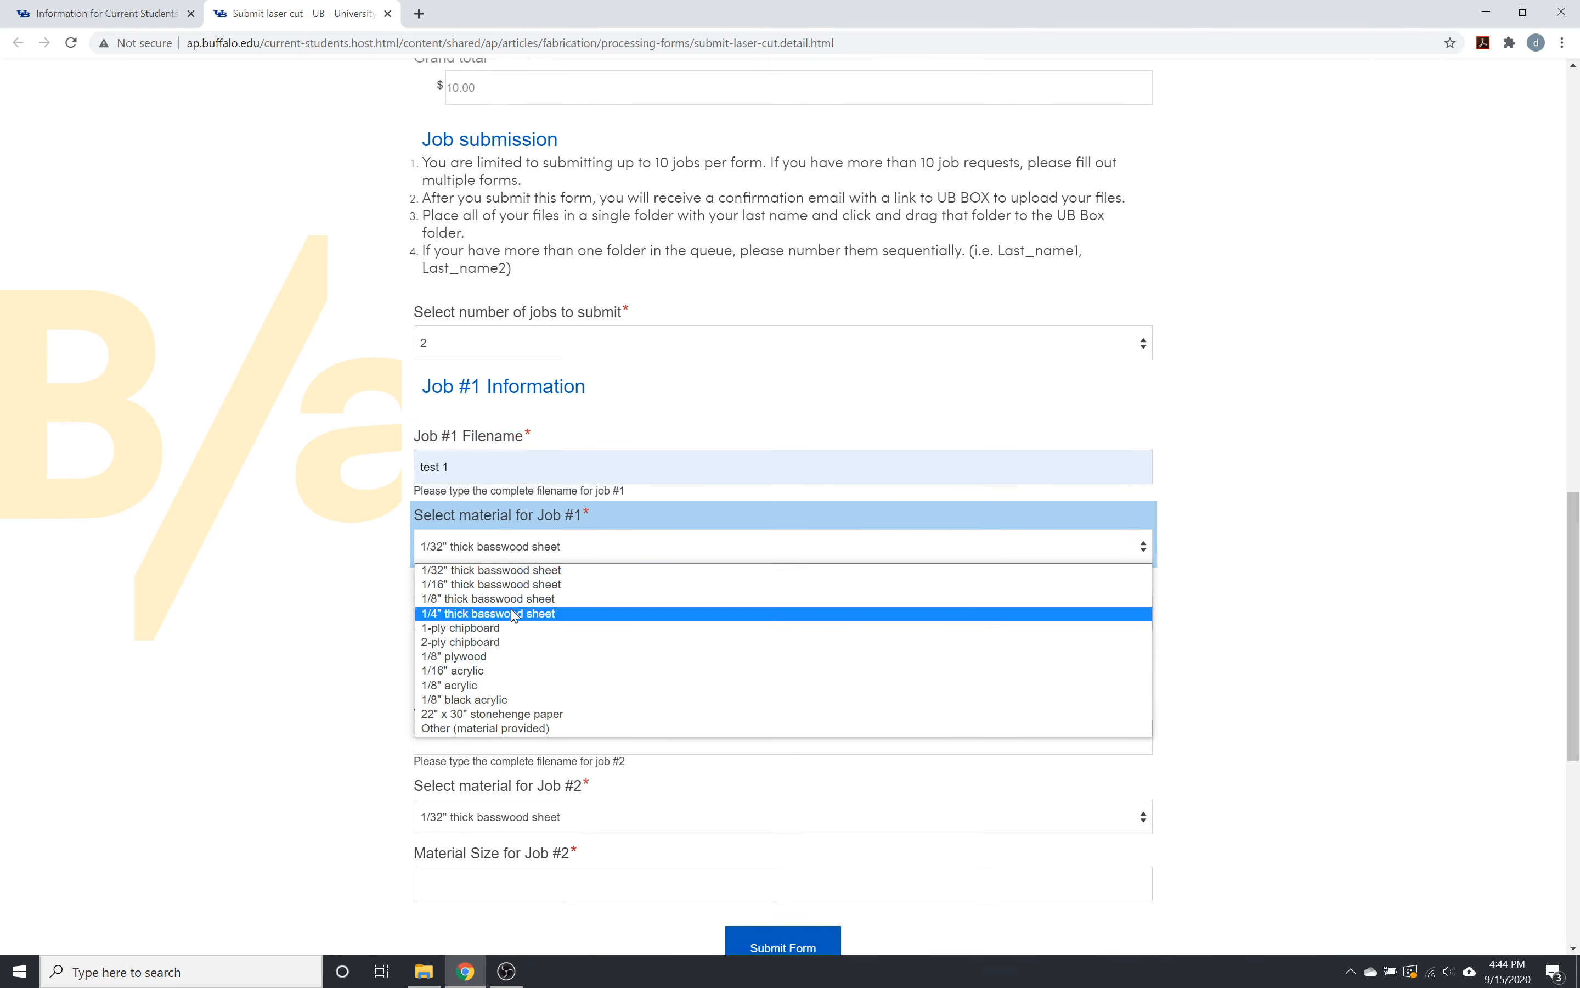
{"action": "left_click", "coordinate": [454, 656]}
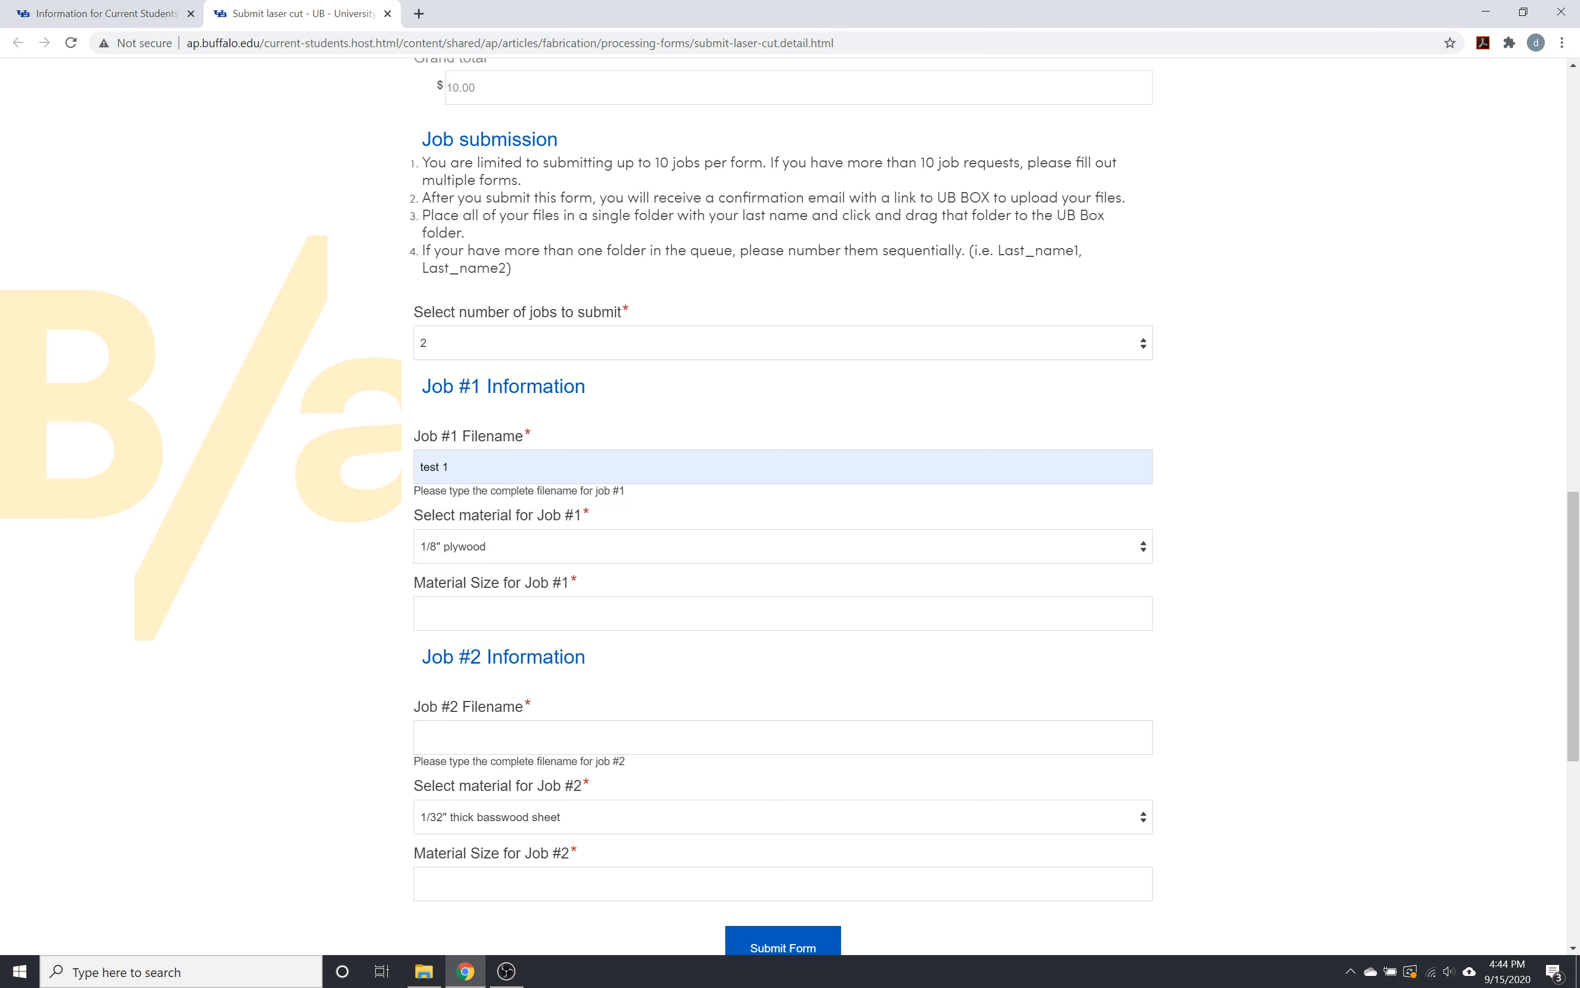
{"action": "type", "text": "17.75 x 30"}
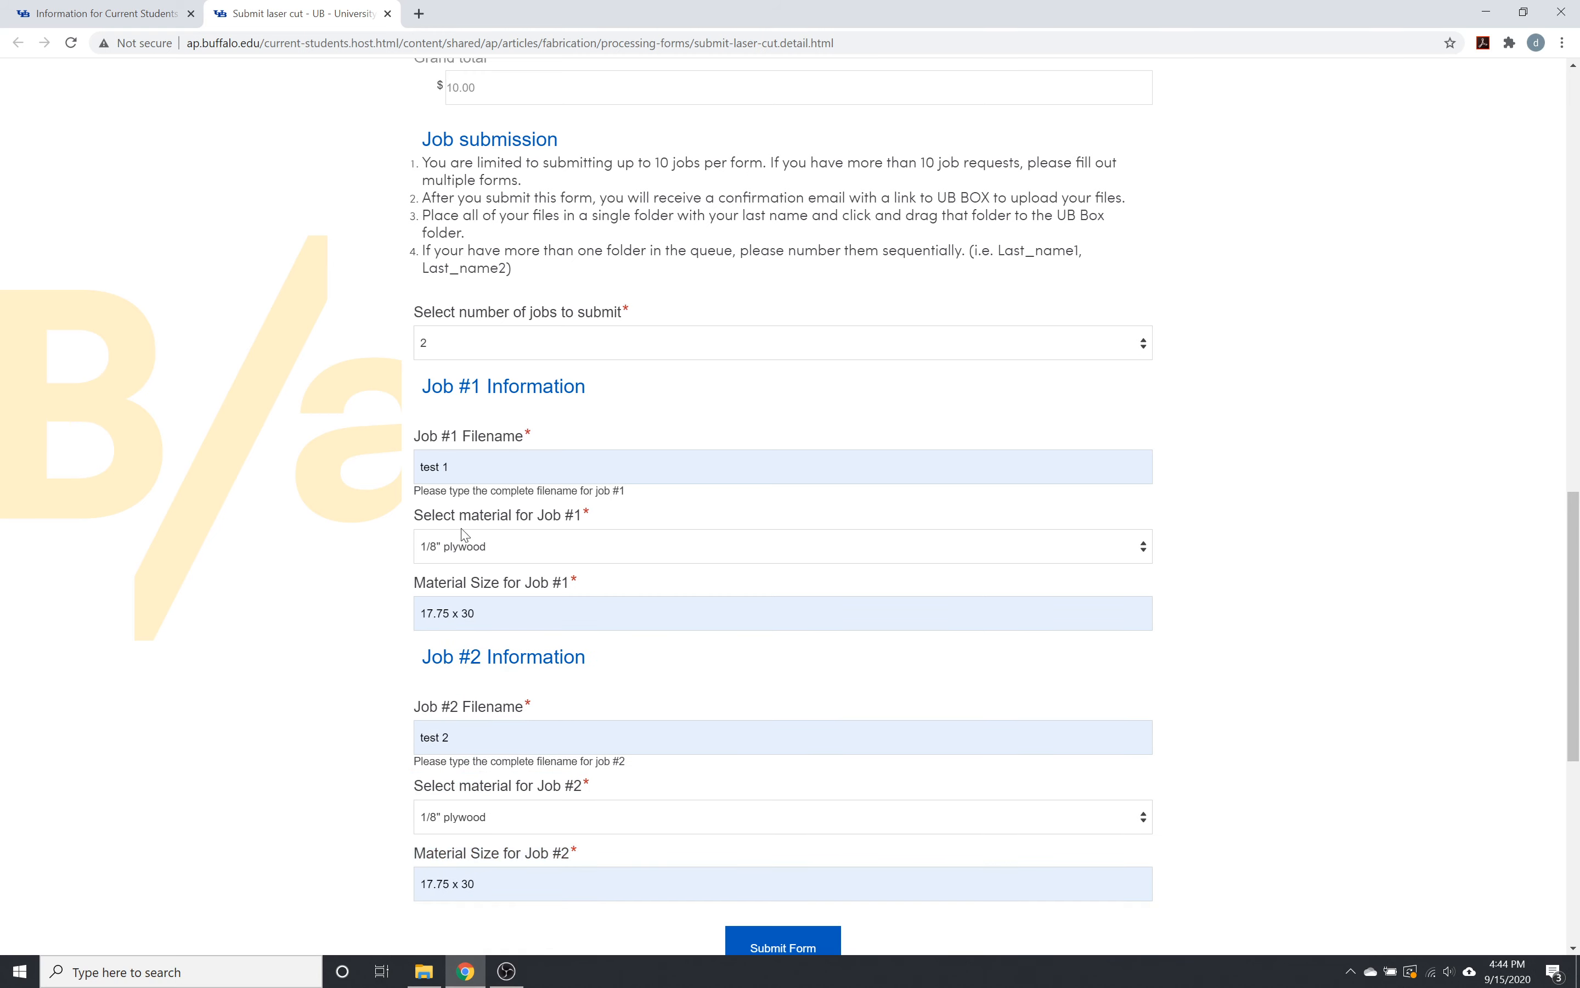
{"action": "mouse_move", "coordinate": [437, 555]}
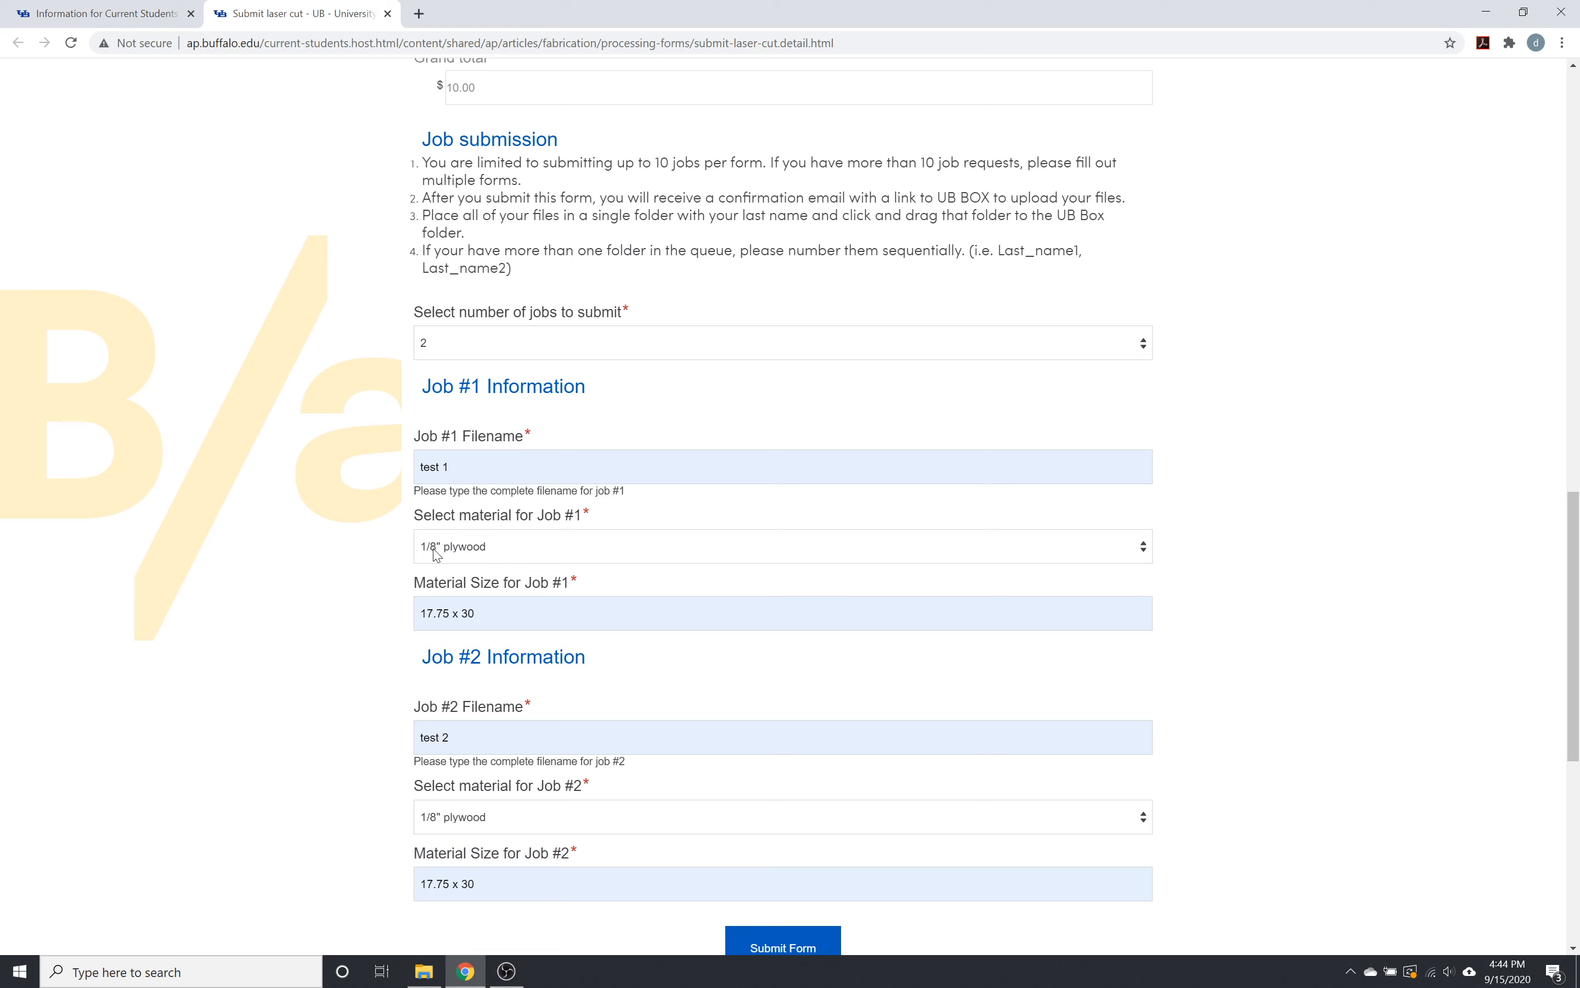
{"action": "mouse_move", "coordinate": [420, 823]}
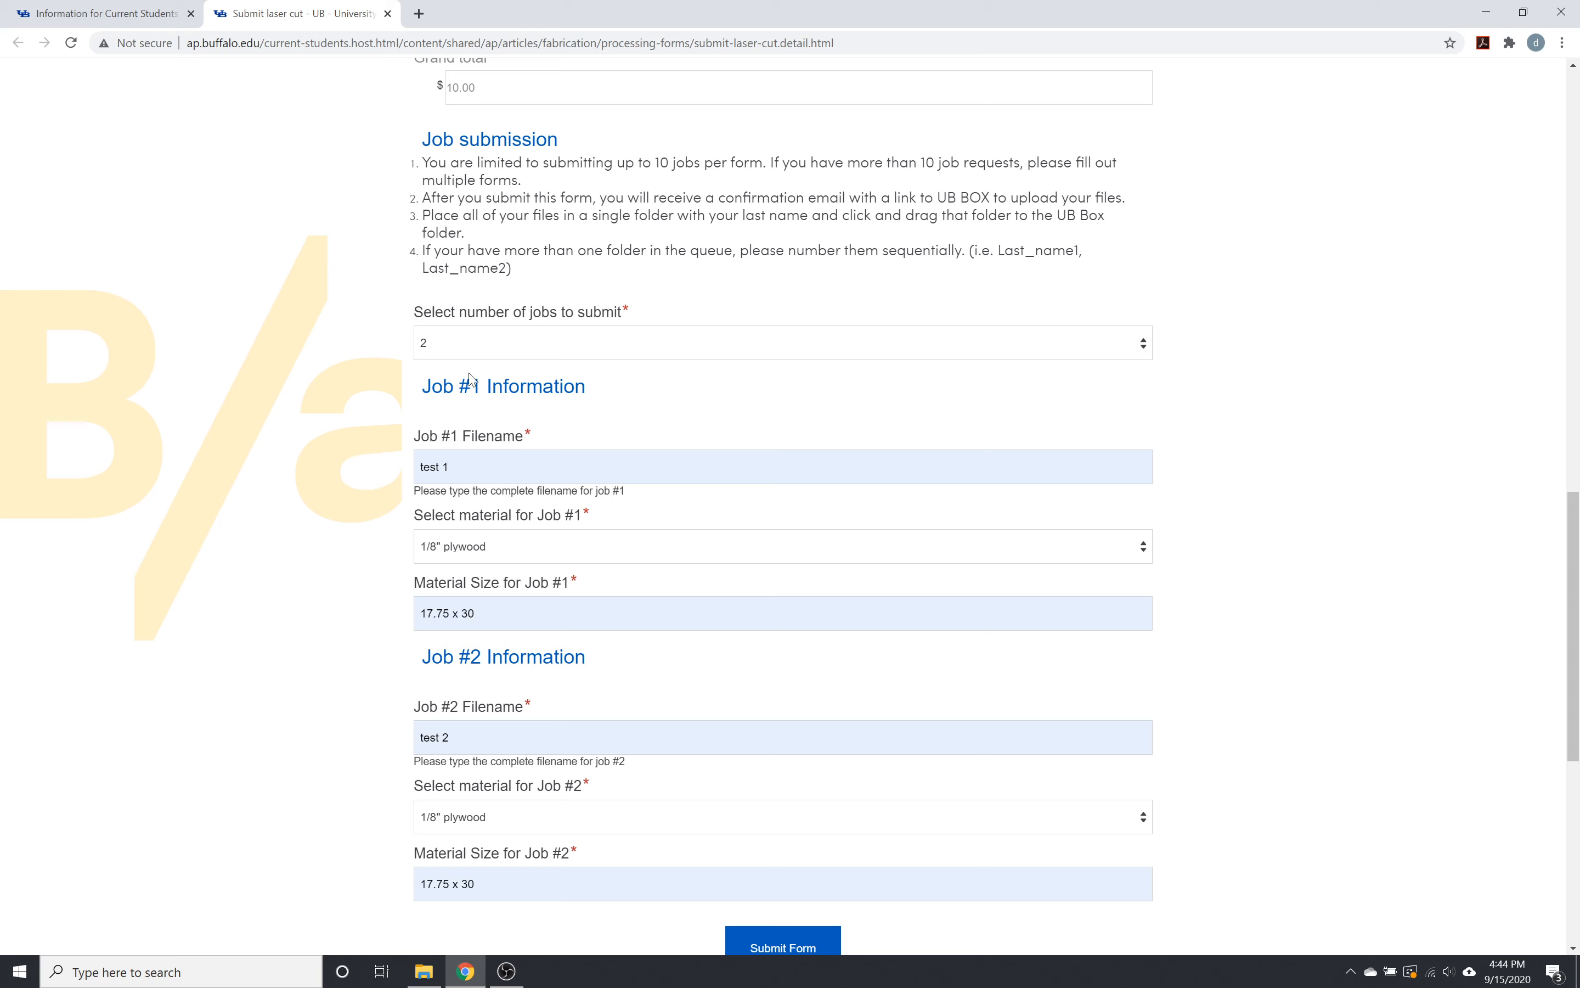
{"action": "mouse_move", "coordinate": [505, 539]}
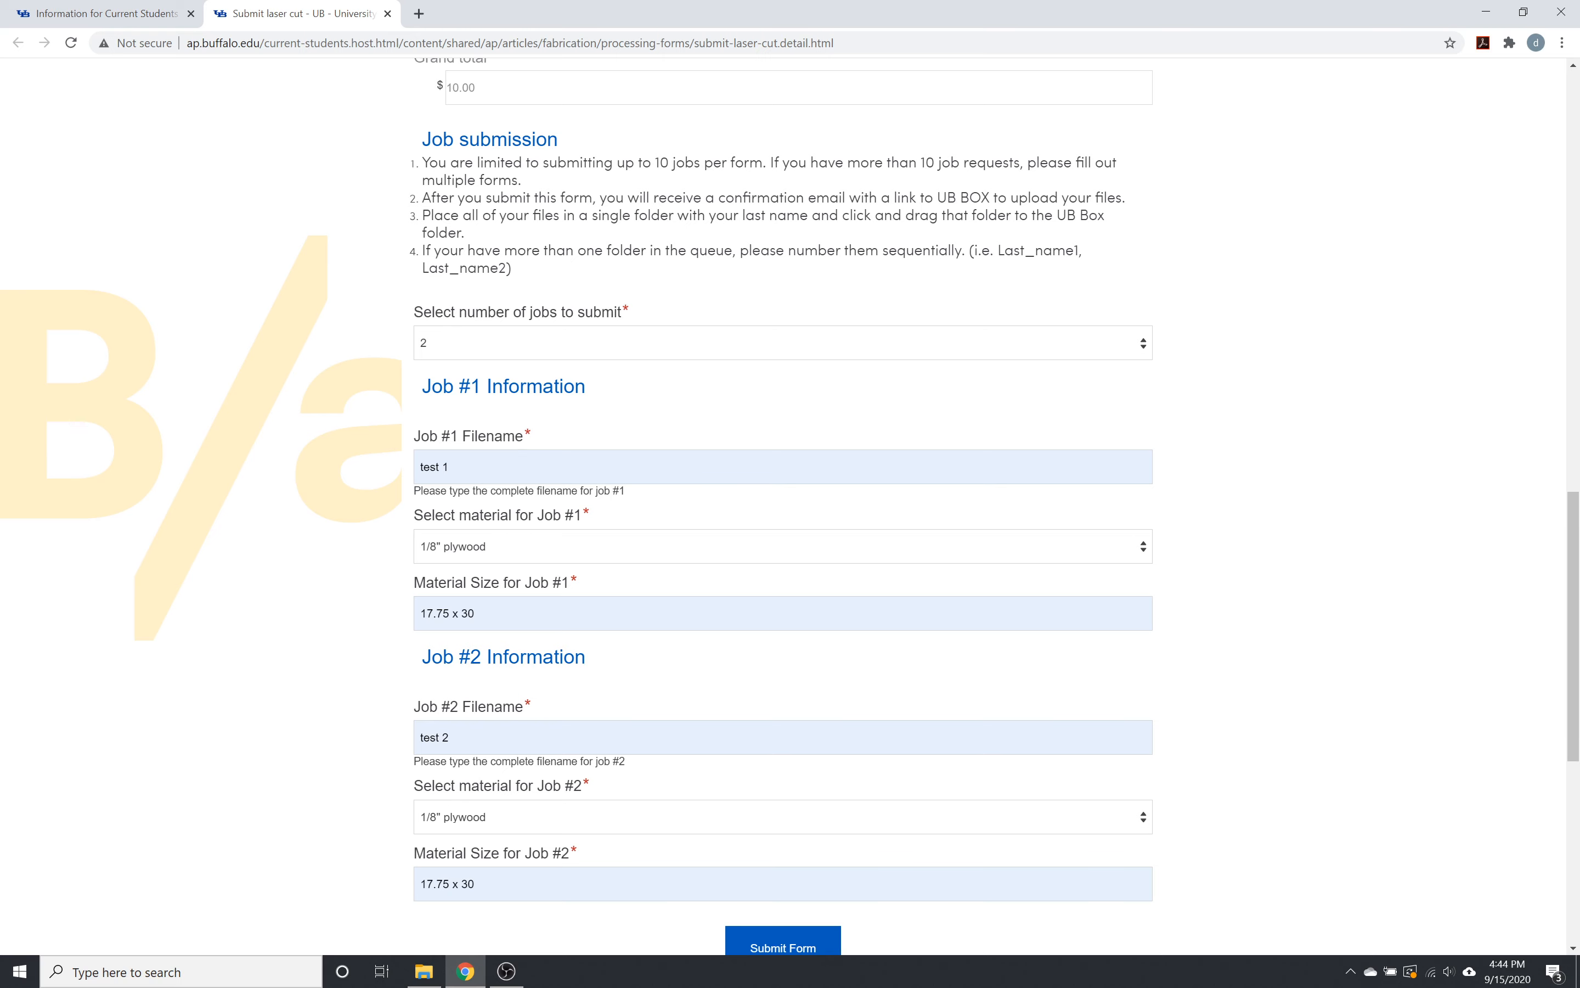
{"action": "mouse_move", "coordinate": [383, 640]}
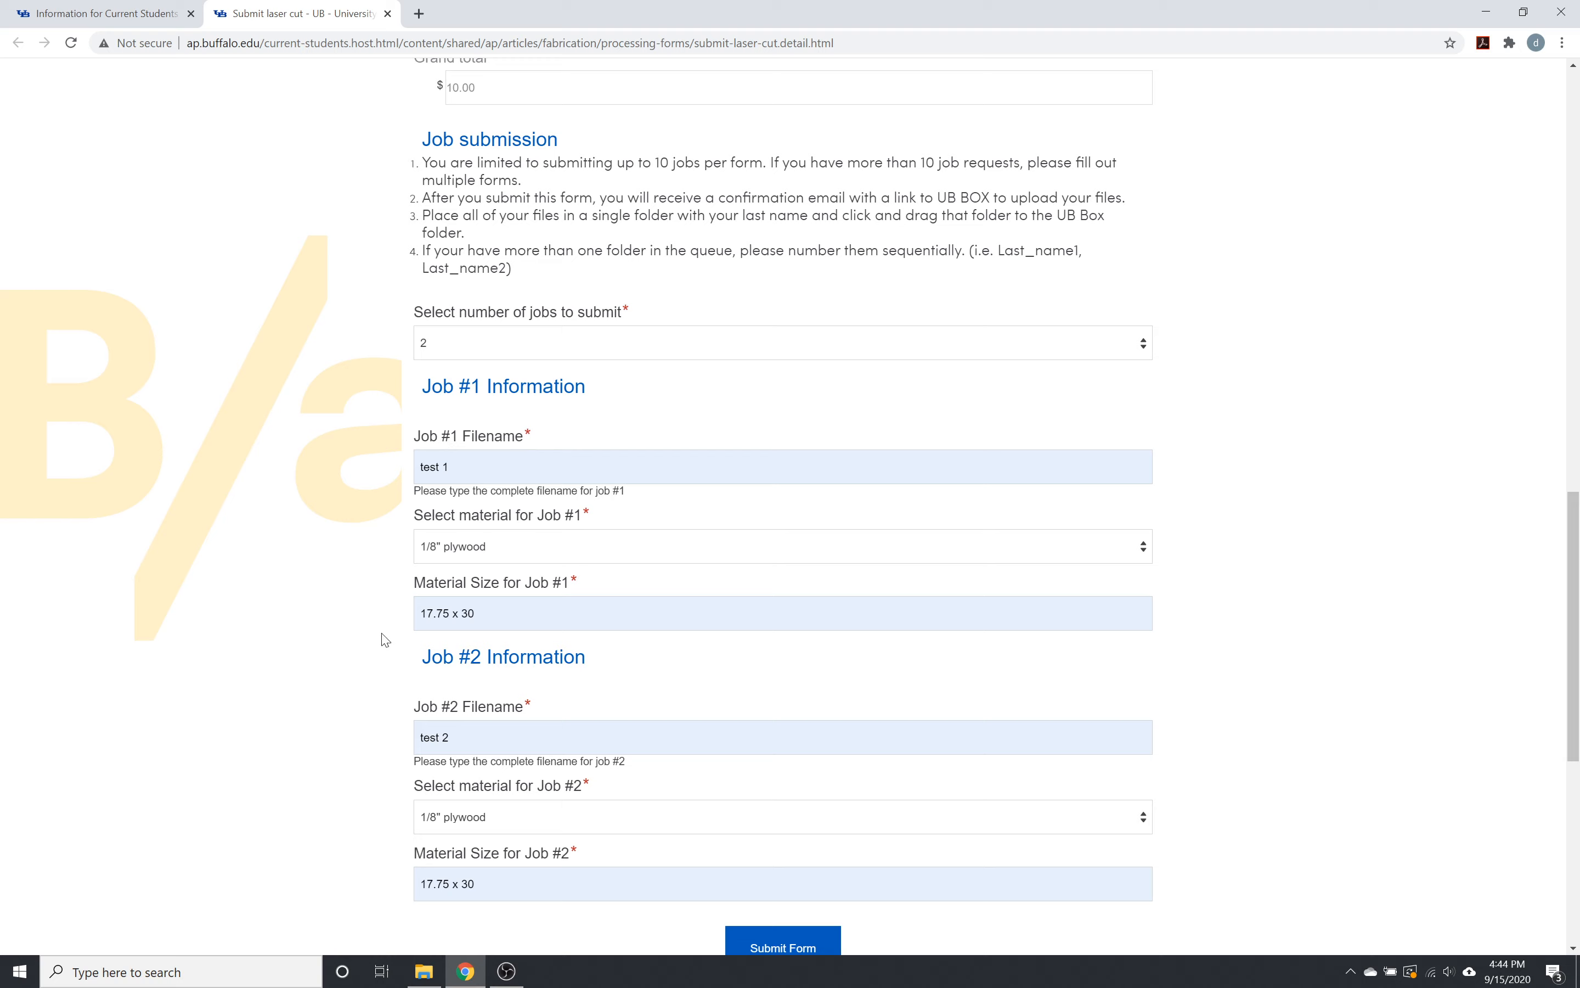
{"action": "scroll", "scroll_direction": "down", "scroll_amount": 3}
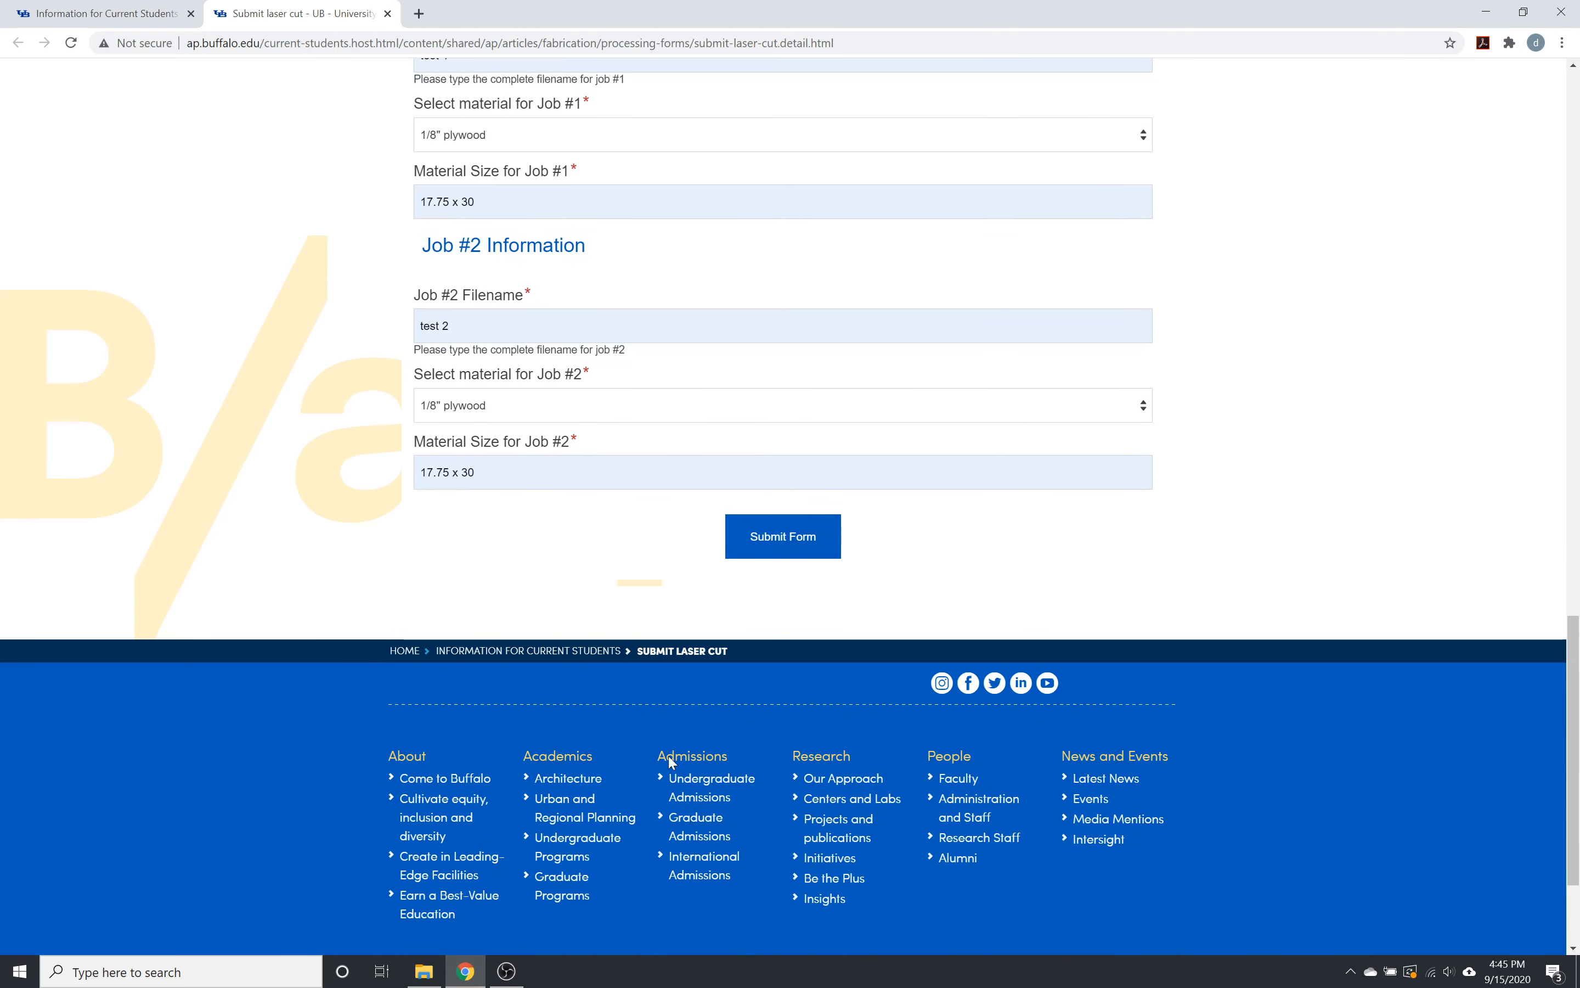
Submit the request and follow 'UPLOAD YOUR FILES NOW' to UB Box from the confirmation
{"action": "left_click", "coordinate": [782, 537]}
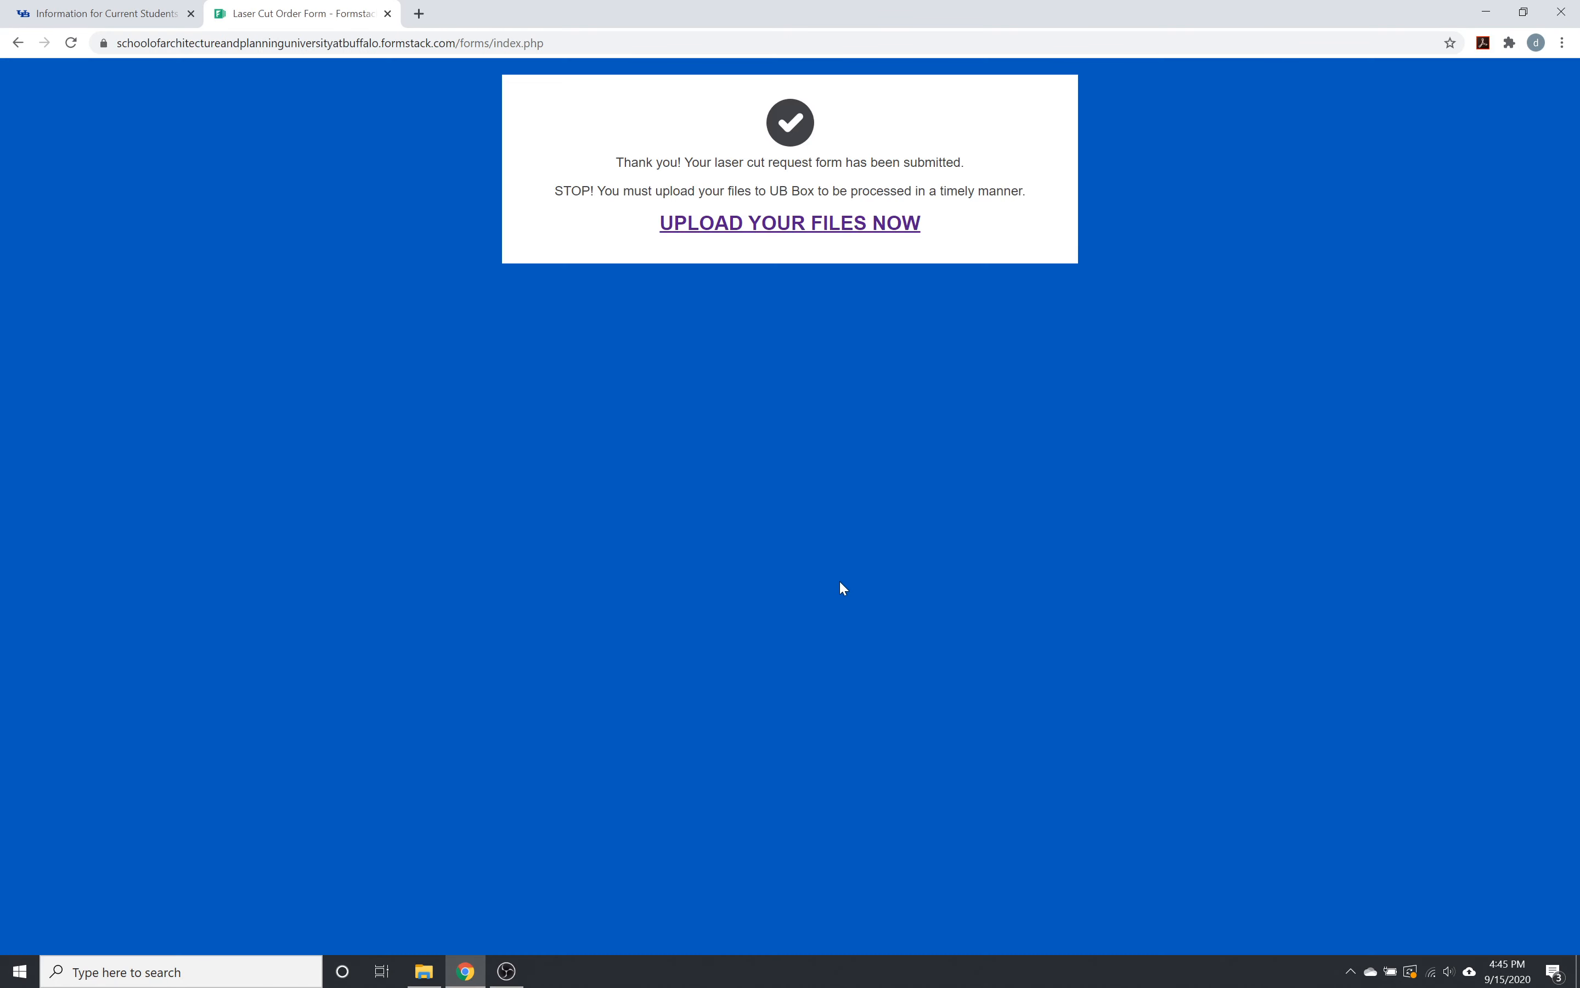
{"action": "mouse_move", "coordinate": [842, 245]}
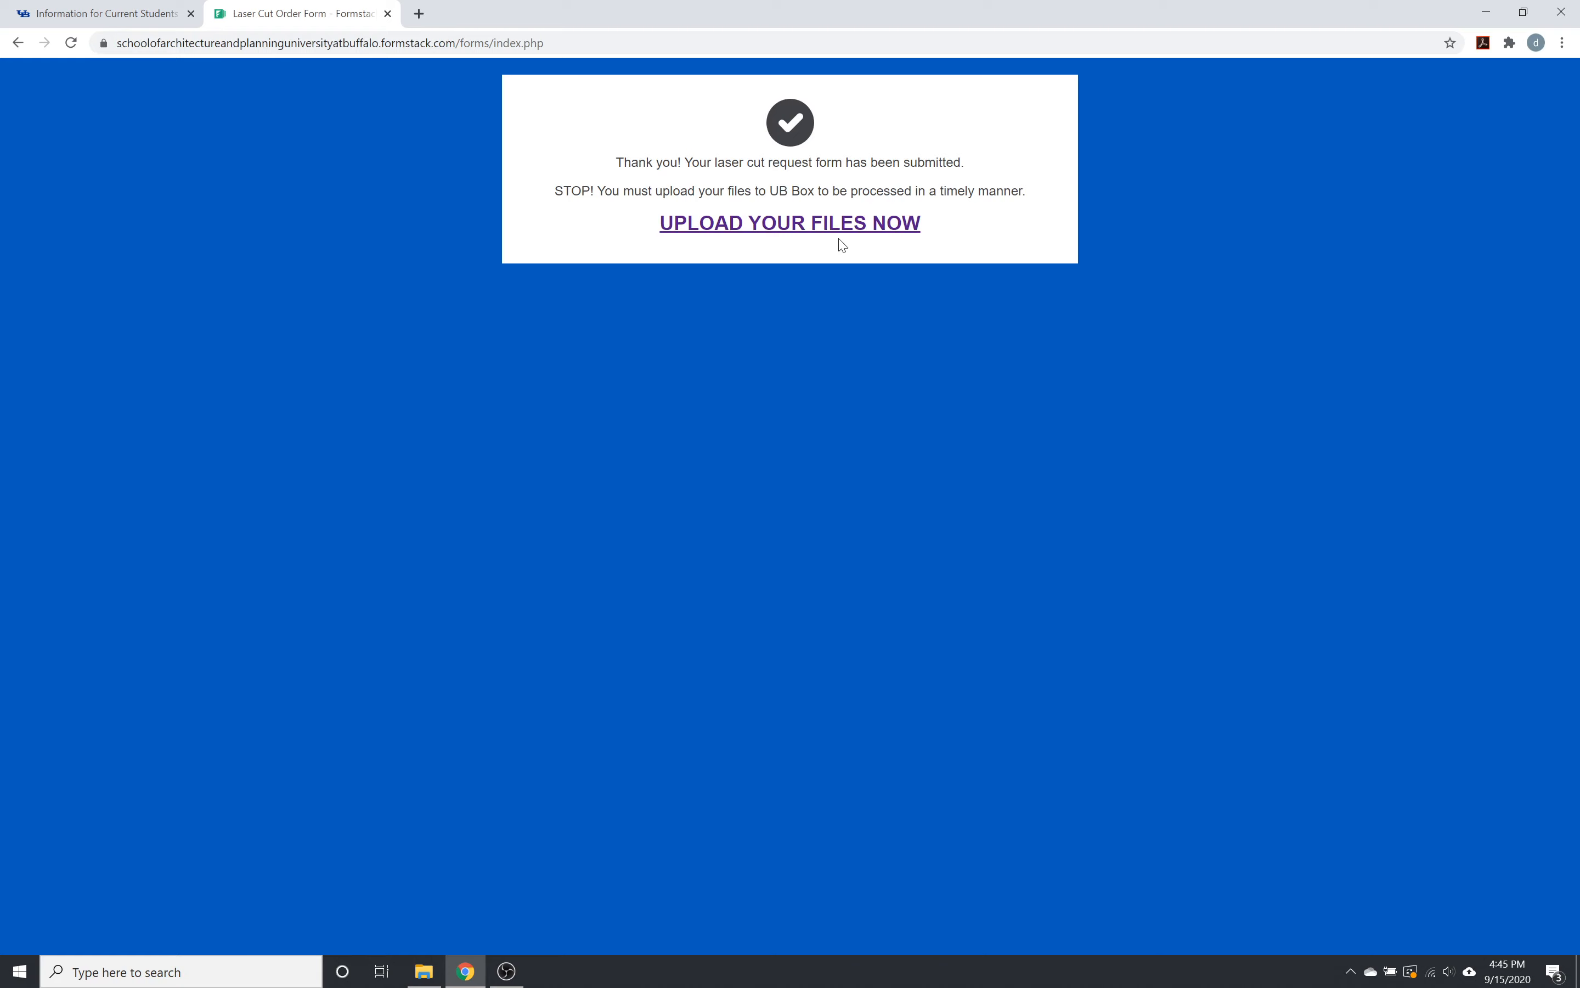
{"action": "left_click", "coordinate": [789, 222]}
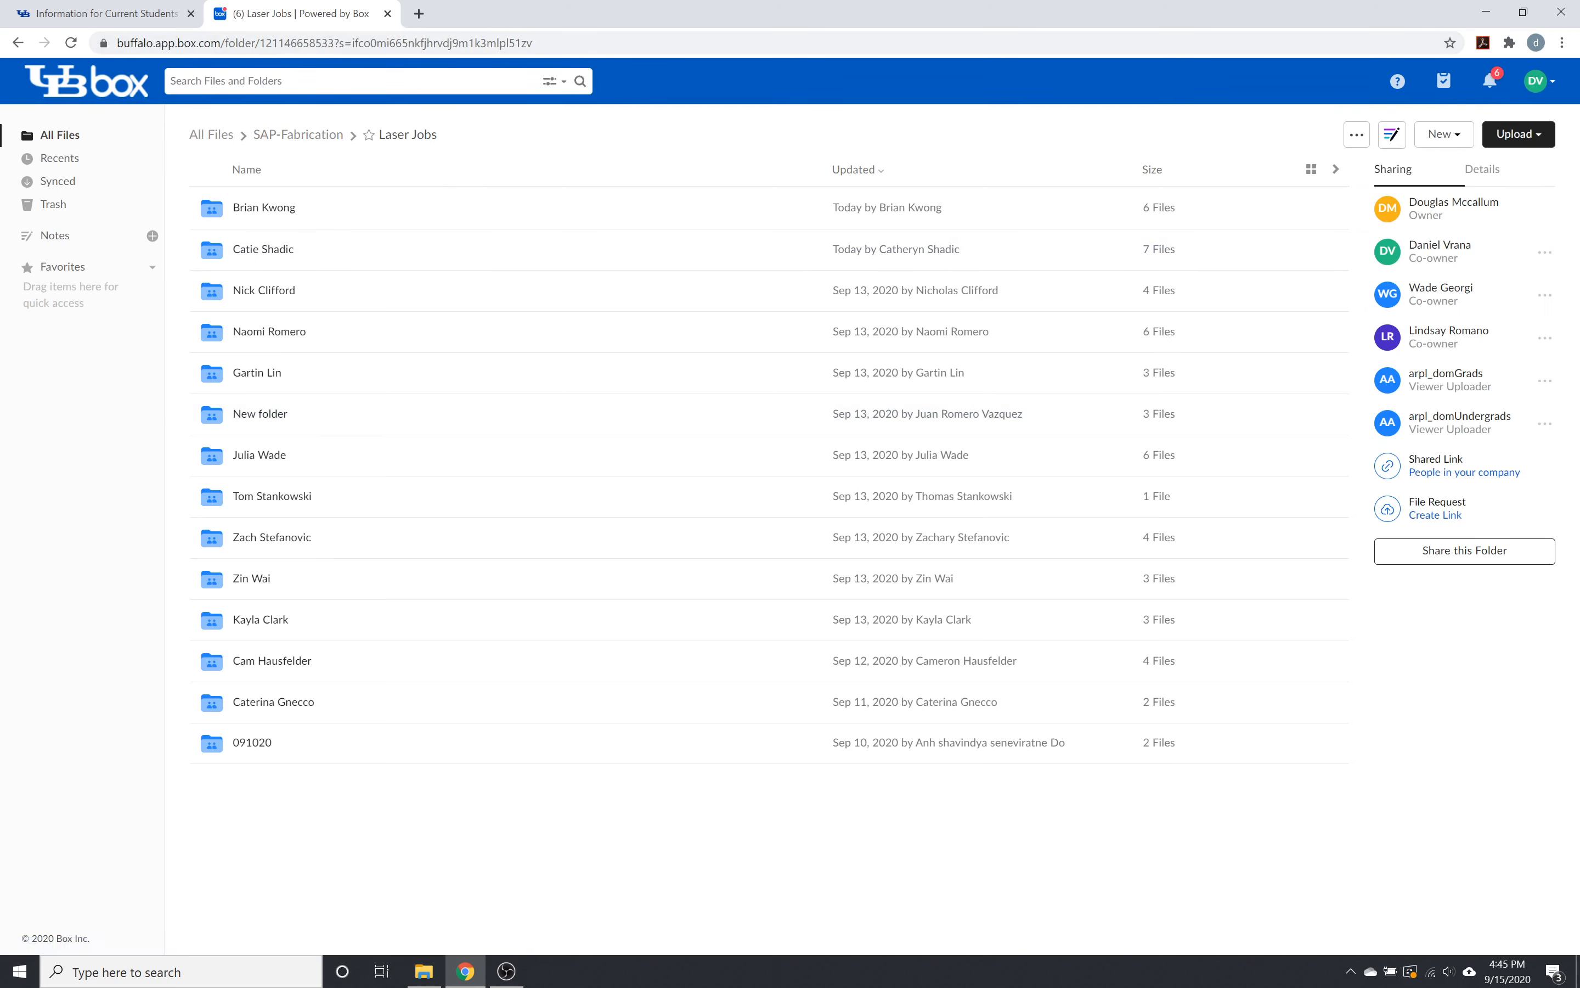
{"action": "mouse_move", "coordinate": [582, 207]}
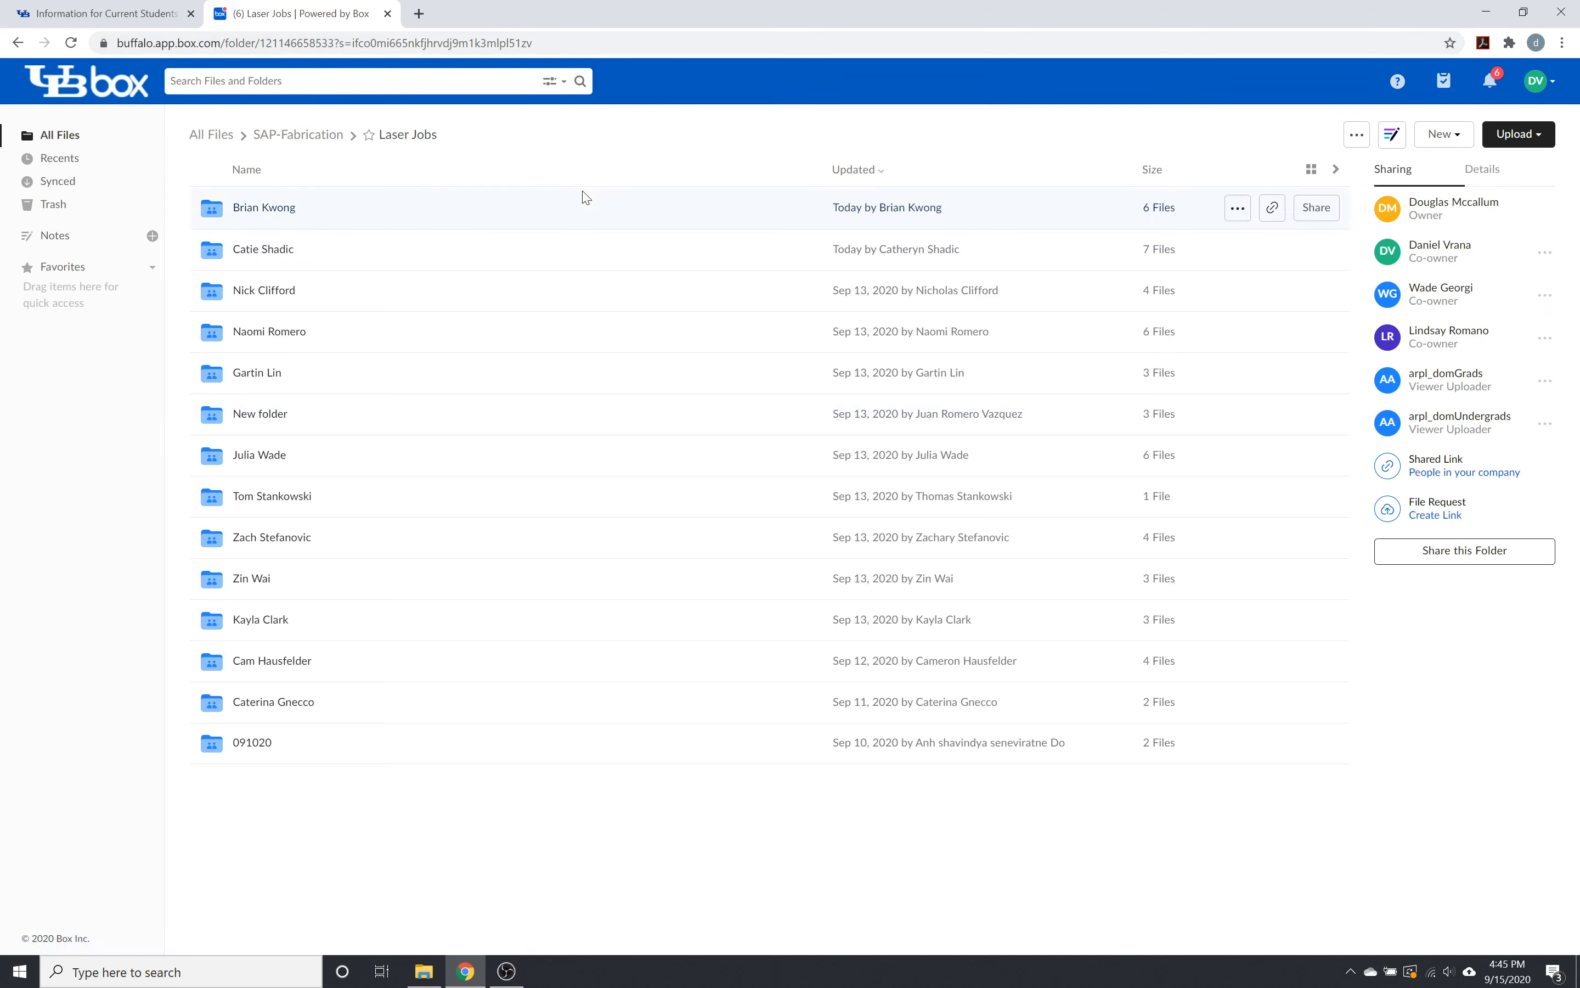
{"action": "mouse_move", "coordinate": [602, 157]}
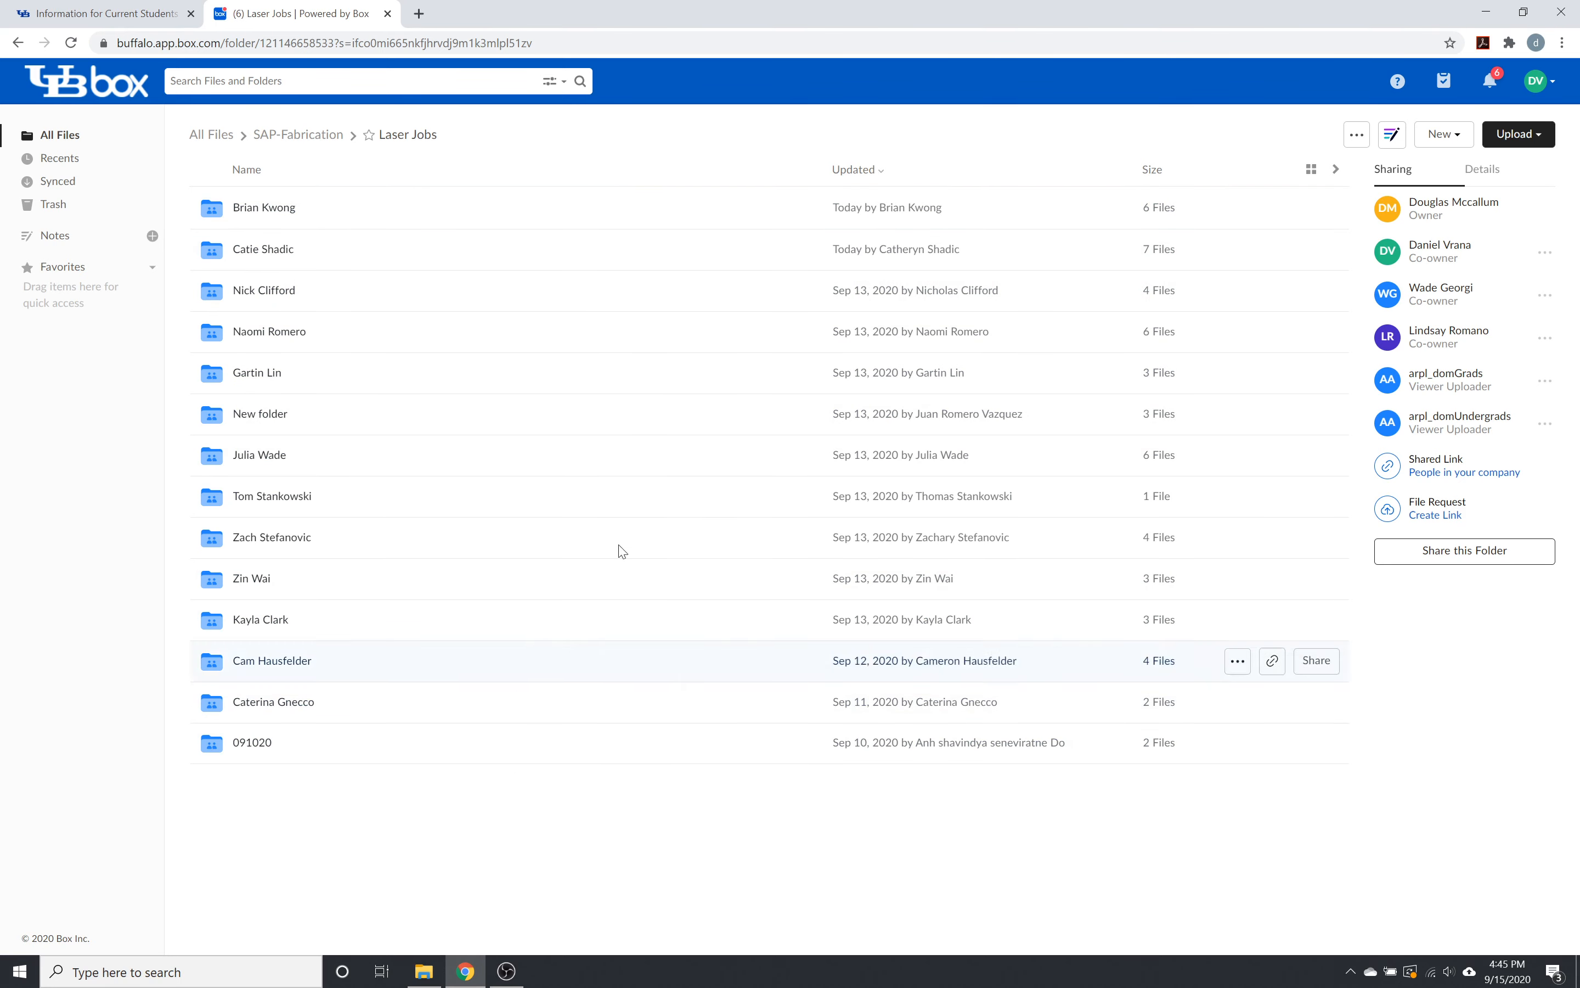
{"action": "mouse_move", "coordinate": [588, 254]}
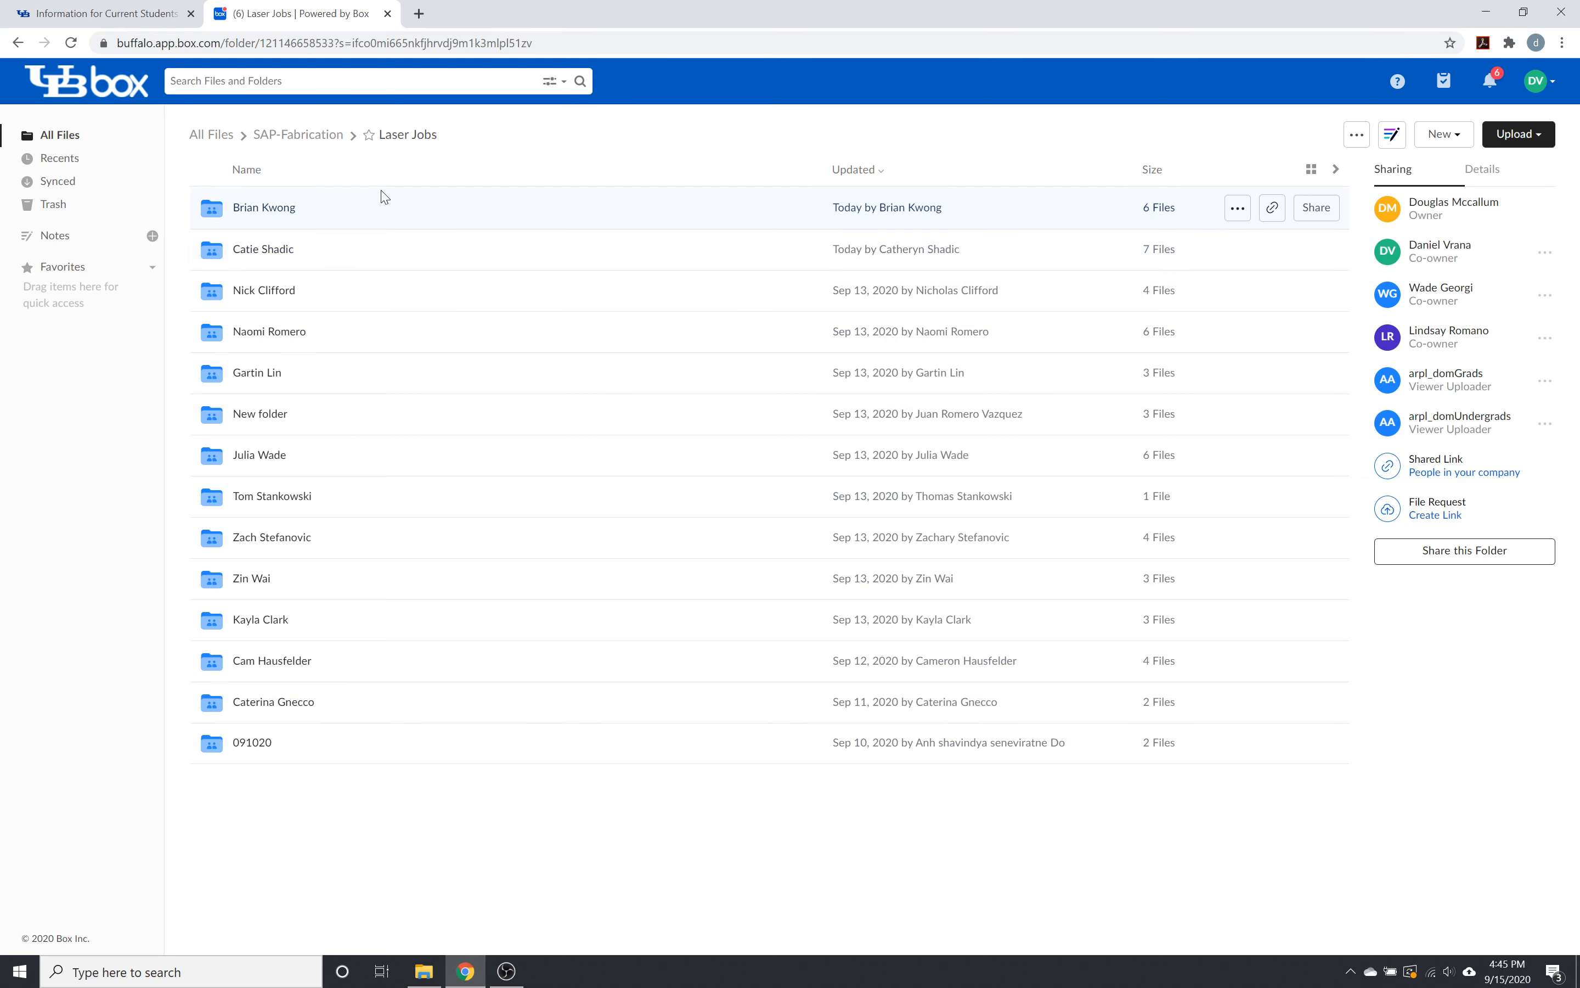
{"action": "mouse_move", "coordinate": [399, 868]}
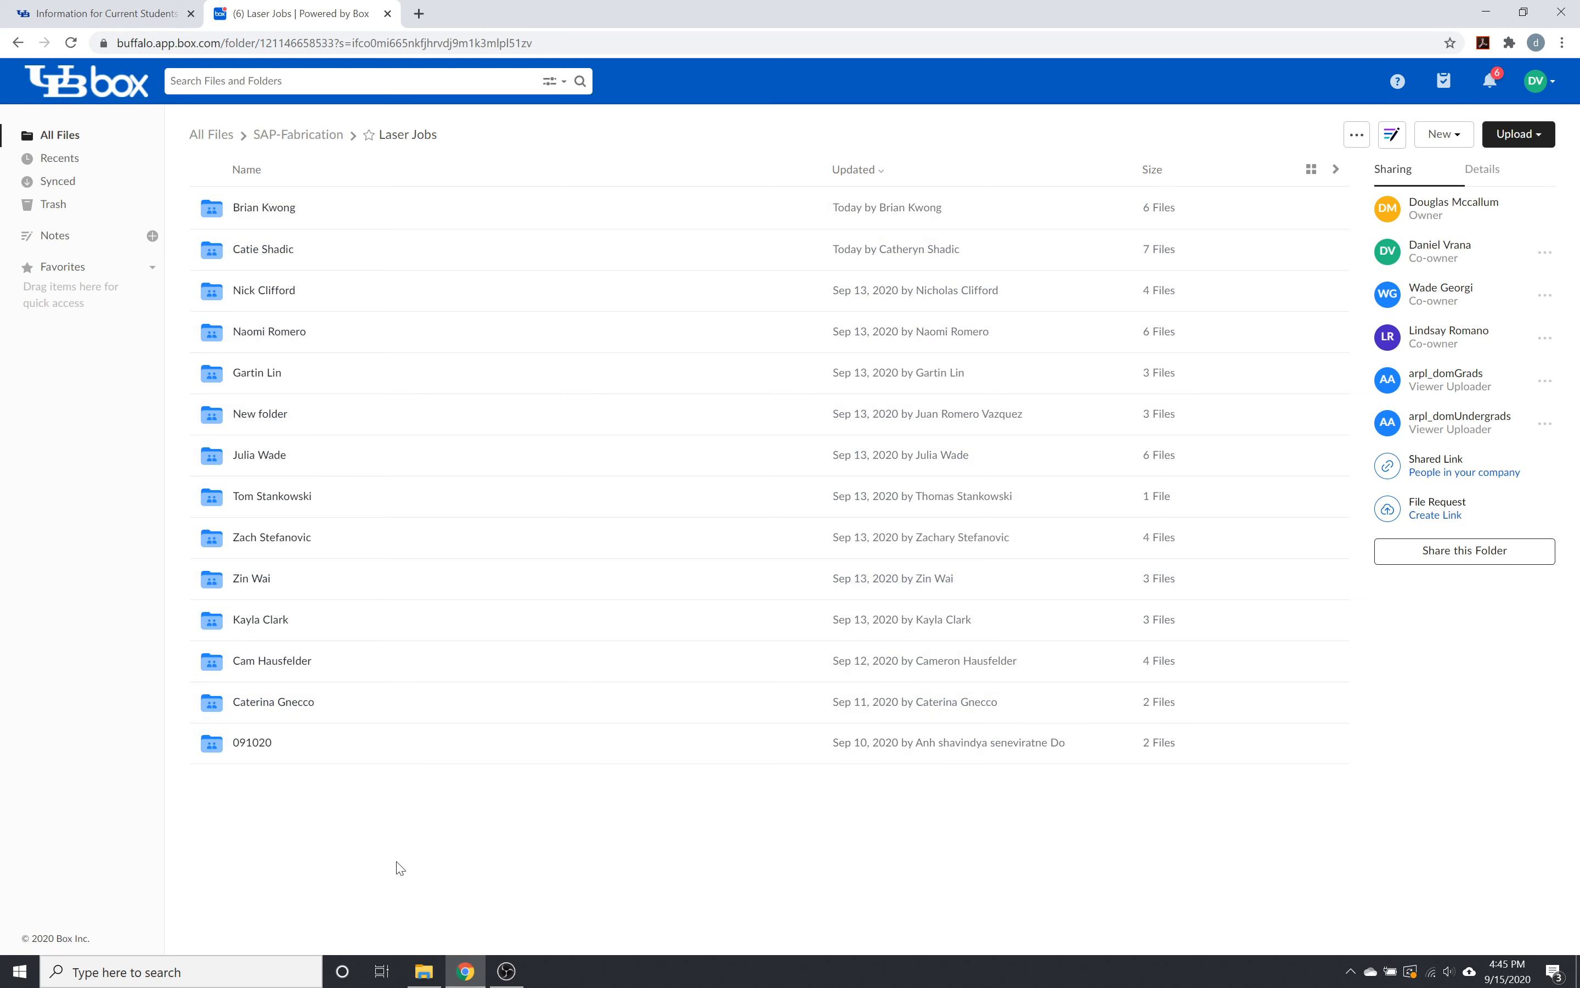
{"action": "mouse_move", "coordinate": [260, 831]}
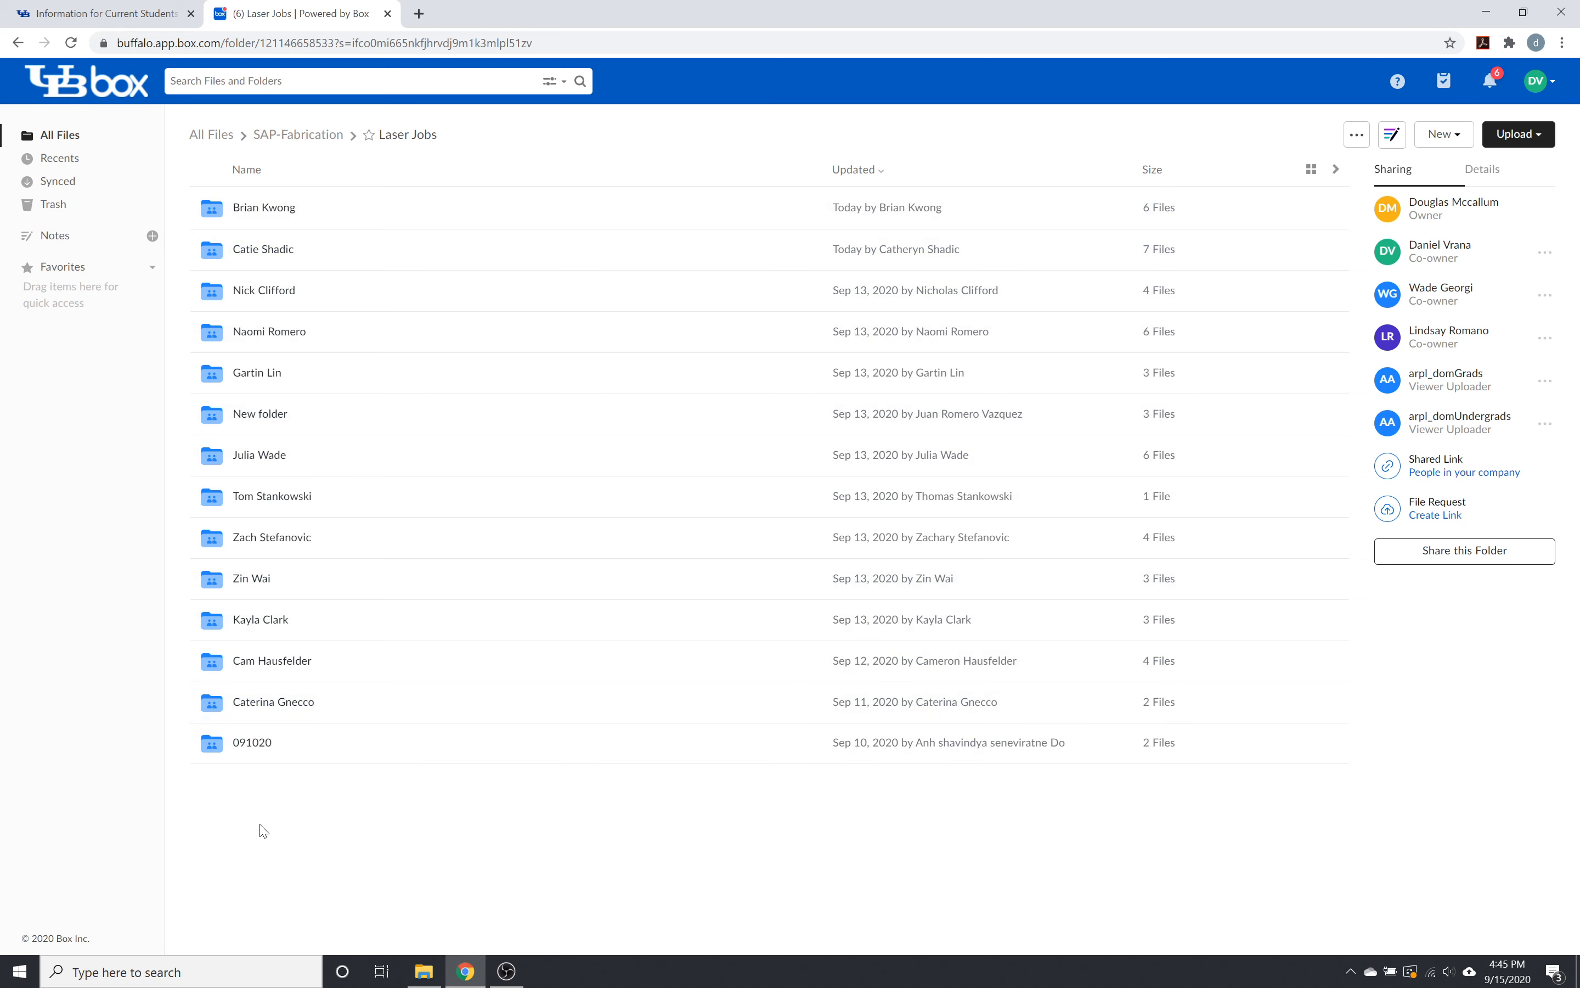
{"action": "mouse_move", "coordinate": [599, 732]}
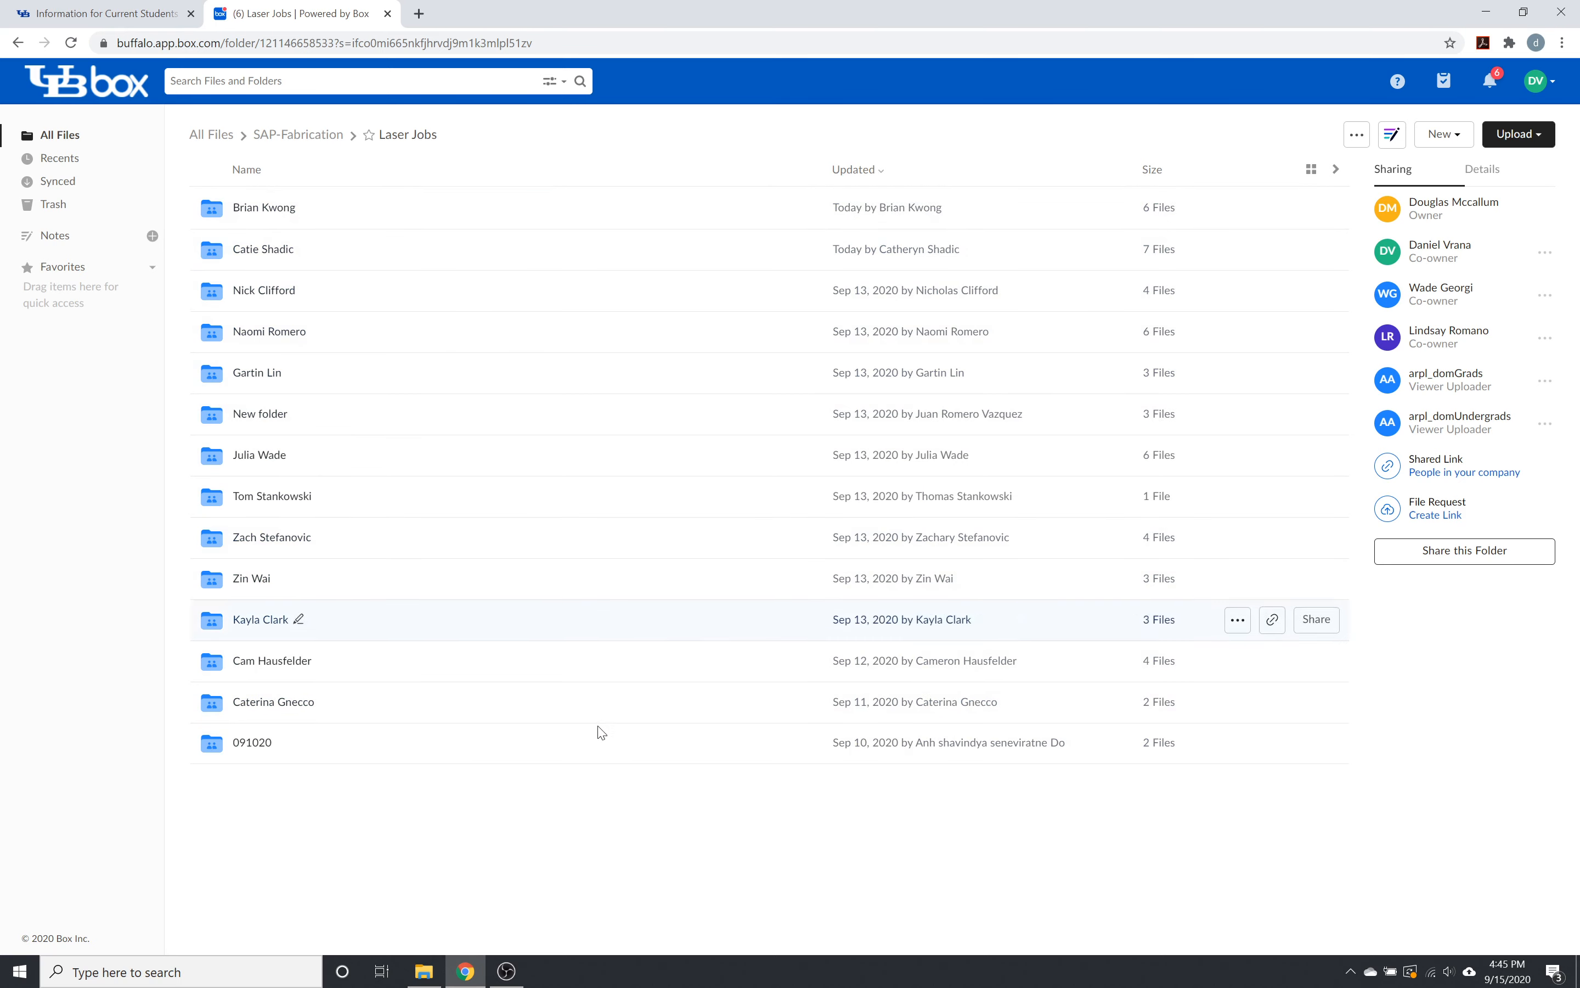
{"action": "mouse_move", "coordinate": [468, 858]}
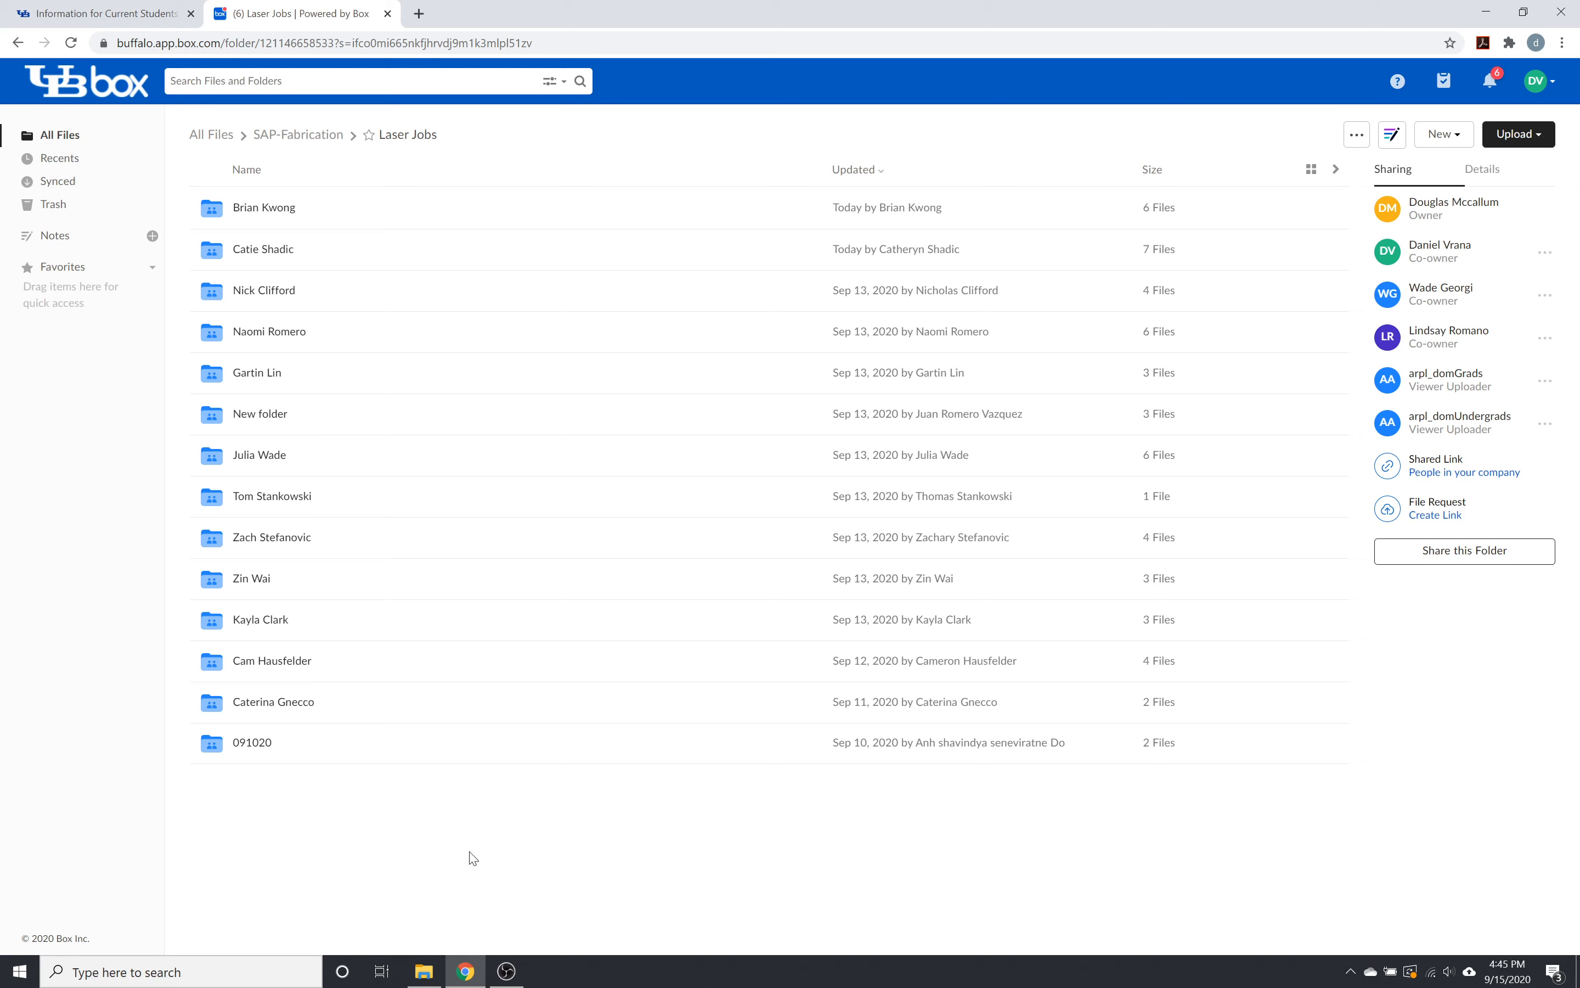
Return from the Box Laser Jobs folder to the Information for Current Students page
{"action": "left_click", "coordinate": [101, 13]}
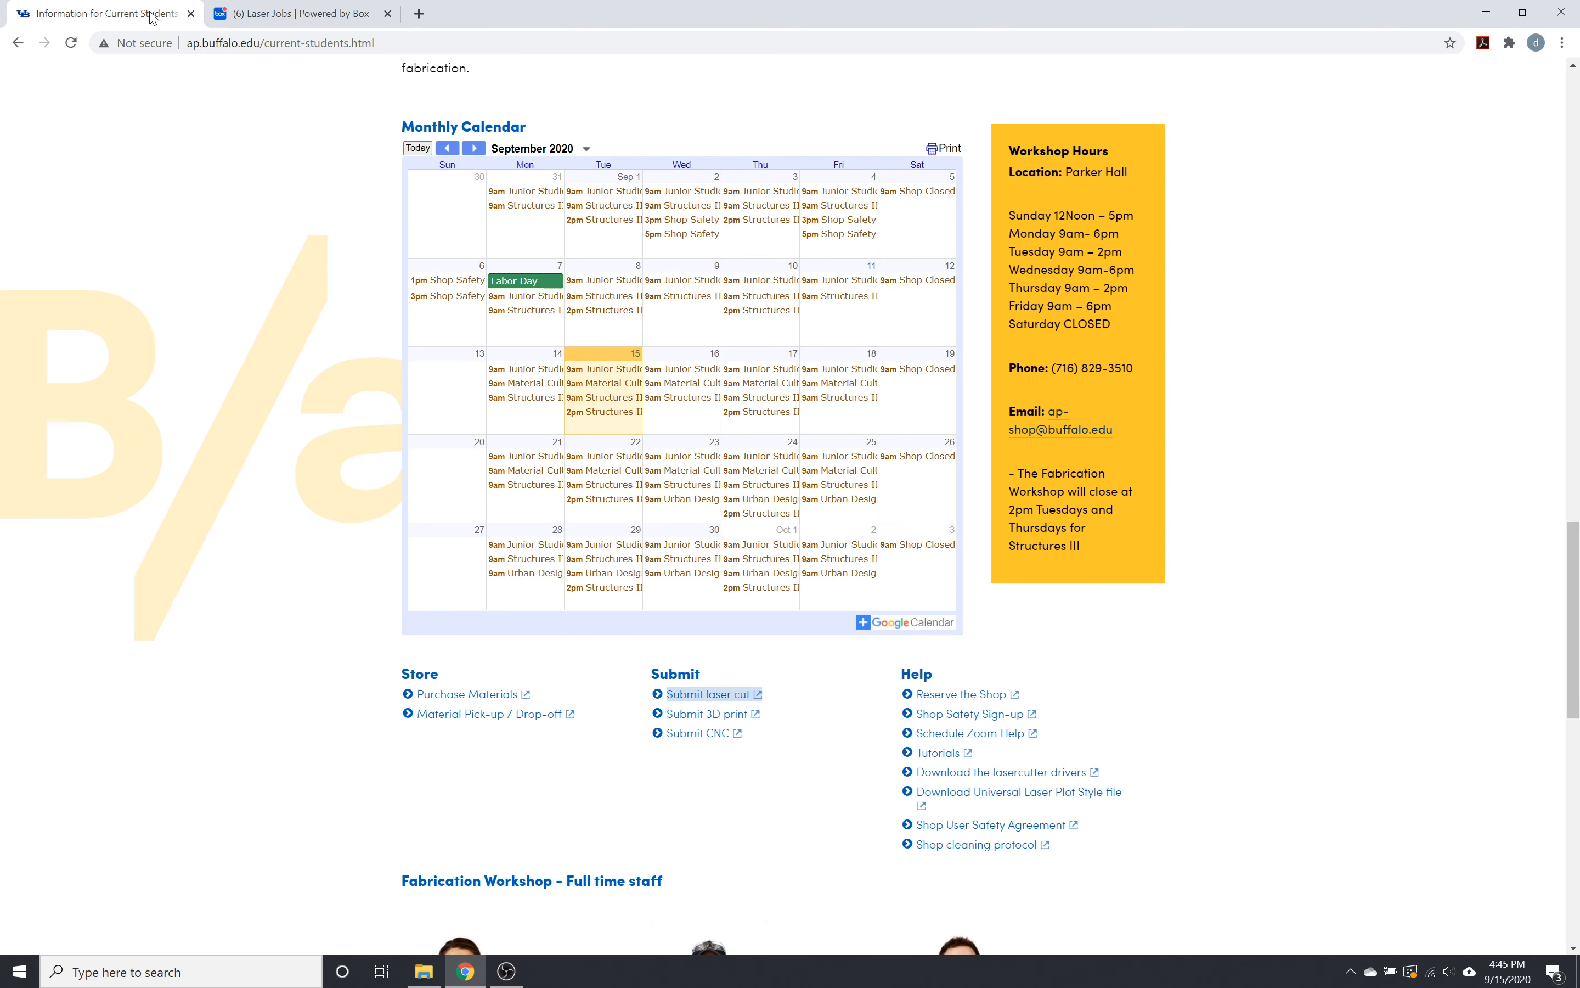
{"action": "mouse_move", "coordinate": [290, 633]}
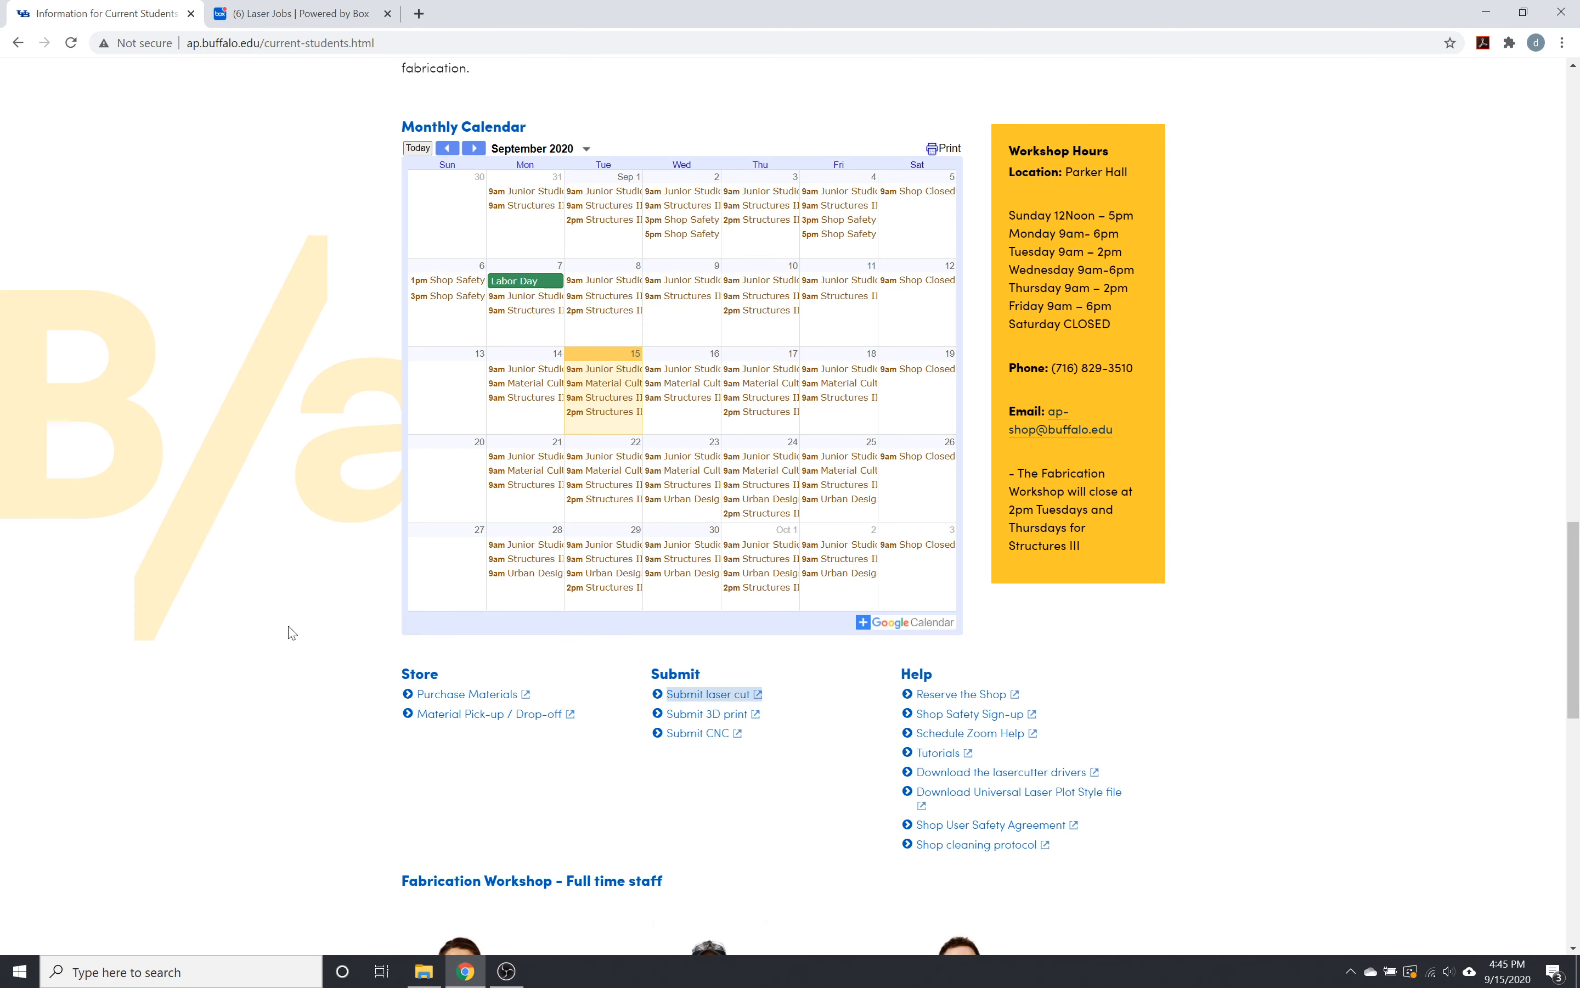